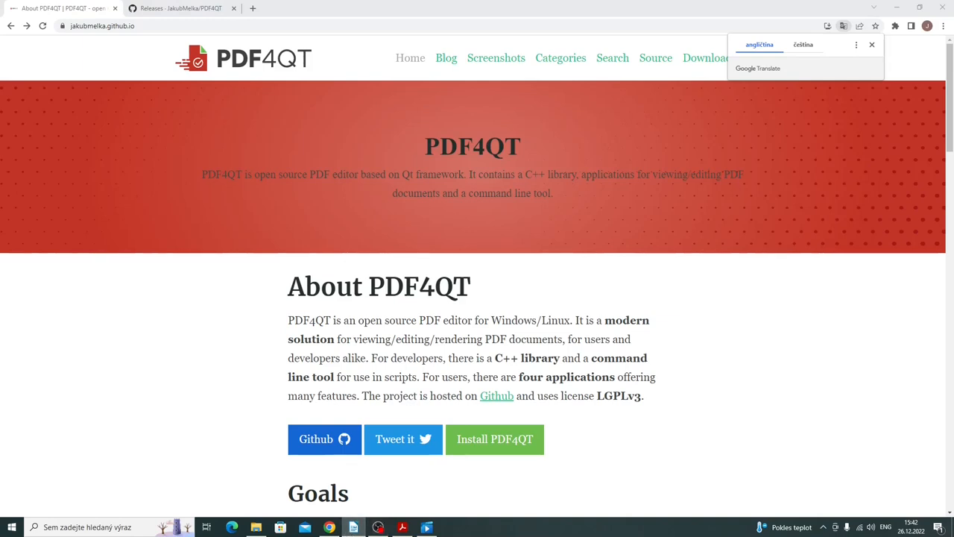
pyautogui.moveTo(638, 271)
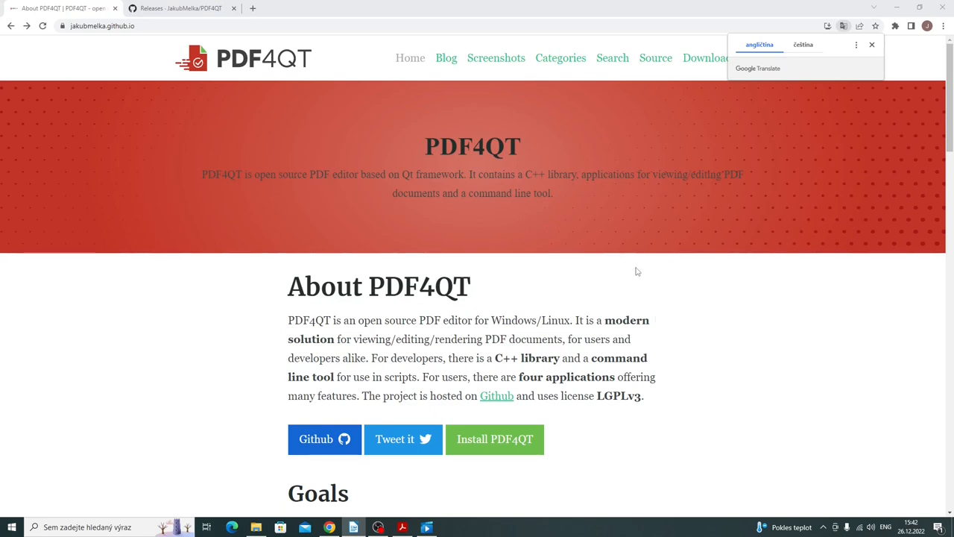
# Step: Dismiss the Google Translate offer and browse the About page down and back to the top
pyautogui.click(871, 44)
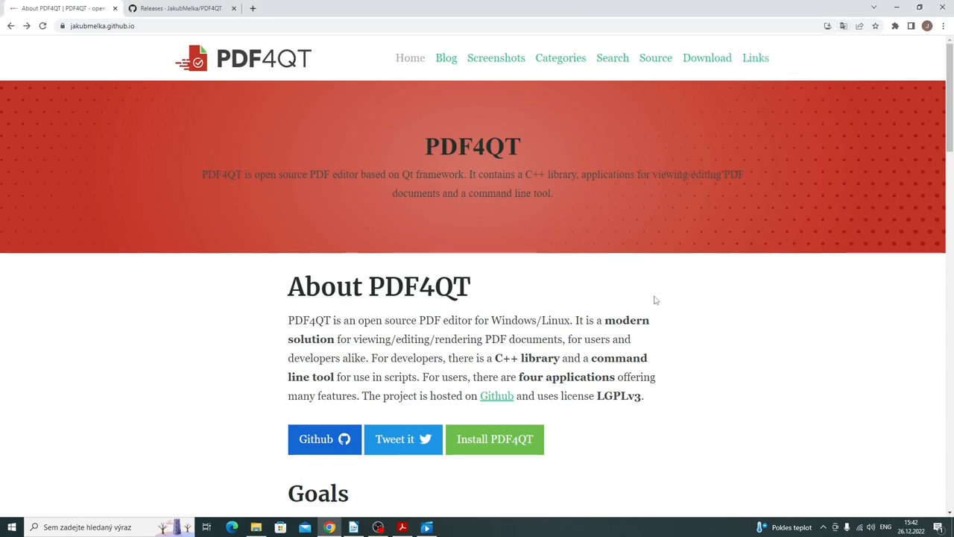
pyautogui.scroll(-3)
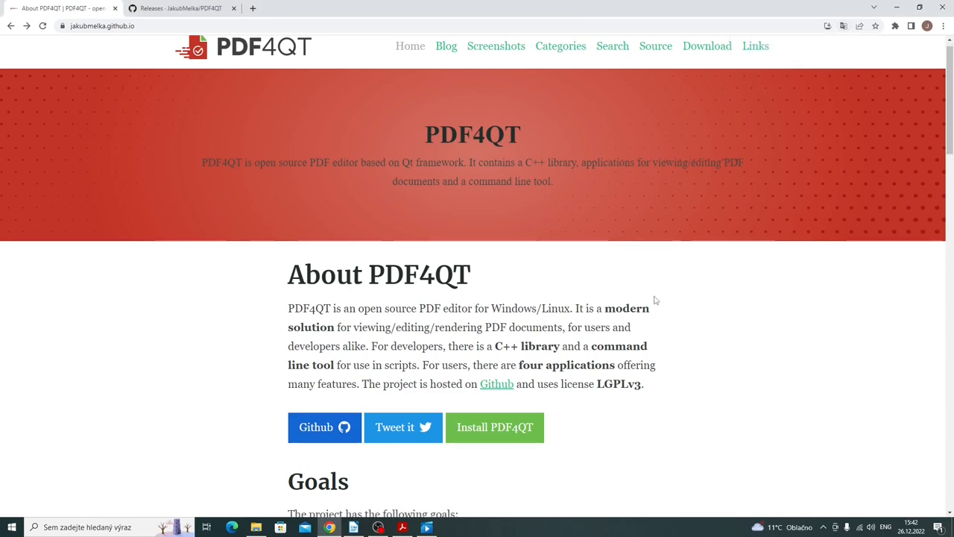
pyautogui.scroll(-3)
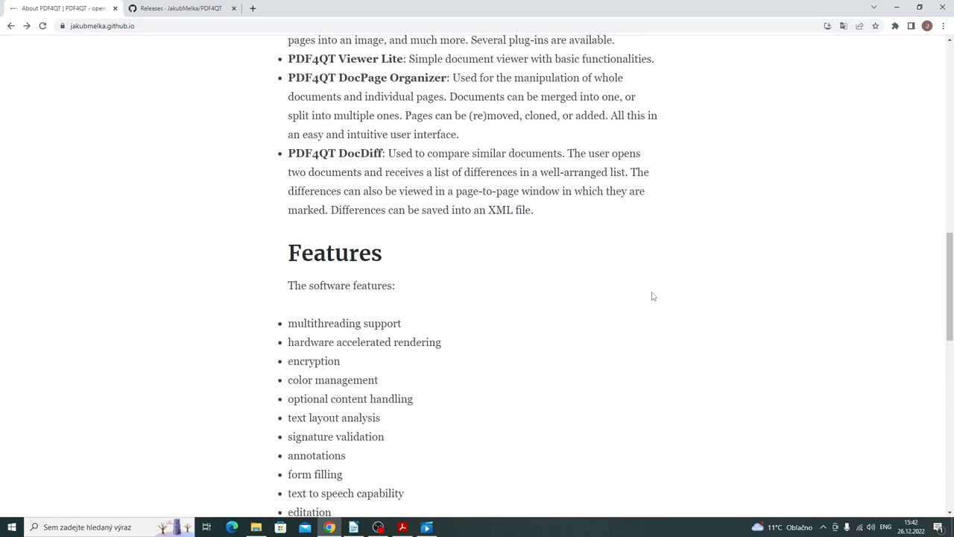
pyautogui.scroll(-3)
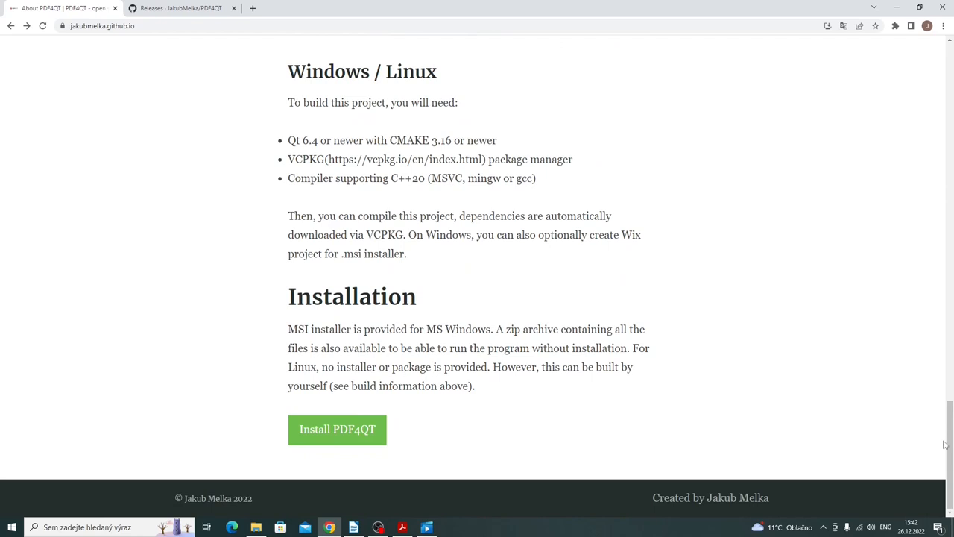
pyautogui.scroll(3)
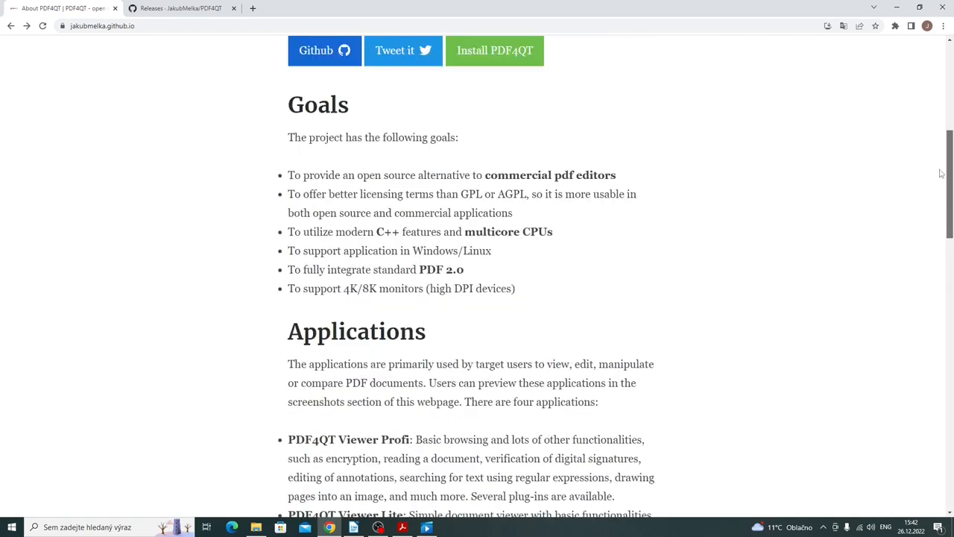
pyautogui.scroll(3)
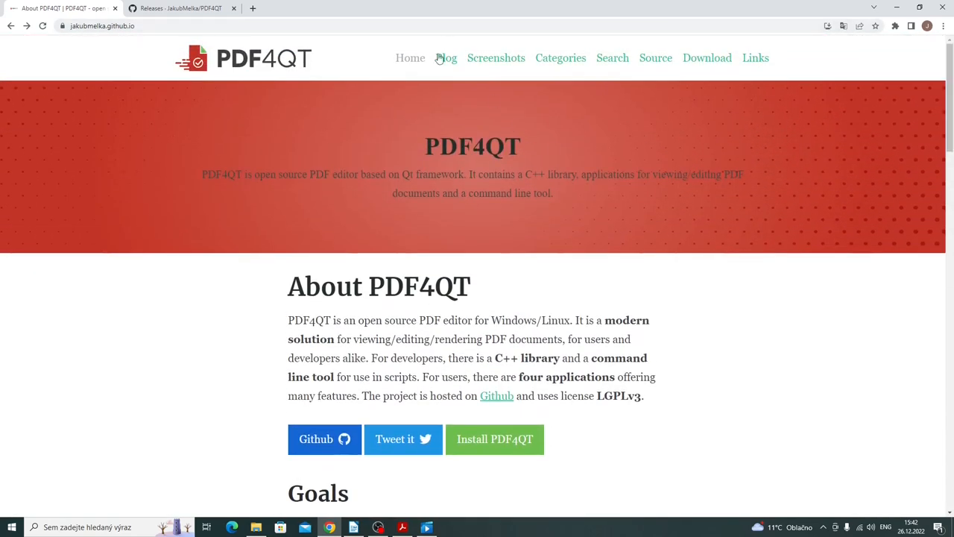
# Step: Browse the Blog posts and the Screenshots gallery of the PDF4QT site
pyautogui.click(446, 57)
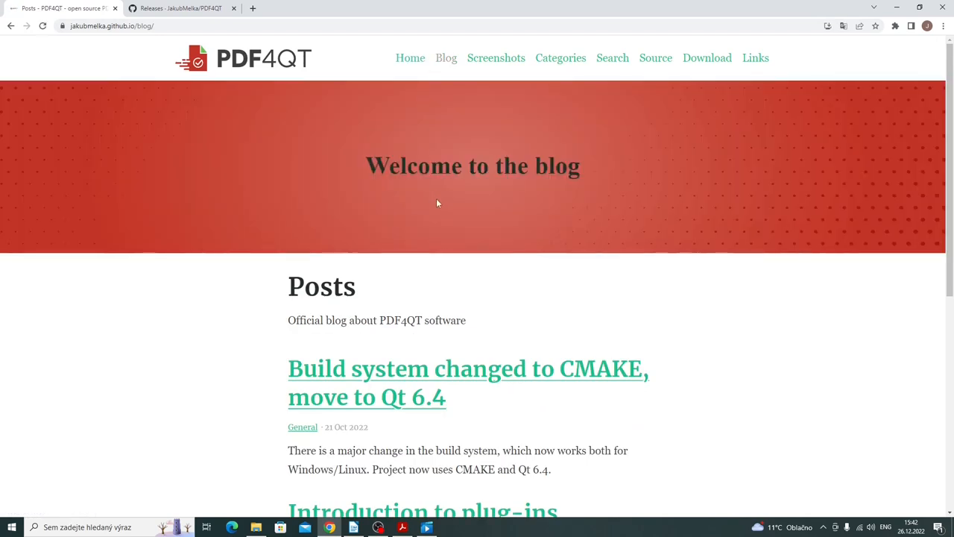
pyautogui.scroll(-3)
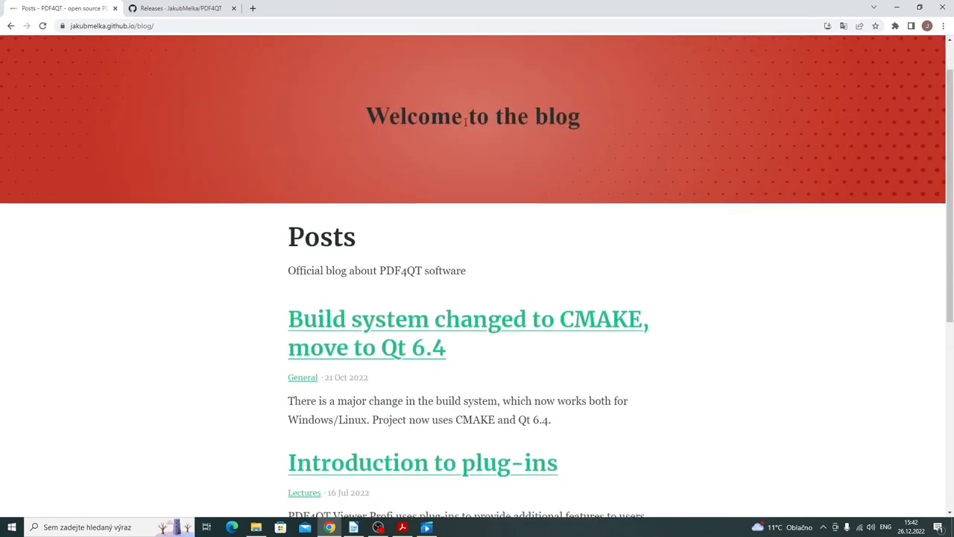
pyautogui.click(495, 56)
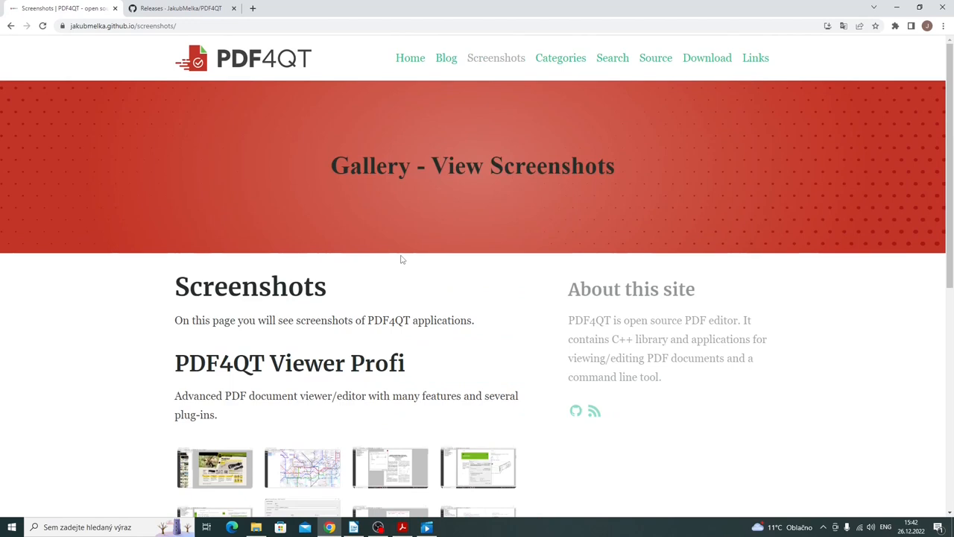
pyautogui.scroll(-3)
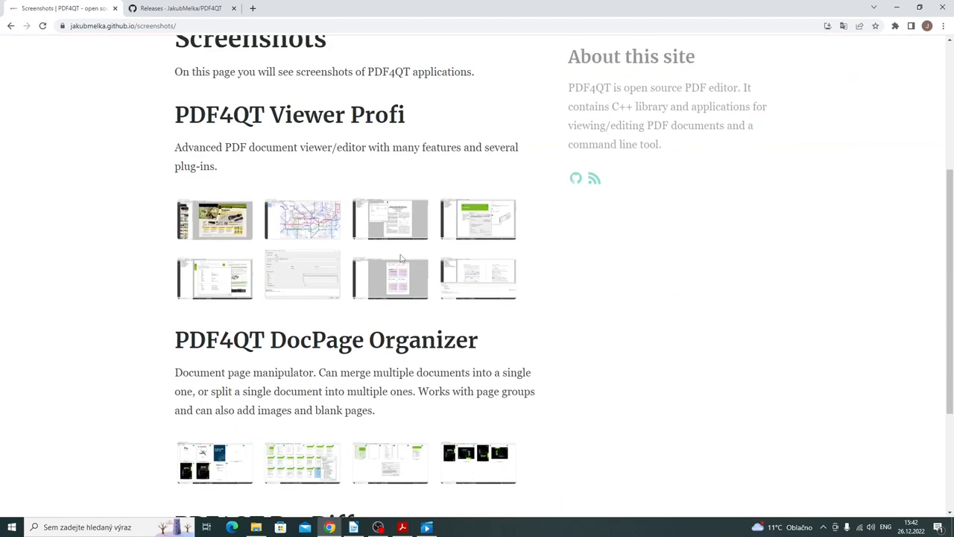
pyautogui.scroll(3)
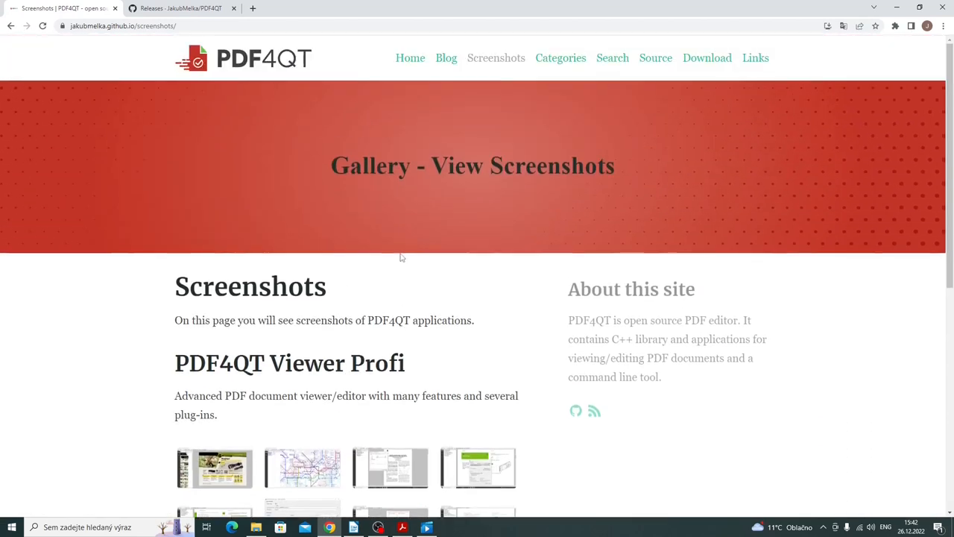
# Step: Visit the Categories, Search and Links pages, then head to the Source repository
pyautogui.click(561, 56)
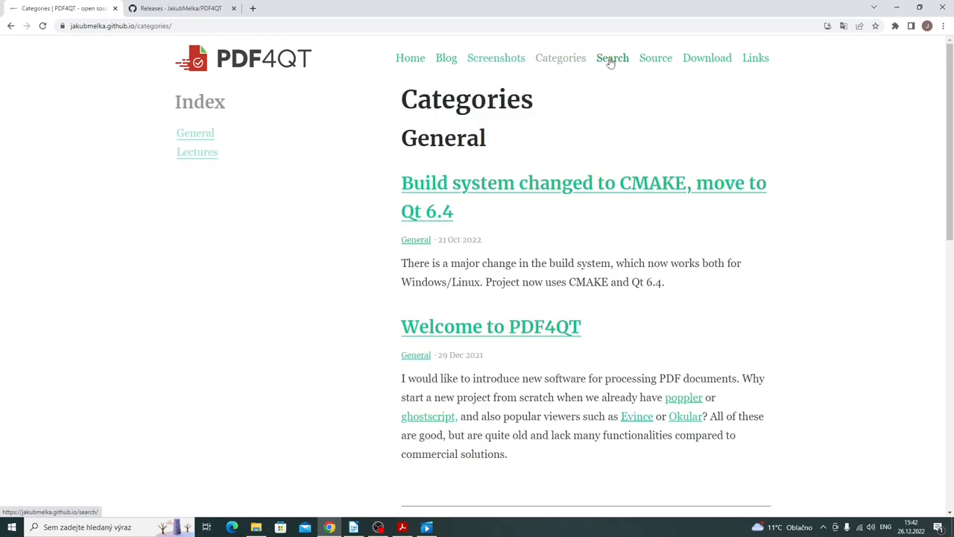
pyautogui.click(611, 57)
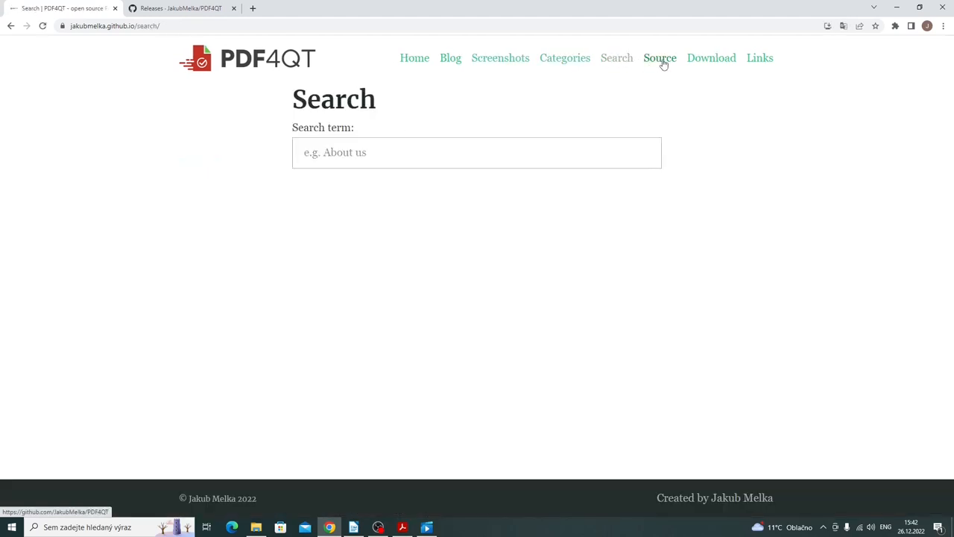
pyautogui.click(755, 57)
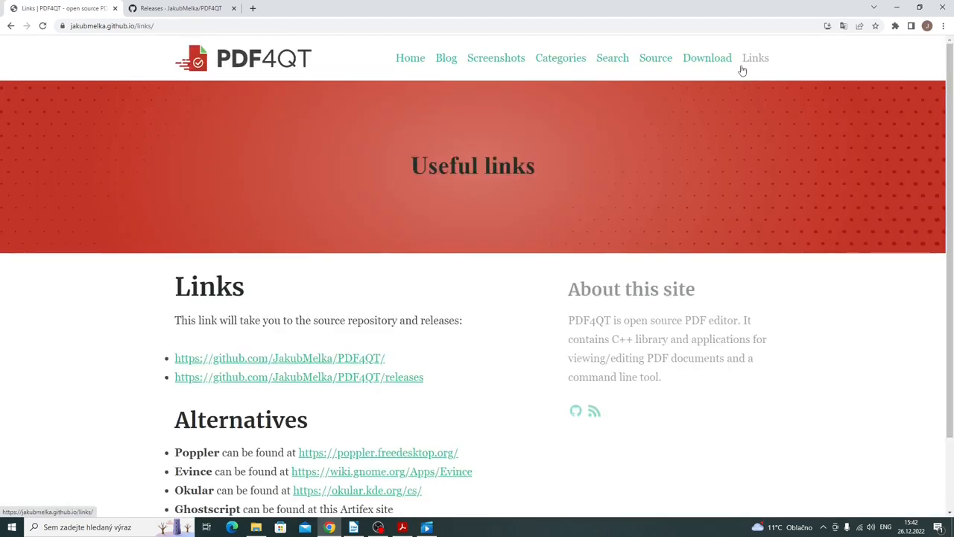
pyautogui.scroll(-3)
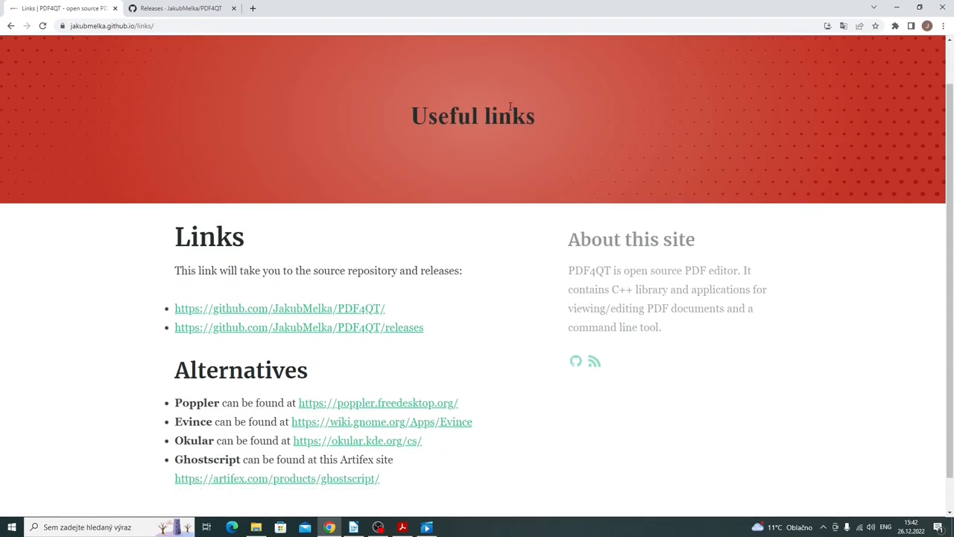
pyautogui.scroll(3)
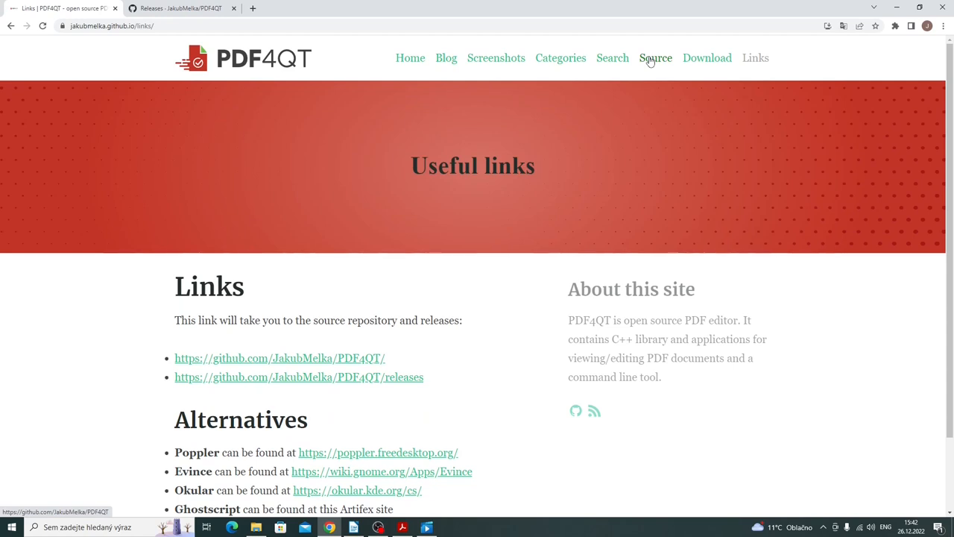
pyautogui.moveTo(707, 56)
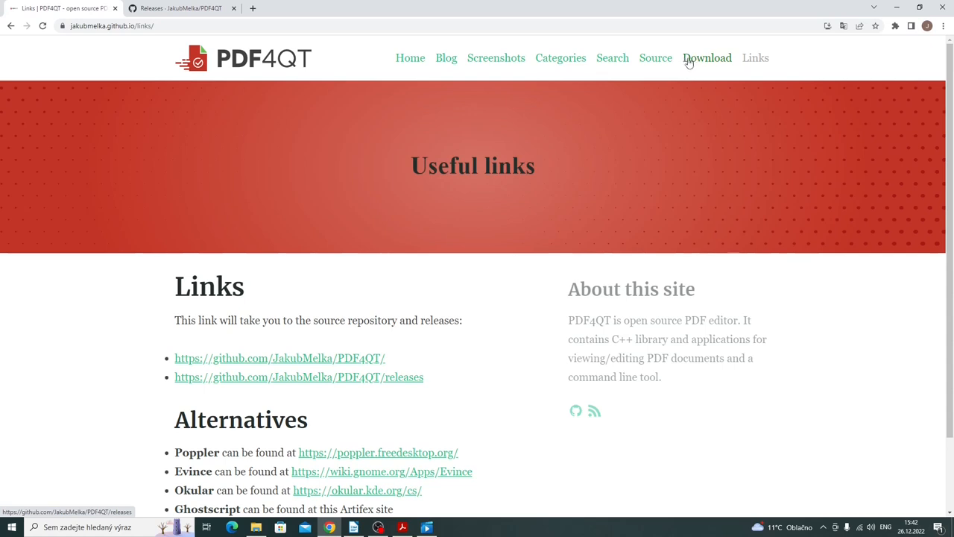
pyautogui.moveTo(656, 58)
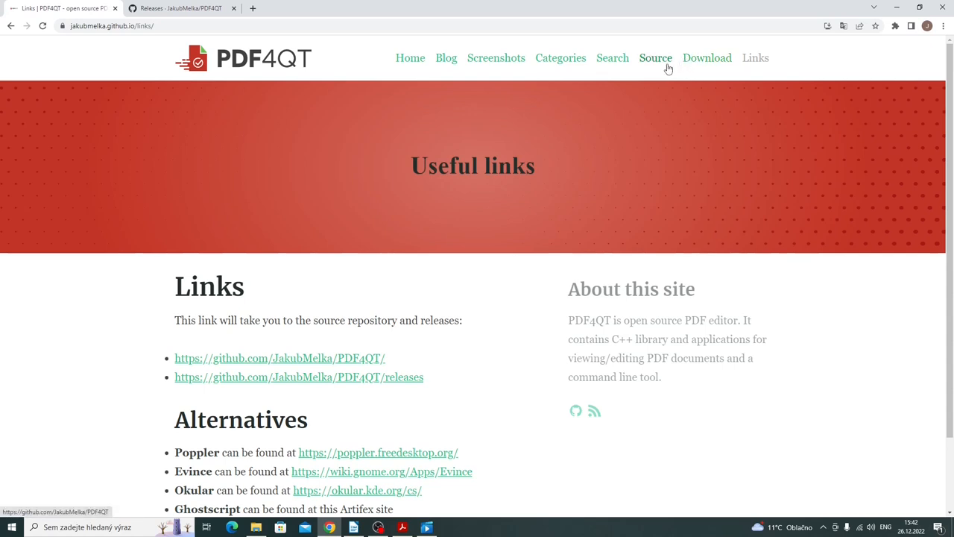
pyautogui.click(657, 58)
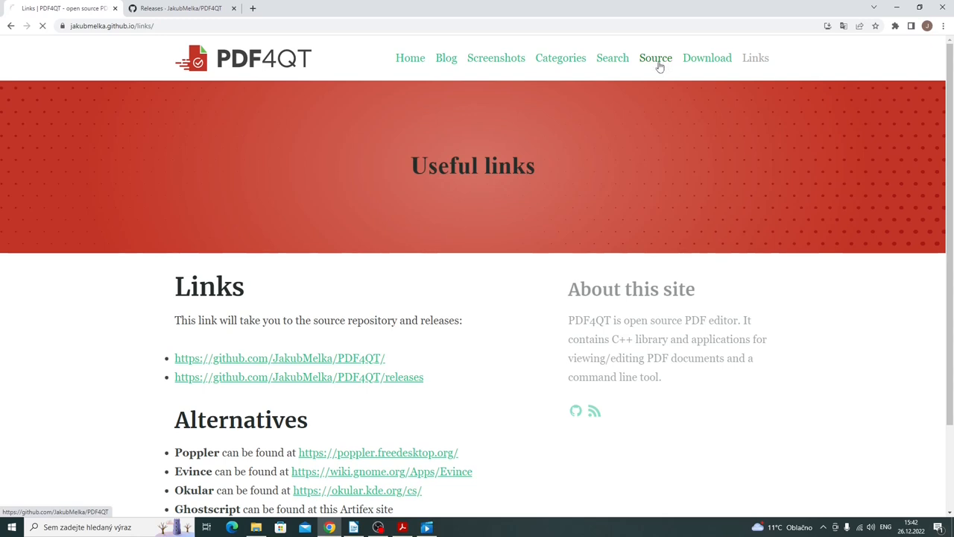
# Step: Go to the JakubMelka/PDF4QT GitHub repository and show its Releases list
pyautogui.click(280, 357)
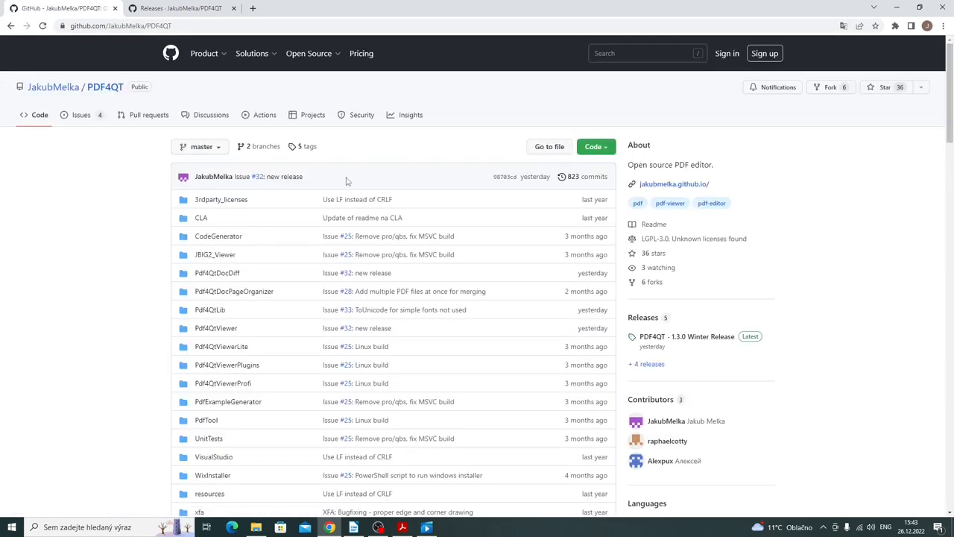
pyautogui.moveTo(173, 256)
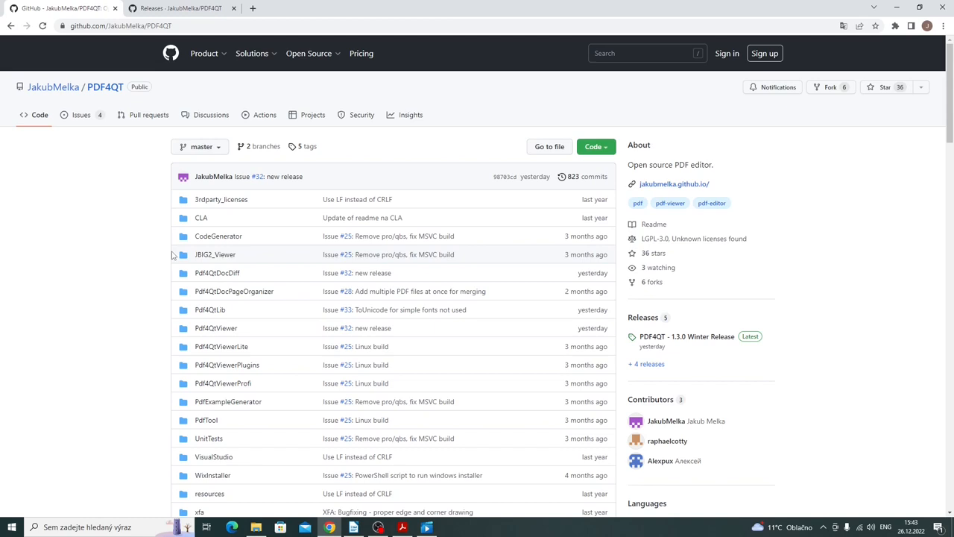
pyautogui.moveTo(114, 150)
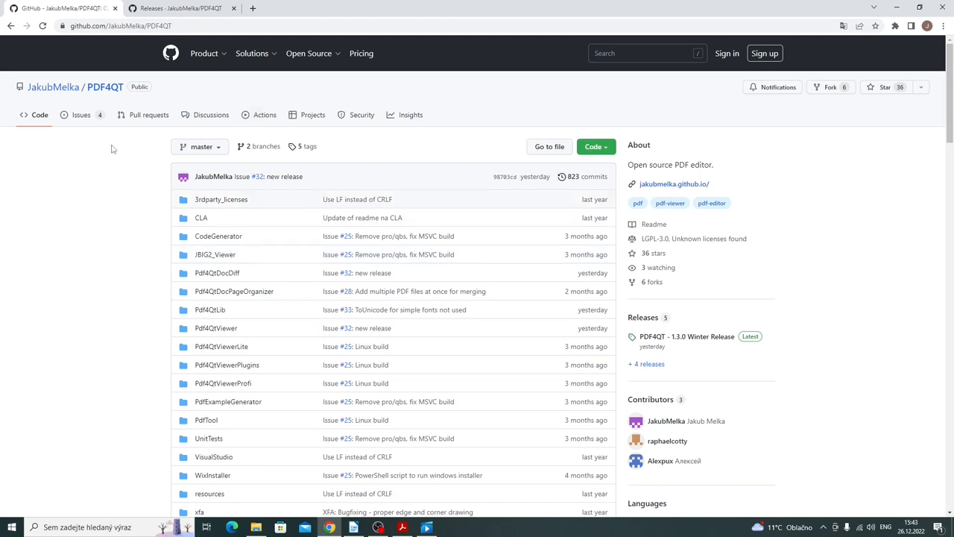
pyautogui.click(80, 115)
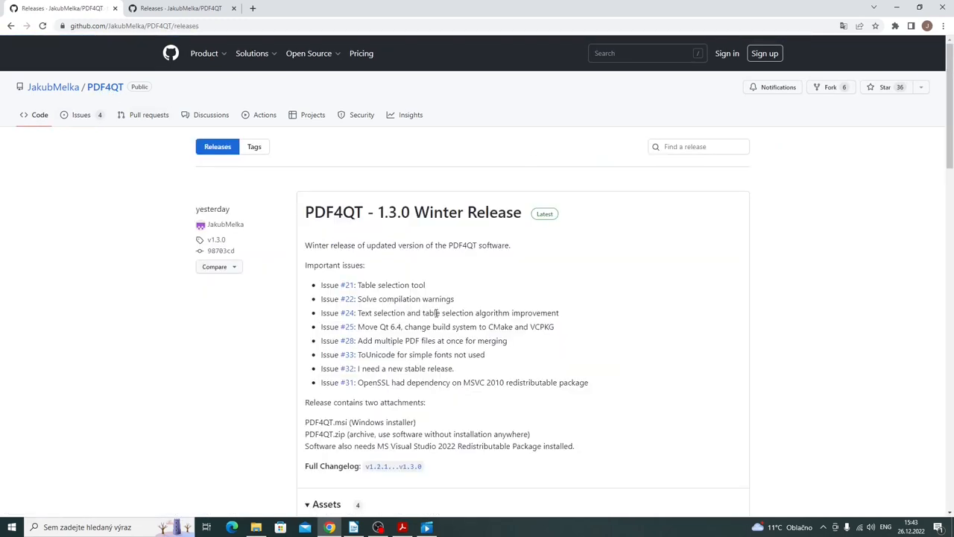
# Step: Scroll the Releases page through older versions and settle on the 1.3.0 Assets downloads
pyautogui.scroll(-3)
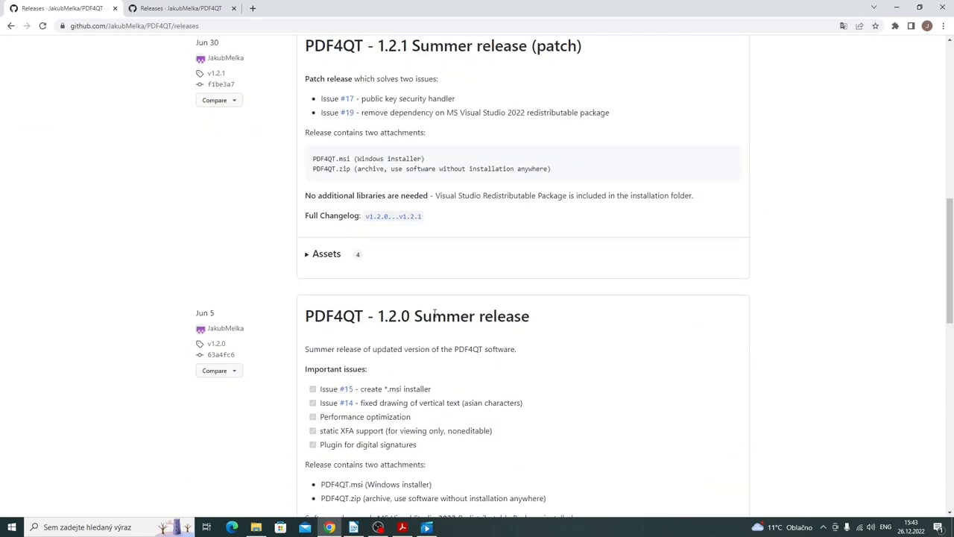
pyautogui.scroll(-3)
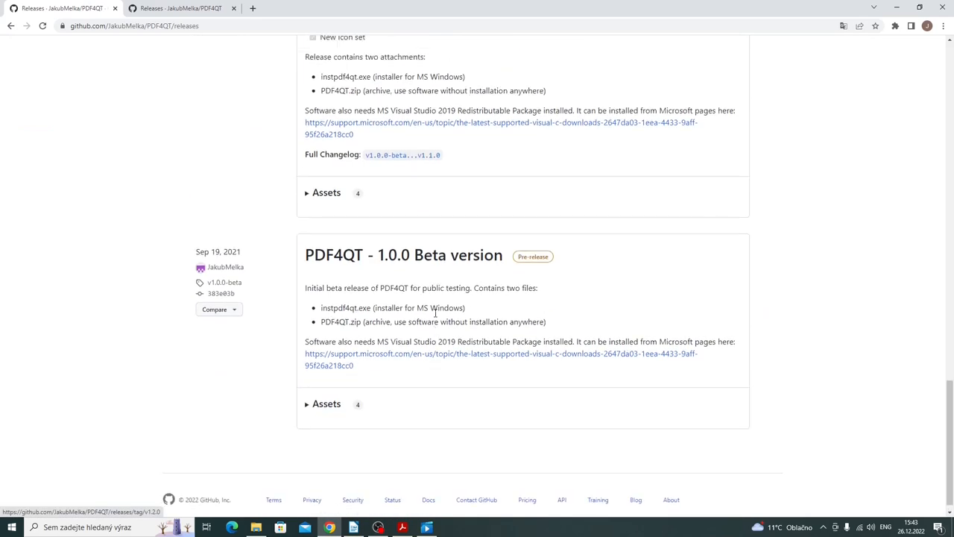
pyautogui.scroll(3)
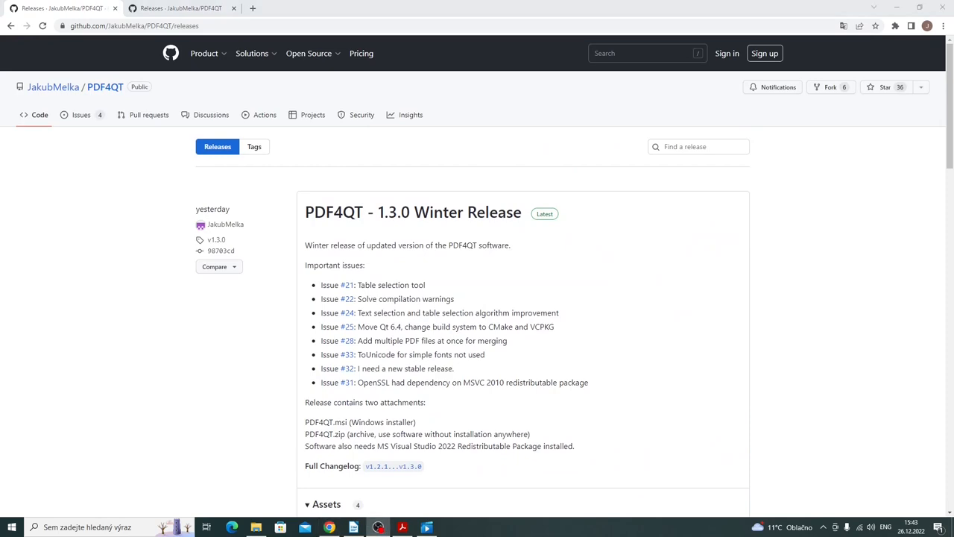
pyautogui.scroll(-3)
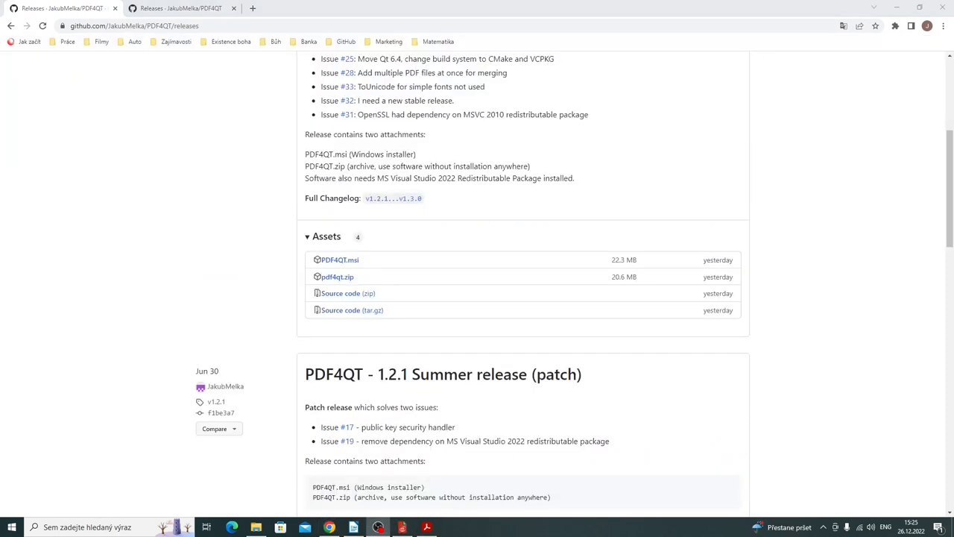
# Step: Launch PDF4QT Viewer Profi from Start and jump to pages 6 and 7 of the LittleCMS2 manual
pyautogui.click(12, 528)
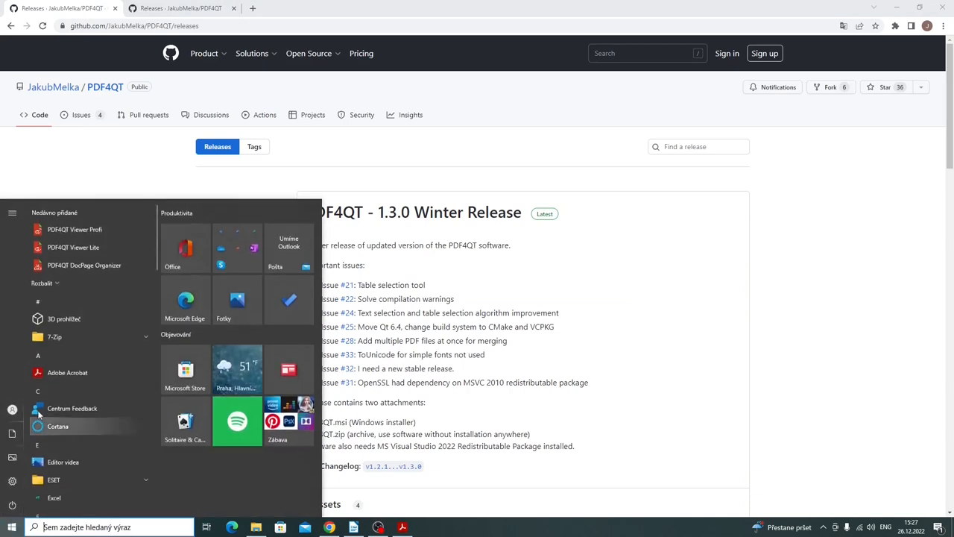
pyautogui.moveTo(74, 230)
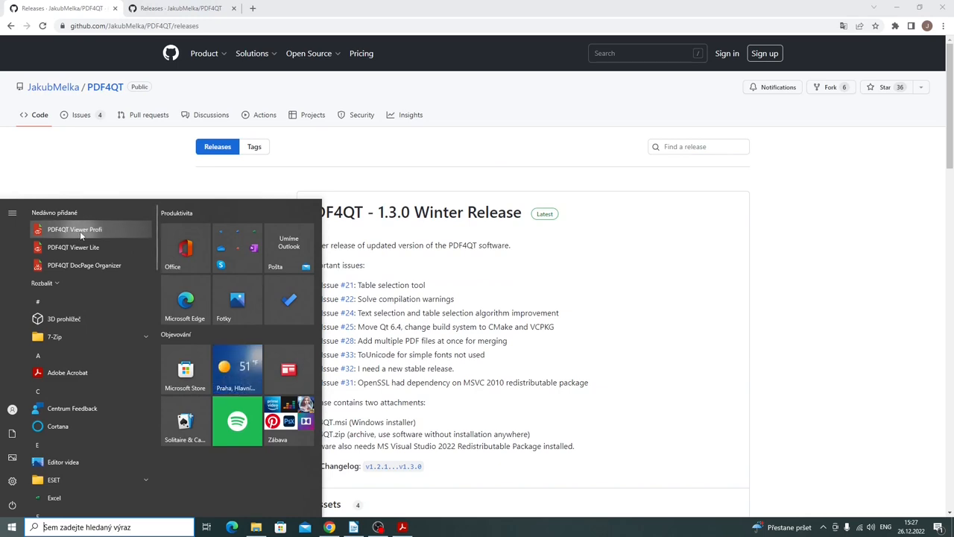
pyautogui.click(74, 230)
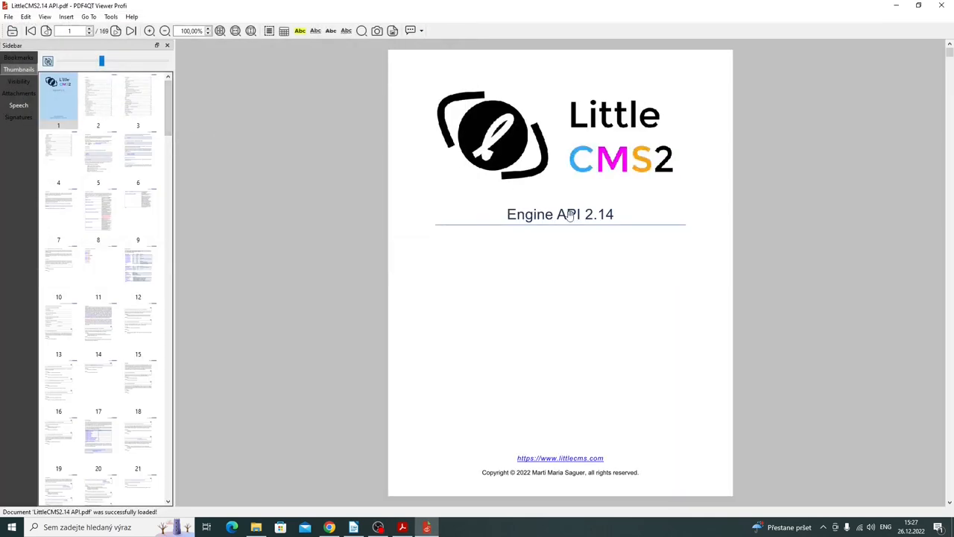
pyautogui.click(137, 157)
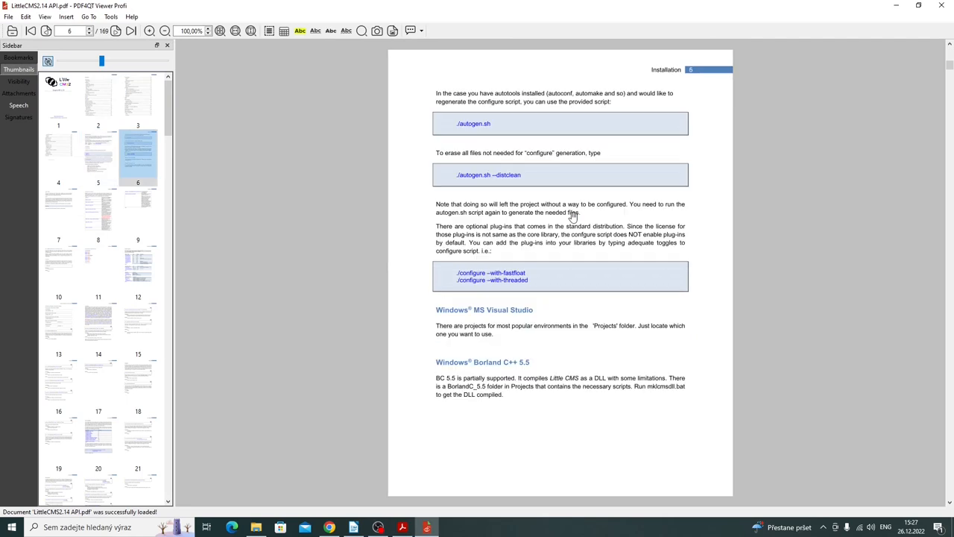
pyautogui.click(8, 16)
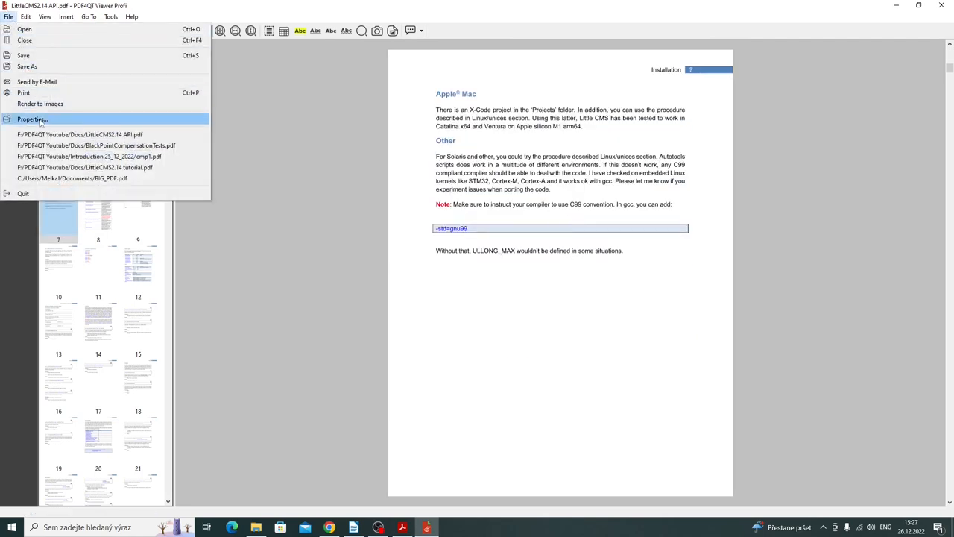
pyautogui.click(33, 119)
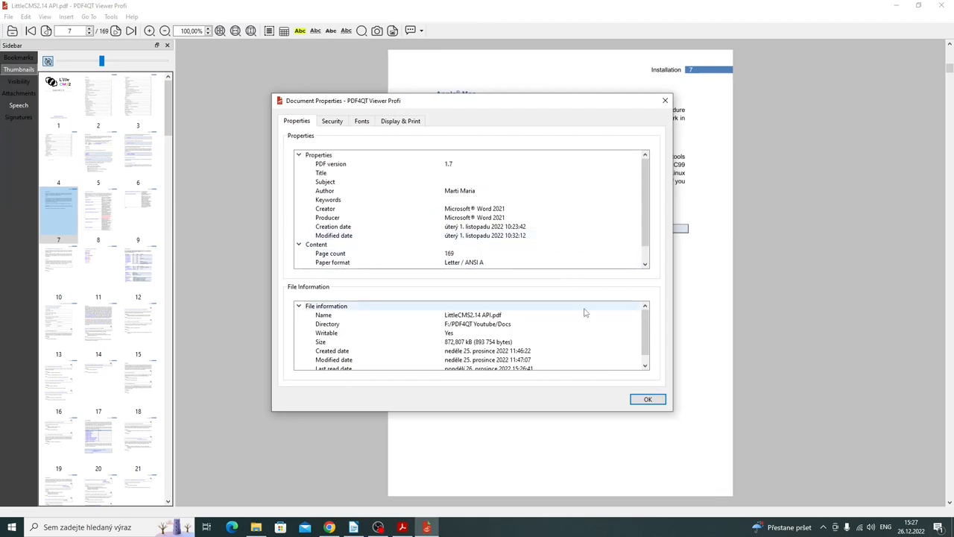
pyautogui.click(331, 121)
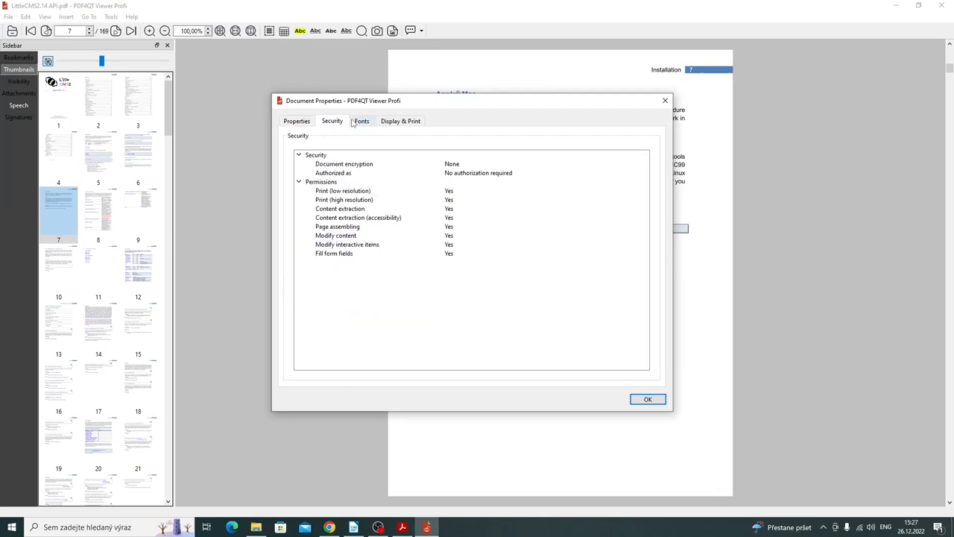
pyautogui.click(400, 121)
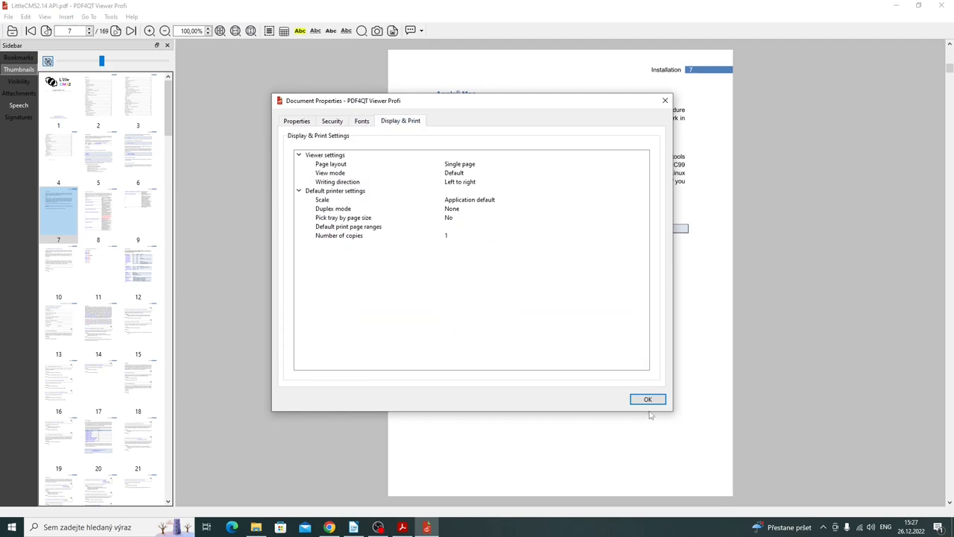
pyautogui.click(9, 16)
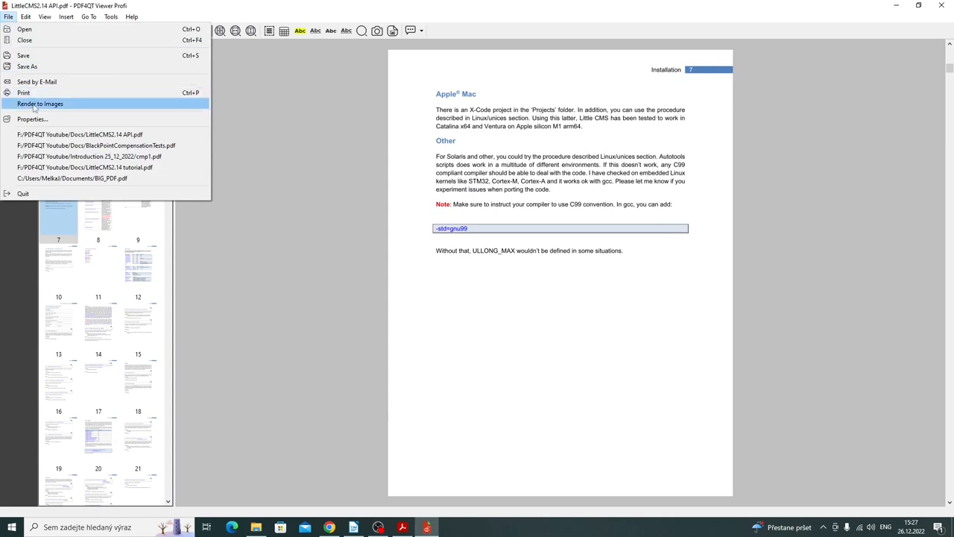
# Step: Bring up the Encryption Settings dialog from the Edit menu
pyautogui.click(25, 17)
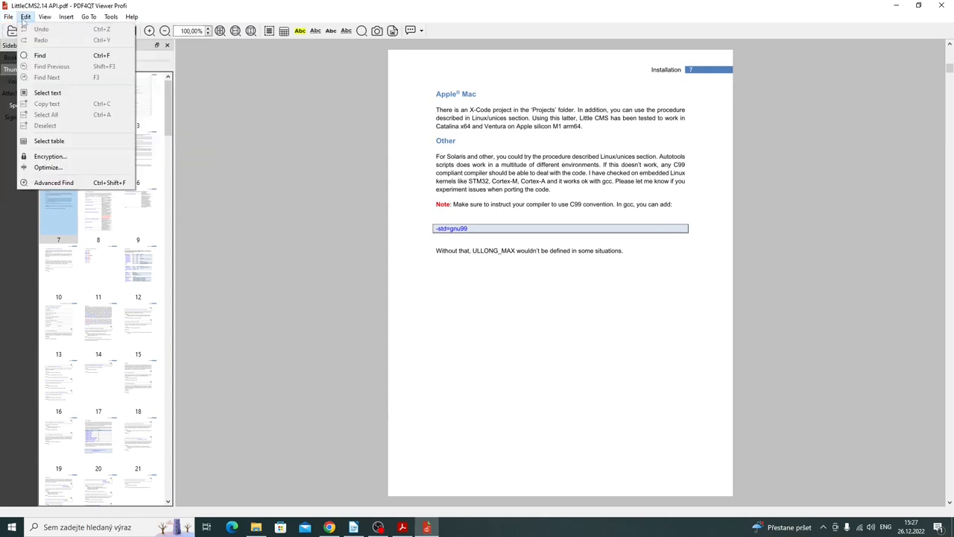
pyautogui.moveTo(48, 93)
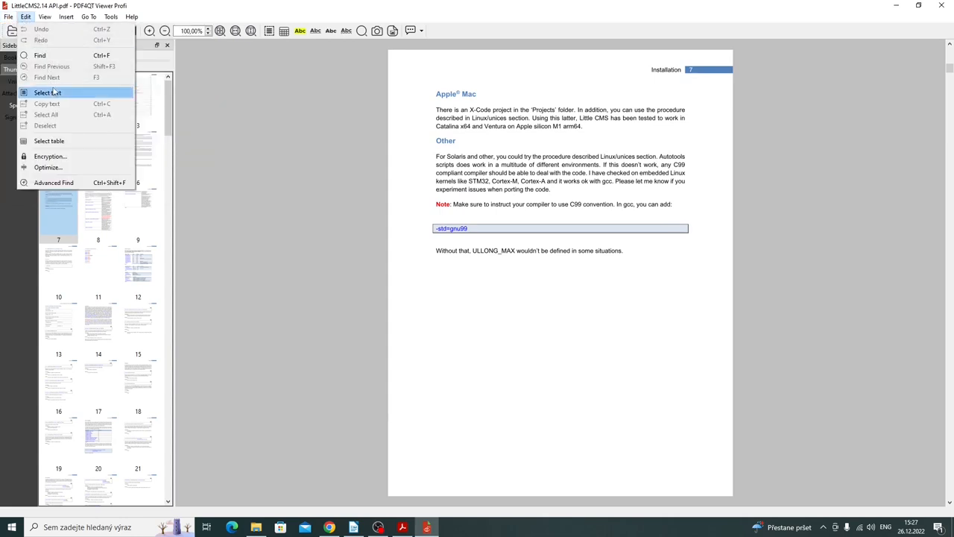
pyautogui.moveTo(67, 77)
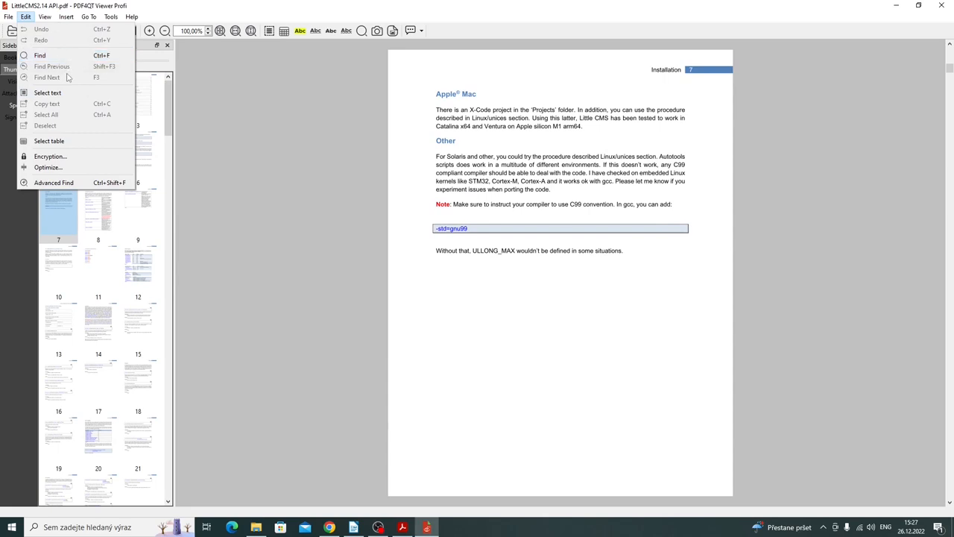
pyautogui.moveTo(69, 152)
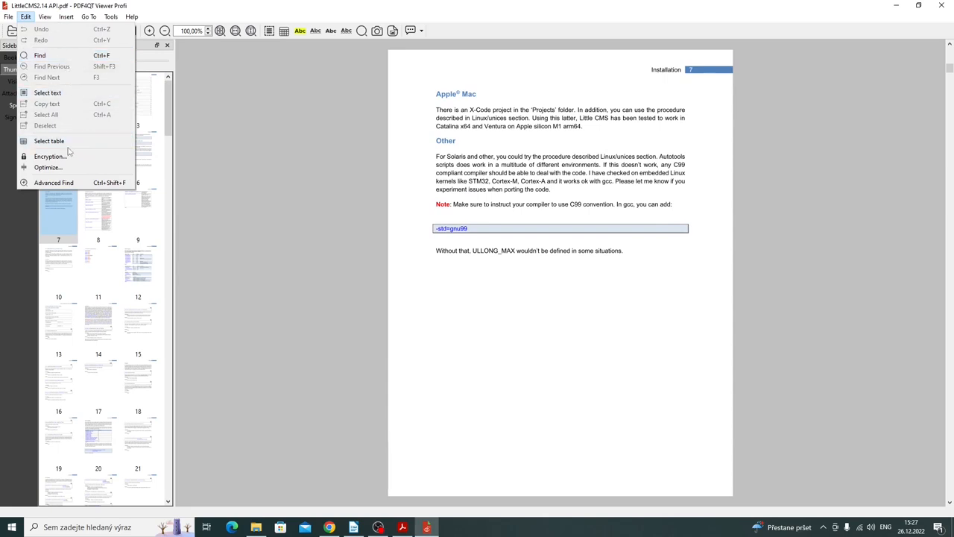
pyautogui.click(50, 157)
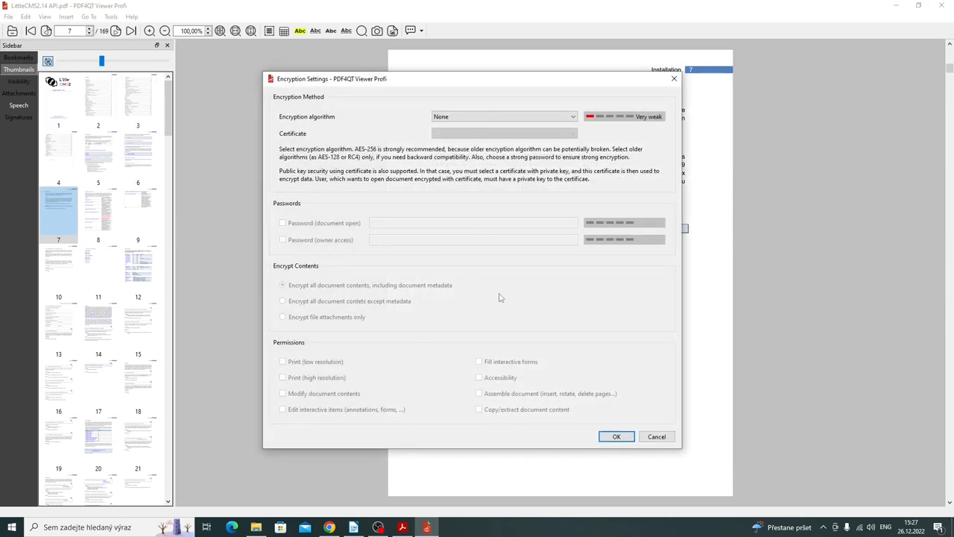
# Step: Peek at the encryption algorithms, cancel, then cancel the Document optimization dialog too
pyautogui.click(572, 116)
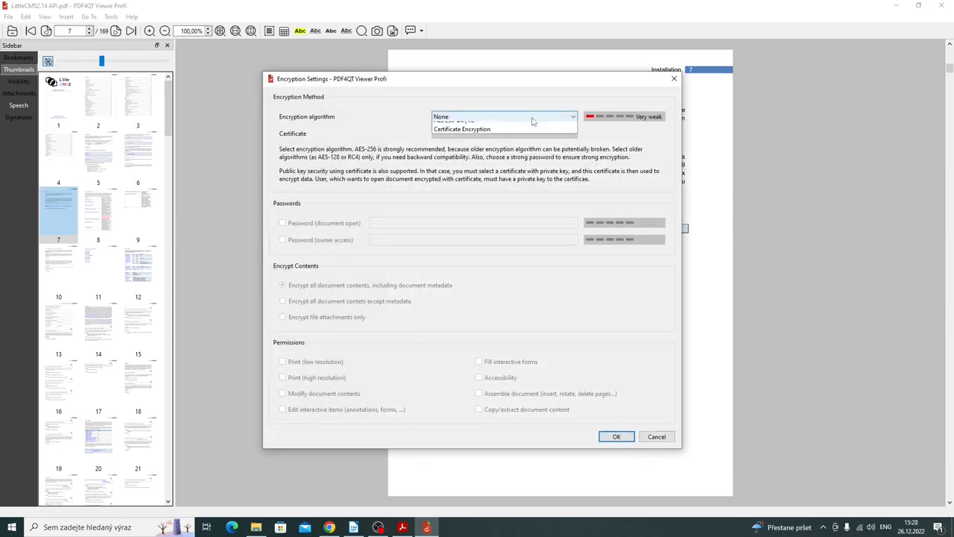
pyautogui.click(504, 116)
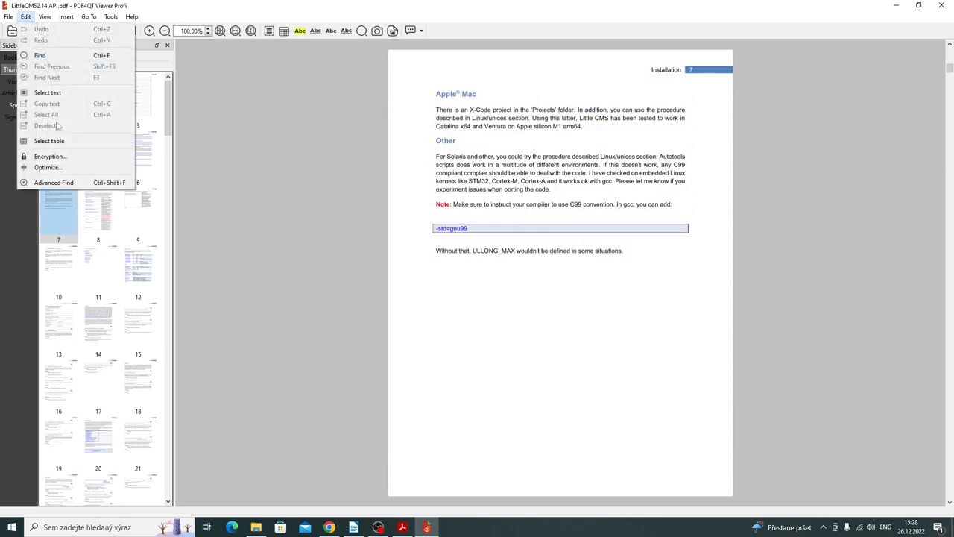
pyautogui.click(48, 167)
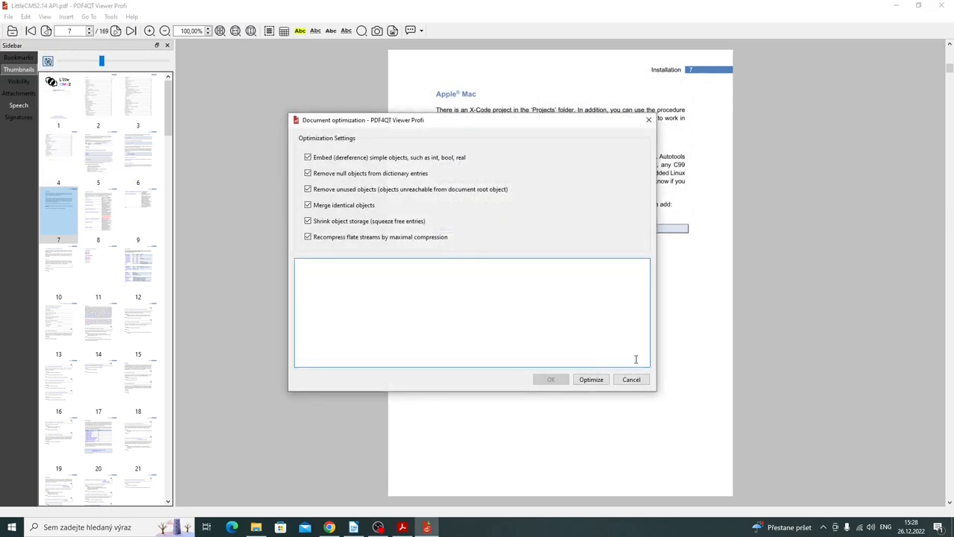
pyautogui.click(631, 380)
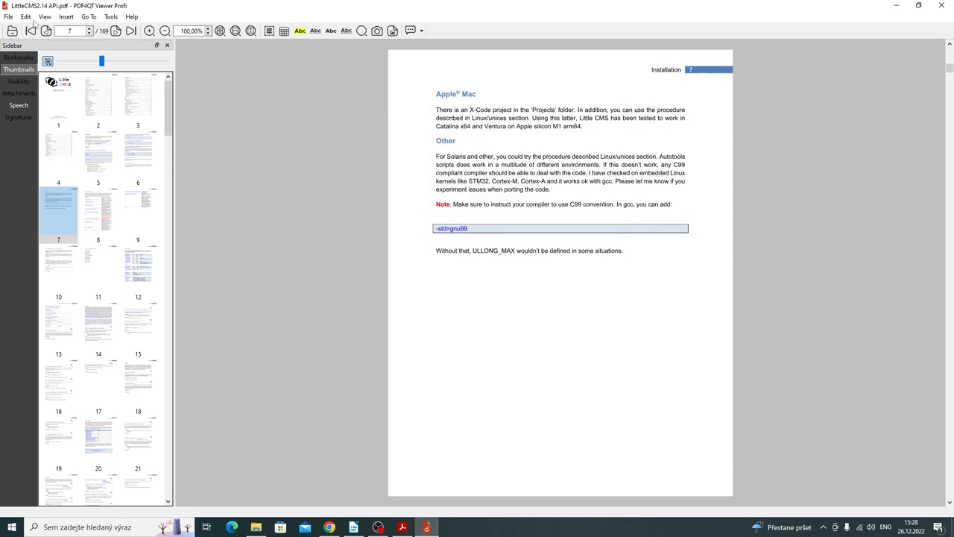
# Step: Return to the manual's title page and glance at the Insert menu annotation types
pyautogui.click(44, 16)
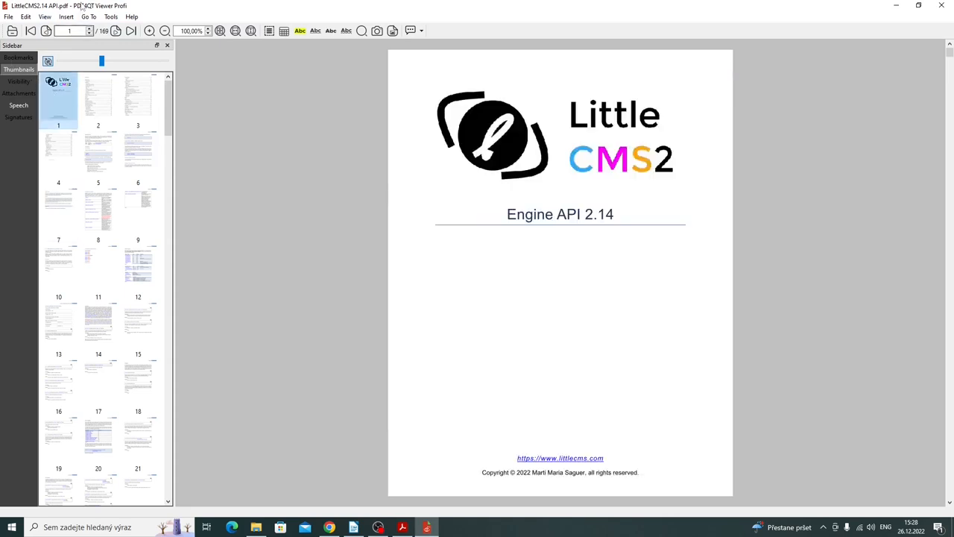
pyautogui.click(45, 16)
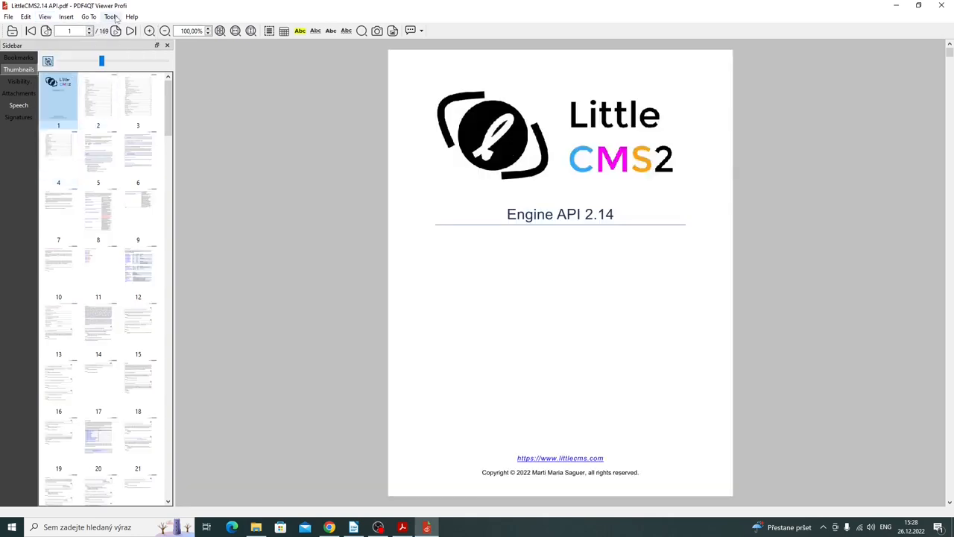
pyautogui.click(66, 16)
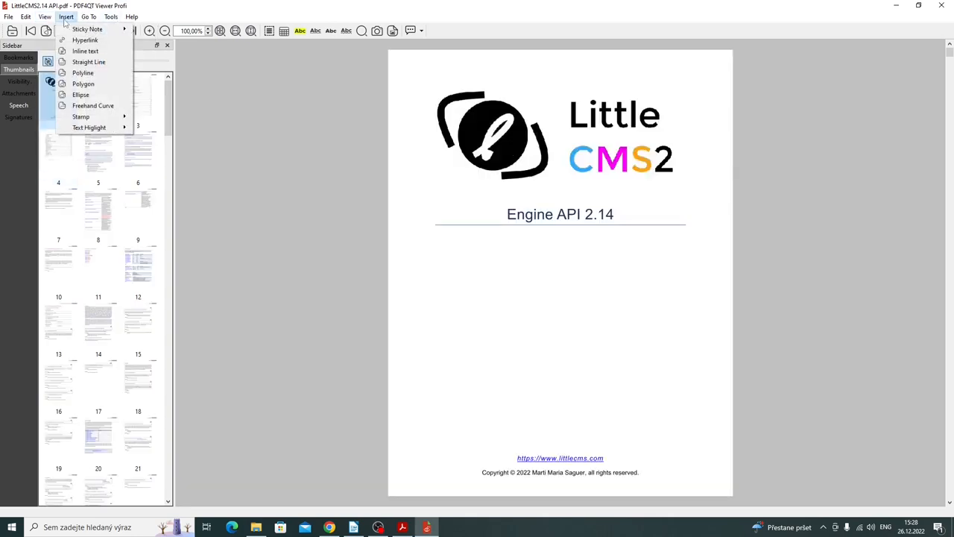
# Step: Look through the Tools menu and bring up the viewer's Options dialog
pyautogui.click(110, 17)
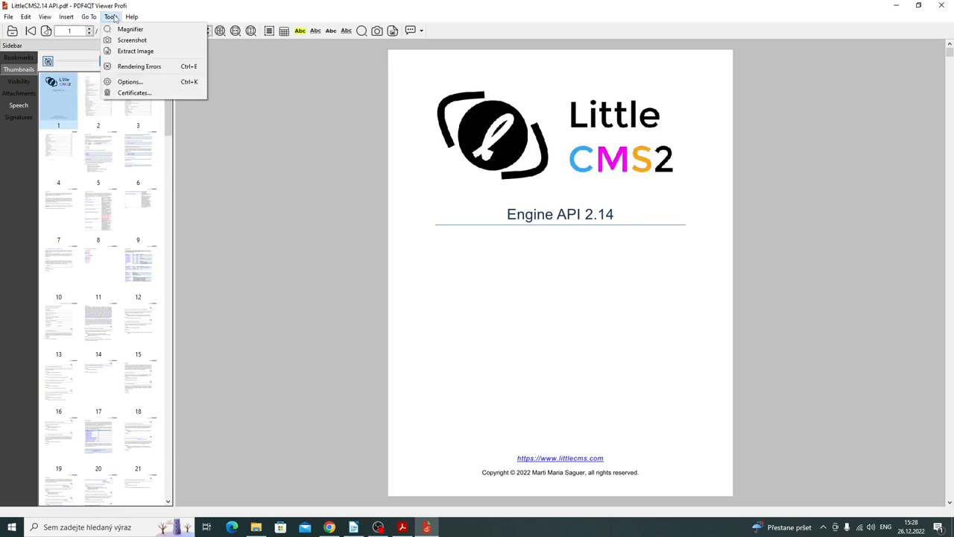
pyautogui.click(130, 30)
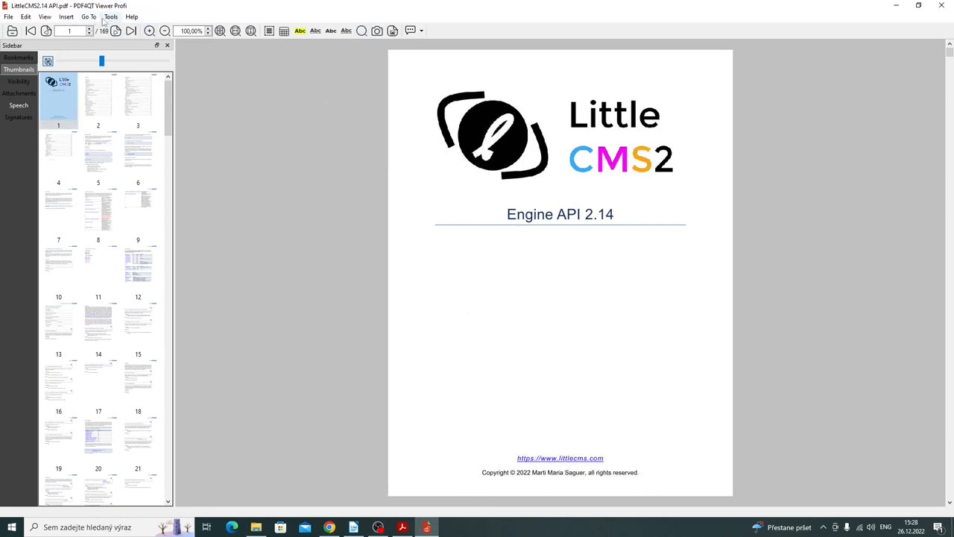
pyautogui.click(110, 17)
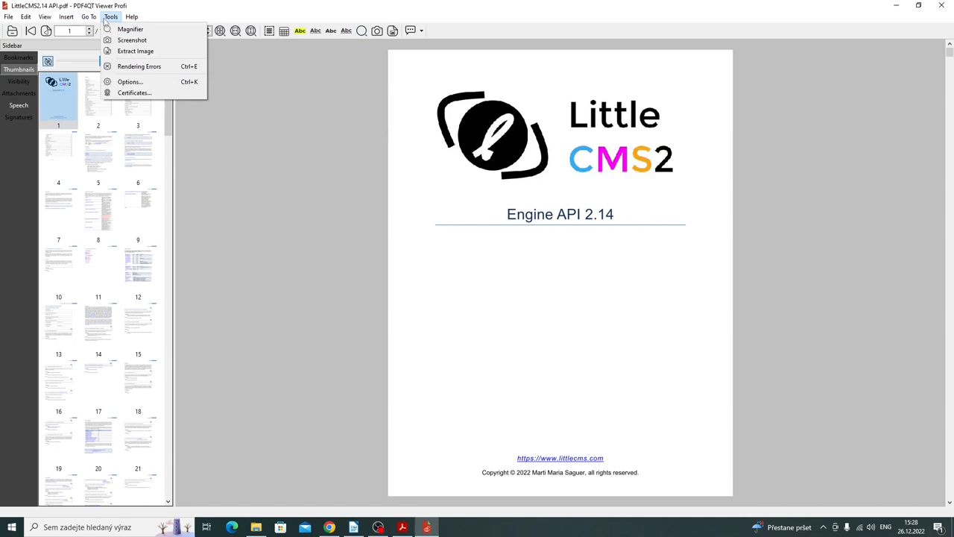
pyautogui.click(376, 183)
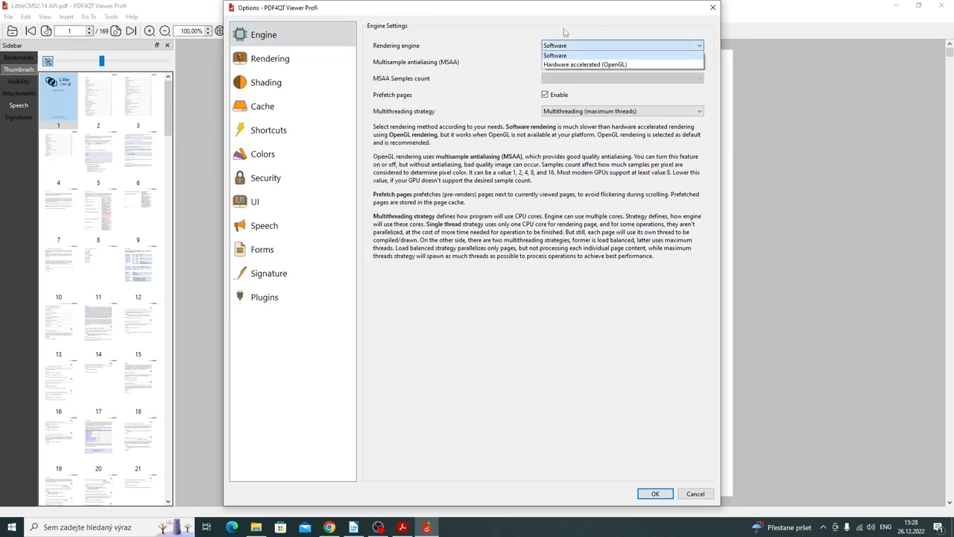
# Step: Keep the Software engine and review the Rendering, Shading and Cache pages, ending on Shortcuts
pyautogui.click(555, 55)
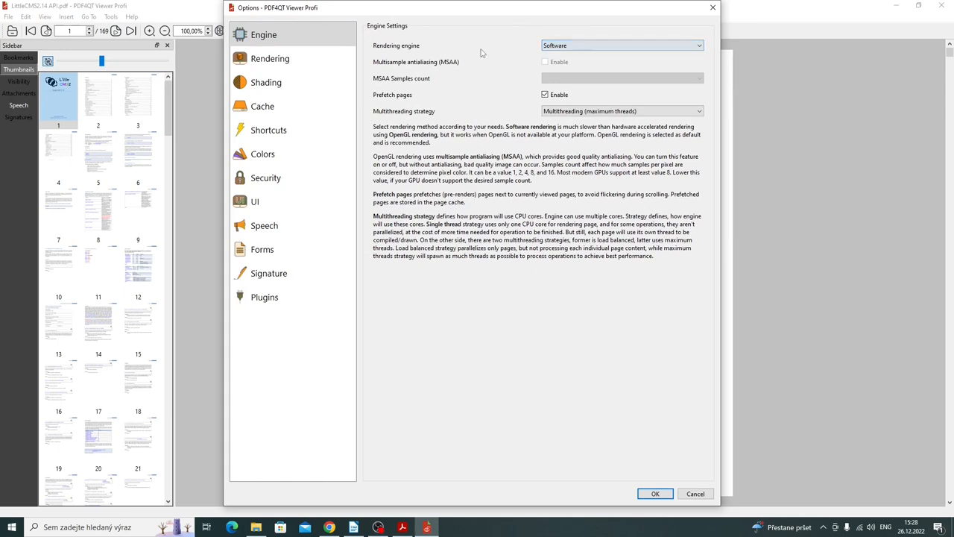
pyautogui.click(698, 110)
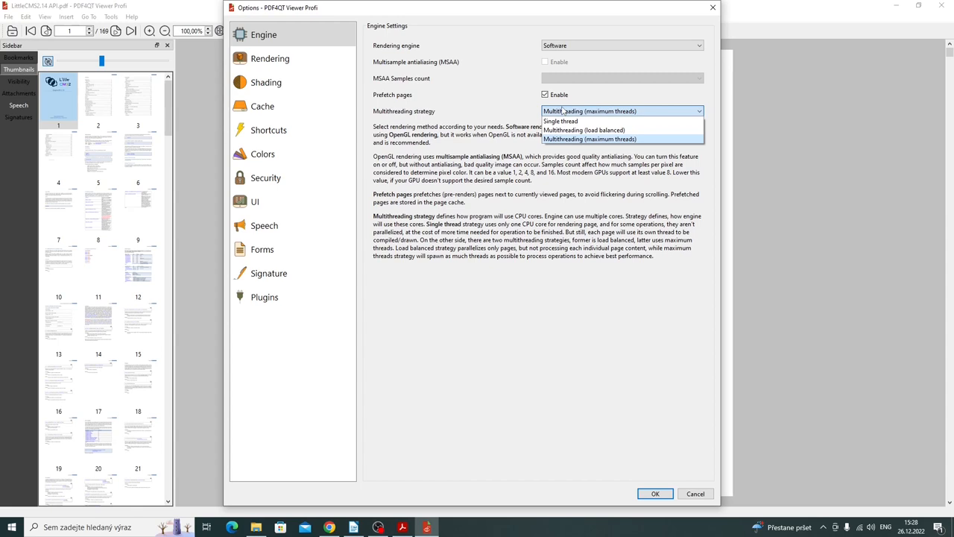
pyautogui.click(270, 58)
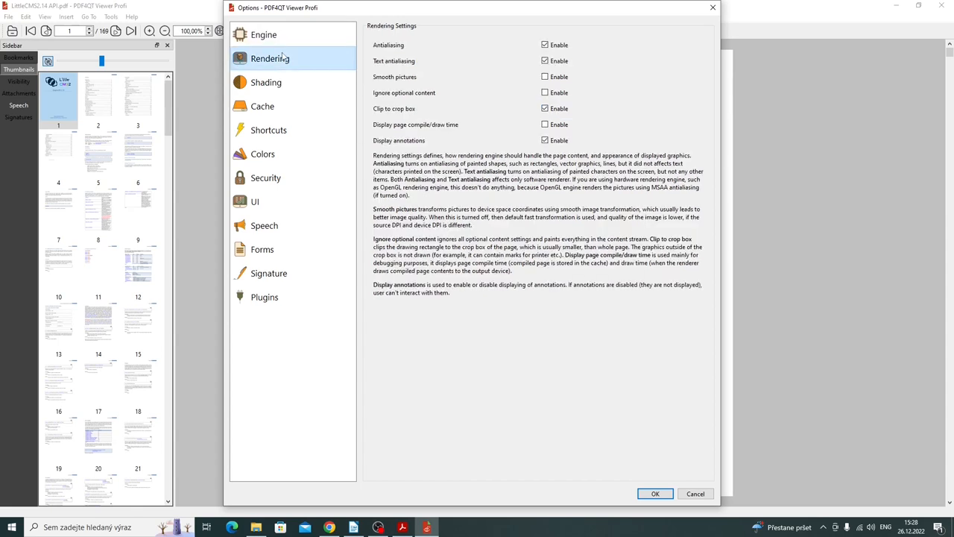
pyautogui.moveTo(265, 82)
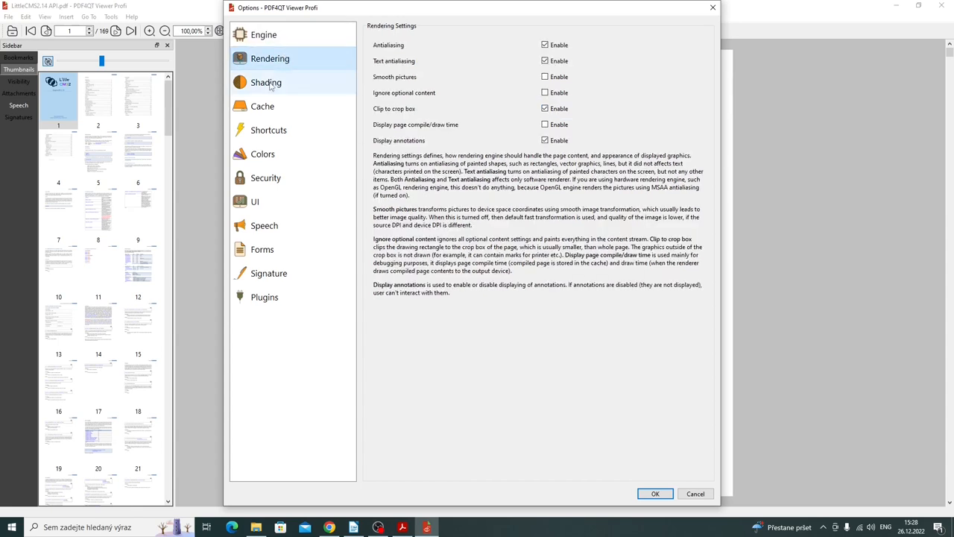
pyautogui.click(265, 82)
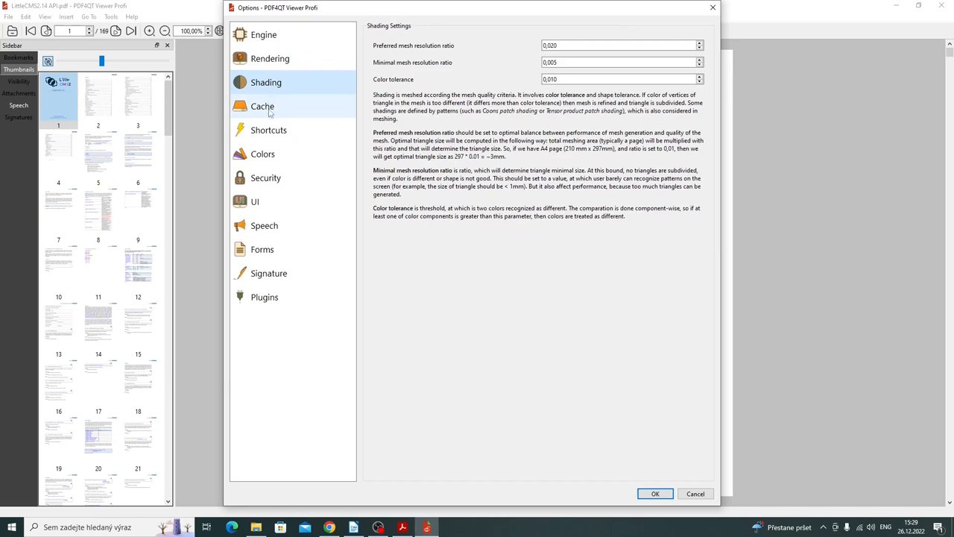
pyautogui.click(262, 106)
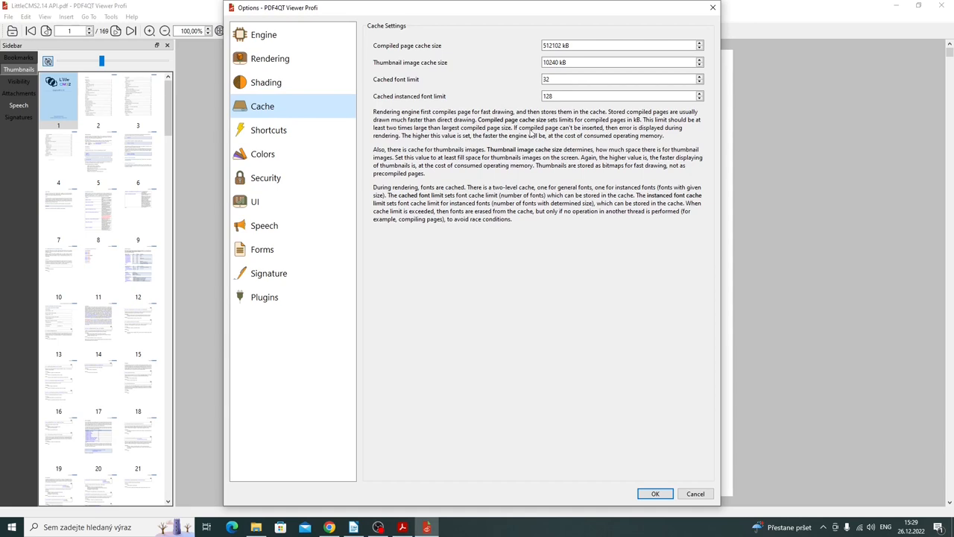
pyautogui.click(269, 130)
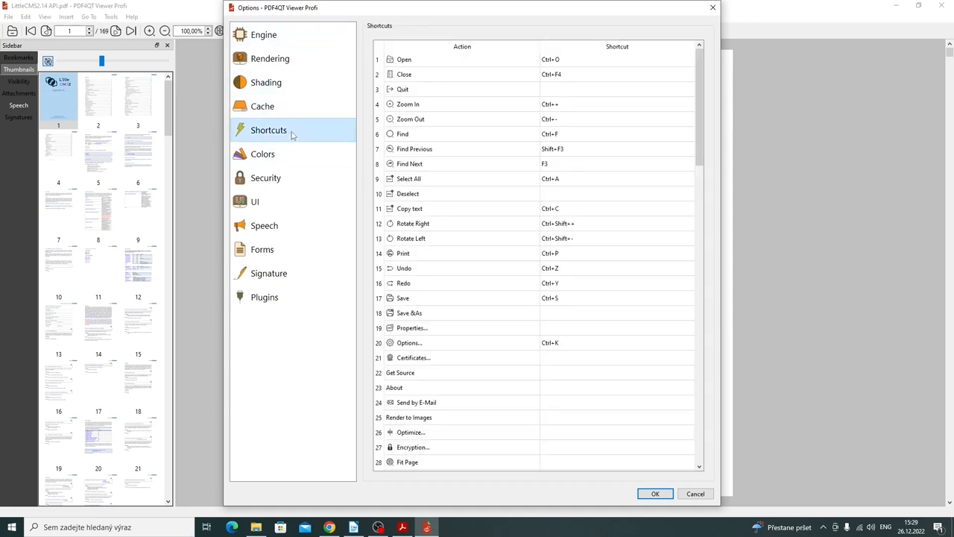
# Step: Scroll through the keyboard shortcuts table and move on to the Colors settings
pyautogui.scroll(-3)
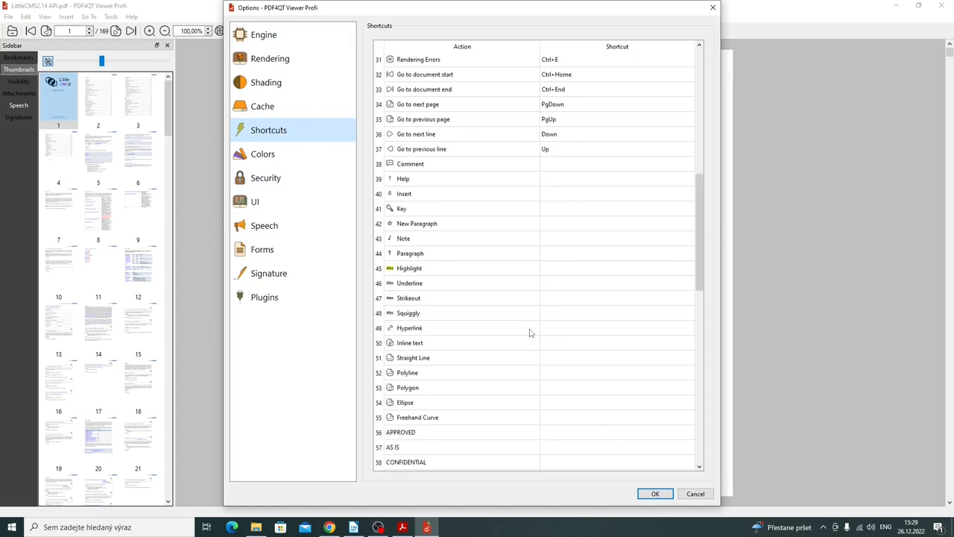
pyautogui.scroll(3)
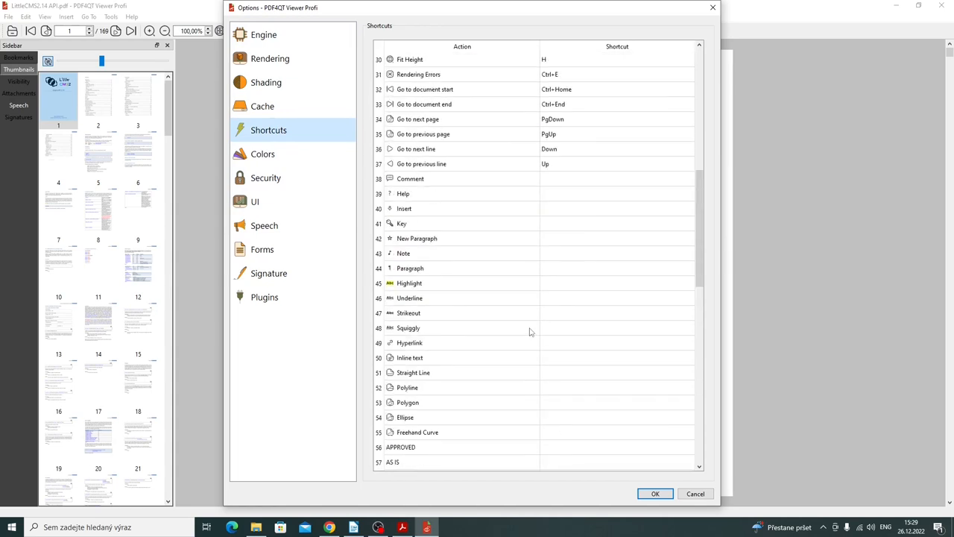
pyautogui.scroll(3)
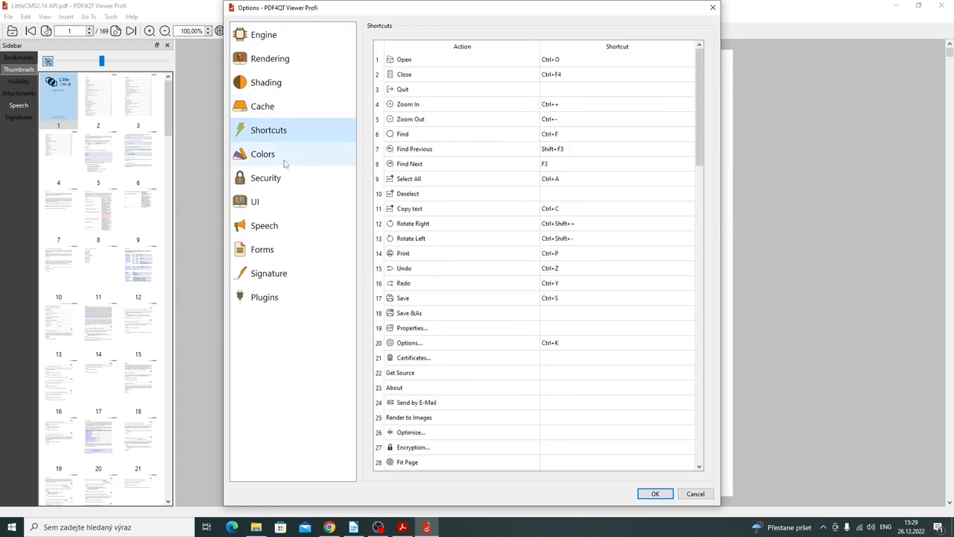
pyautogui.click(263, 153)
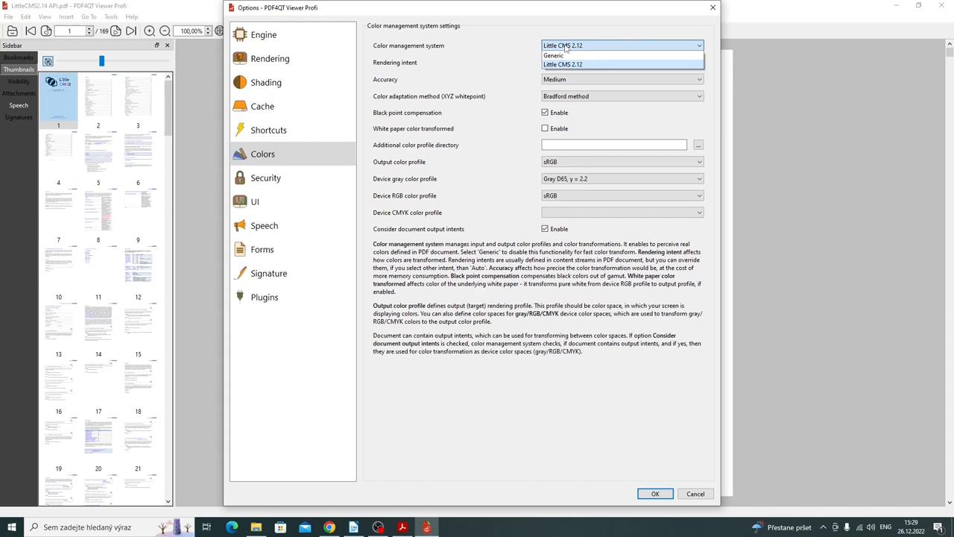
# Step: Keep the rendering intent at Auto and the color adaptation method at Bradford
pyautogui.click(698, 62)
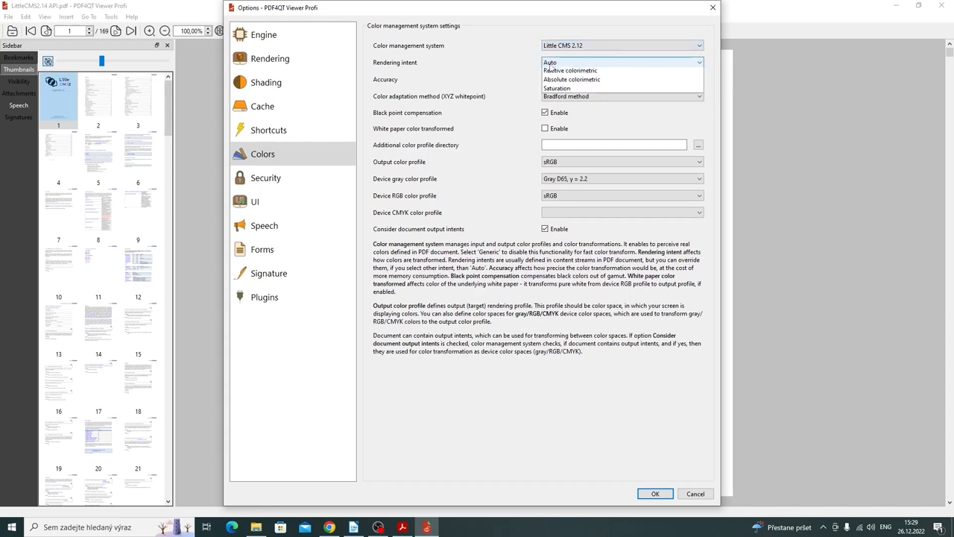
pyautogui.click(622, 63)
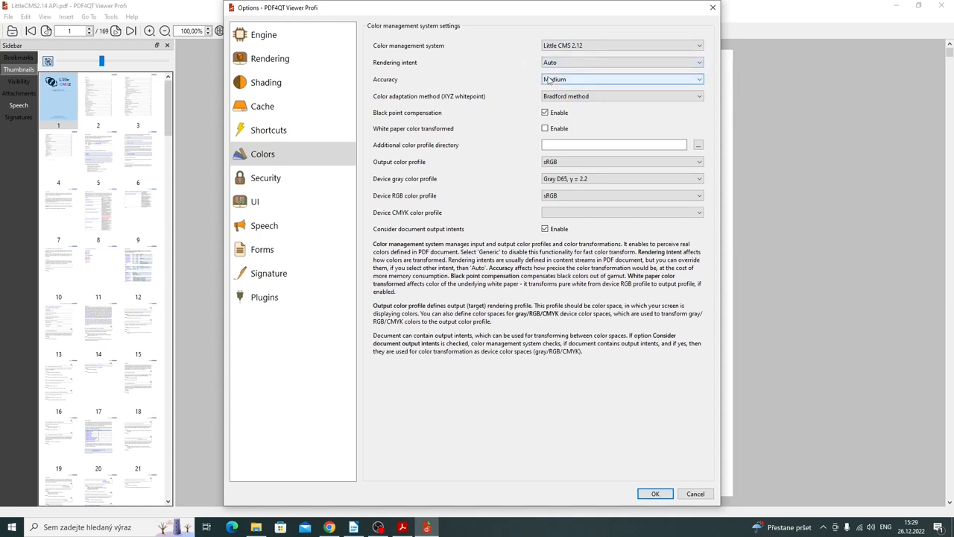
pyautogui.click(698, 95)
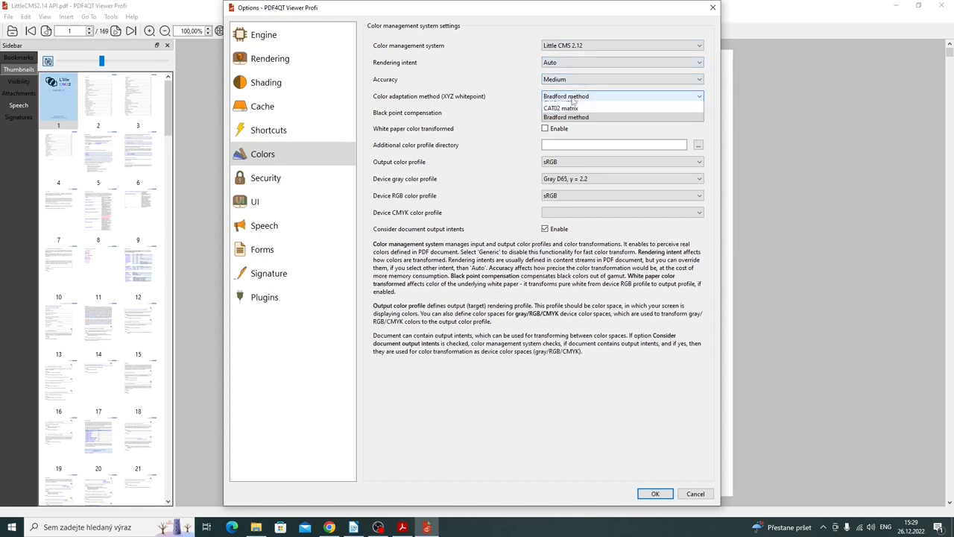
pyautogui.click(566, 116)
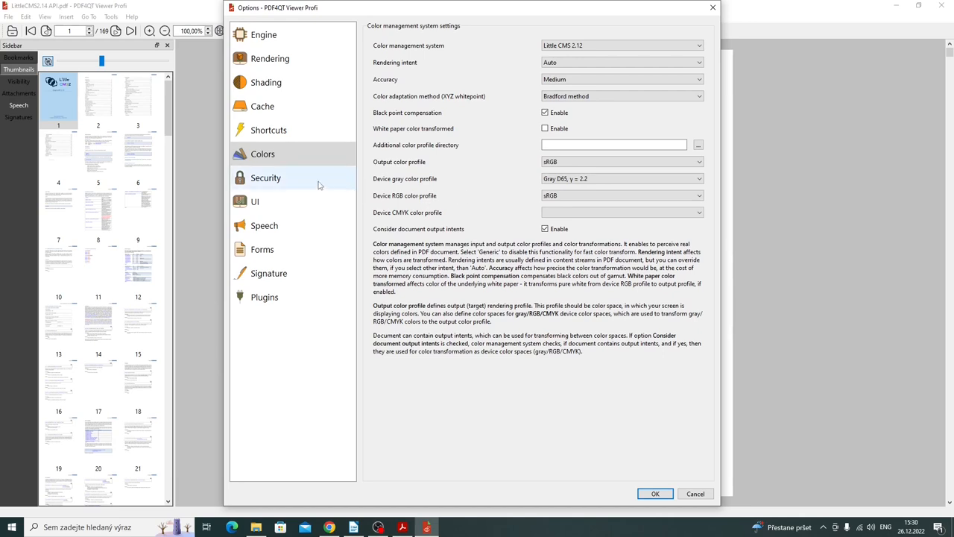
# Step: Browse the Security and UI pages and set the Speech reading voice to Microsoft David
pyautogui.click(265, 177)
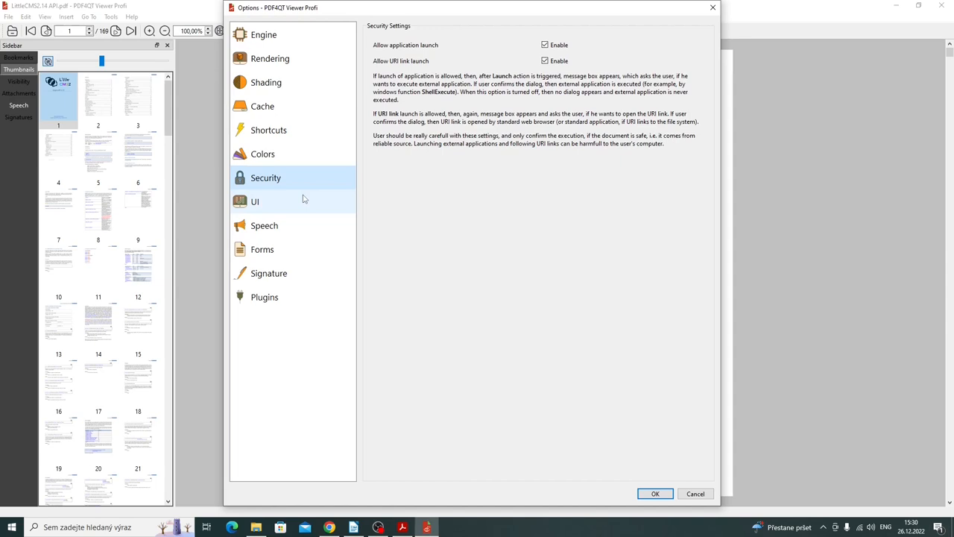
pyautogui.click(255, 202)
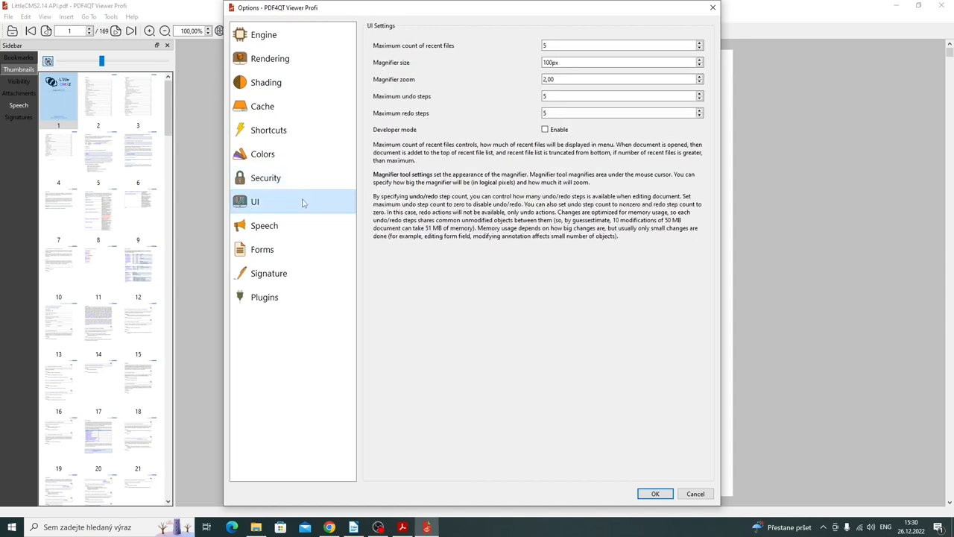
pyautogui.moveTo(295, 230)
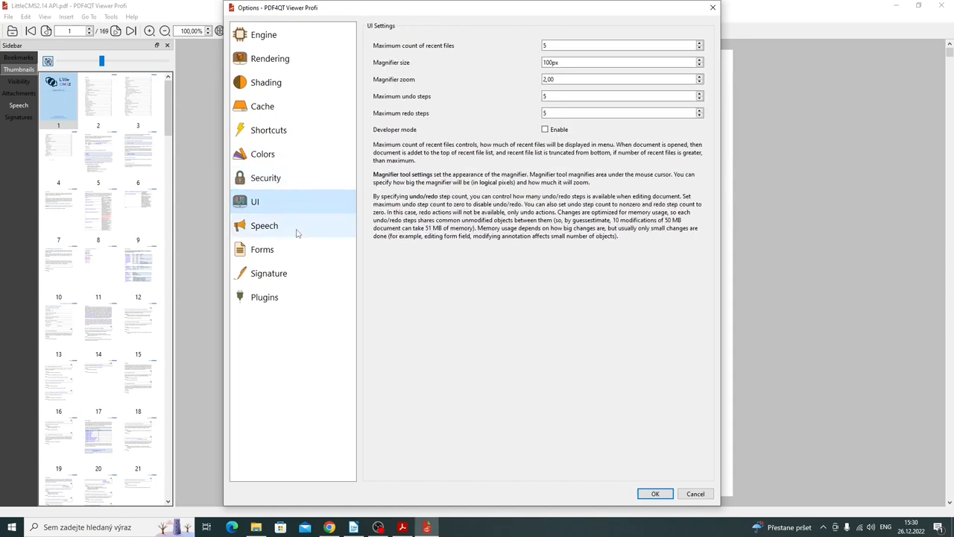
pyautogui.click(266, 225)
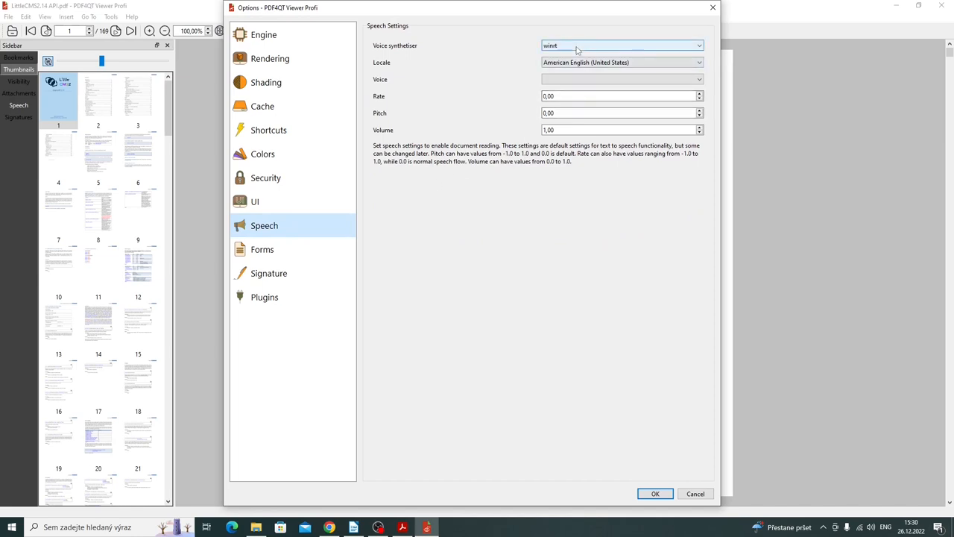
pyautogui.click(698, 79)
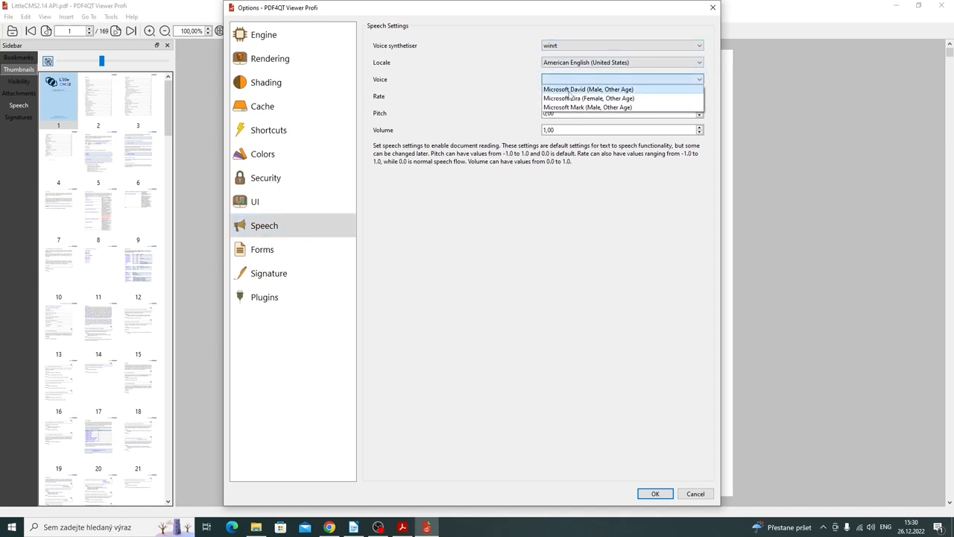
pyautogui.click(587, 90)
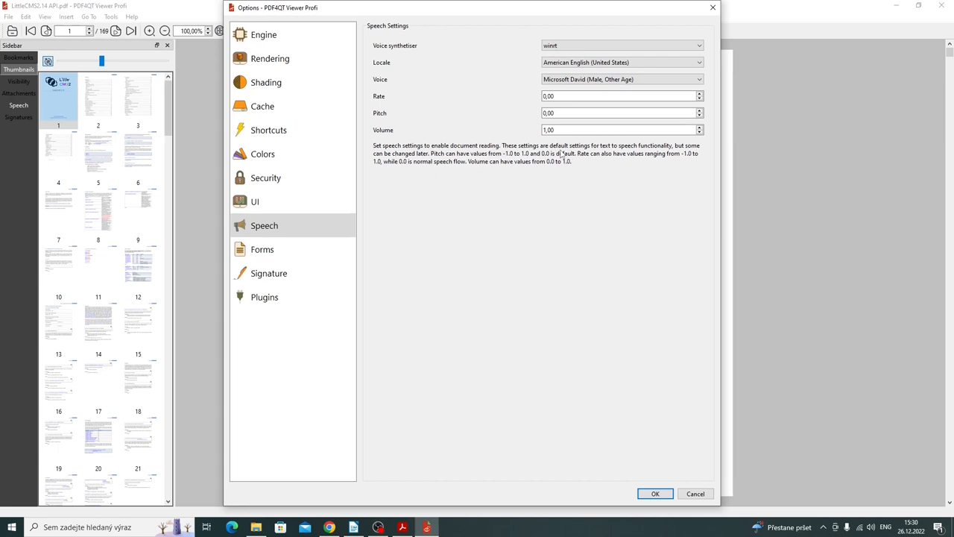
# Step: Show the Forms page and then the Signature verification settings
pyautogui.click(262, 249)
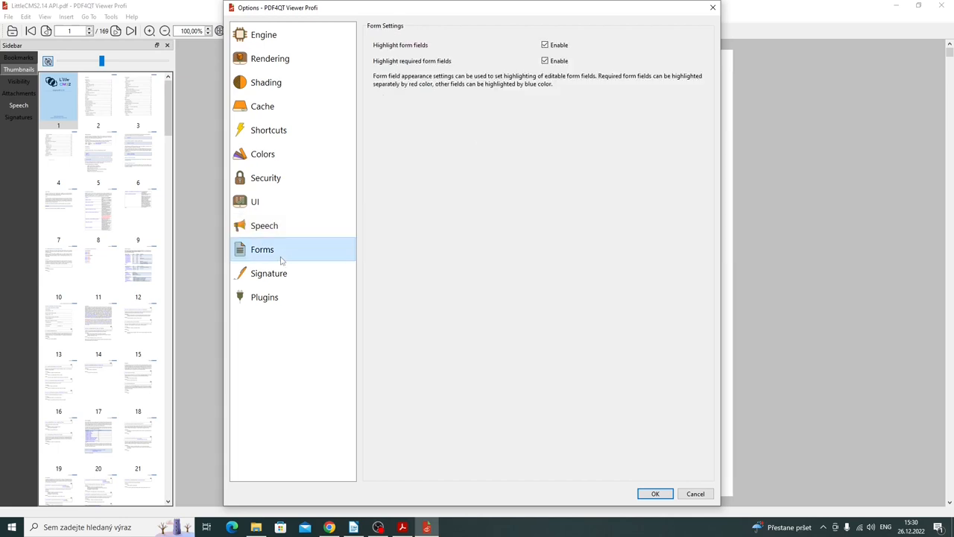
pyautogui.click(268, 273)
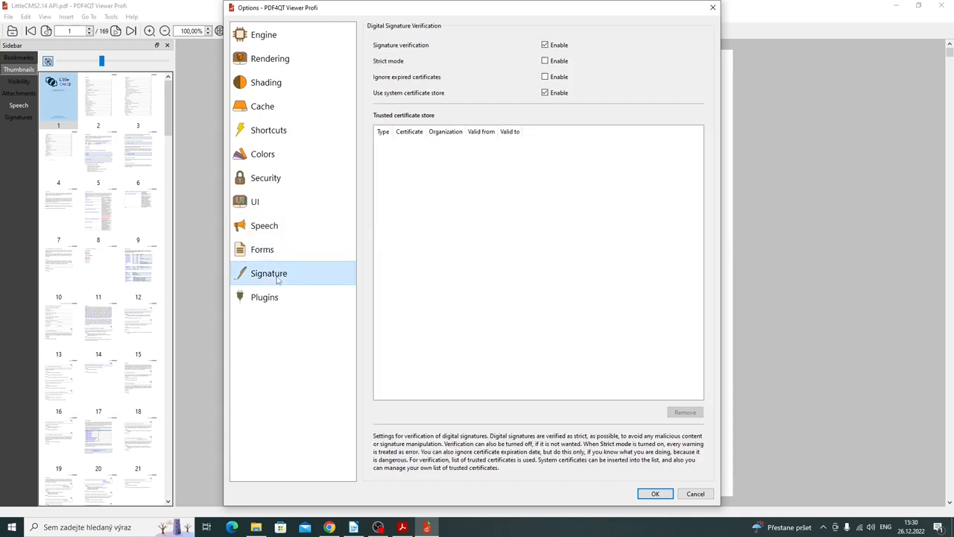
pyautogui.moveTo(265, 296)
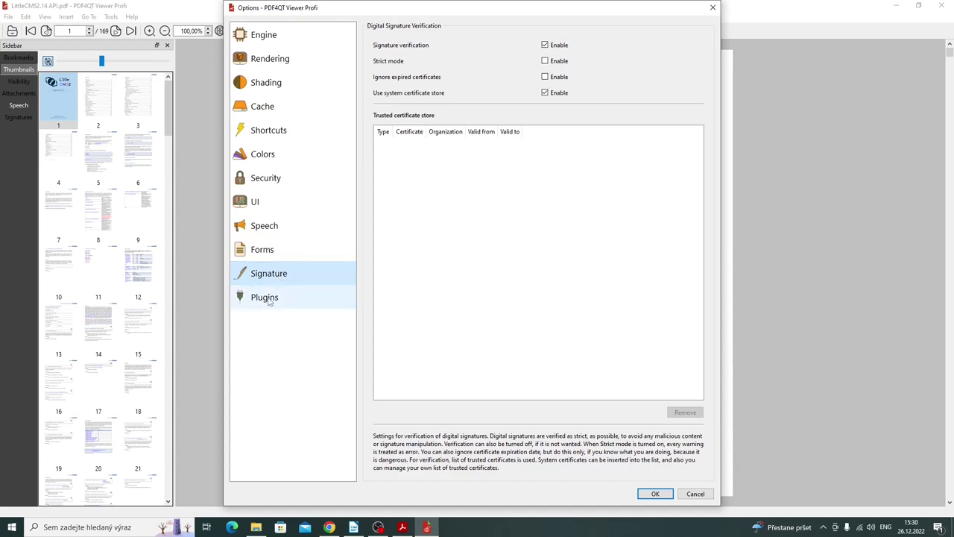
# Step: Review the Plugins list, including the Redact plugin description, and confirm the Options dialog with OK
pyautogui.click(266, 297)
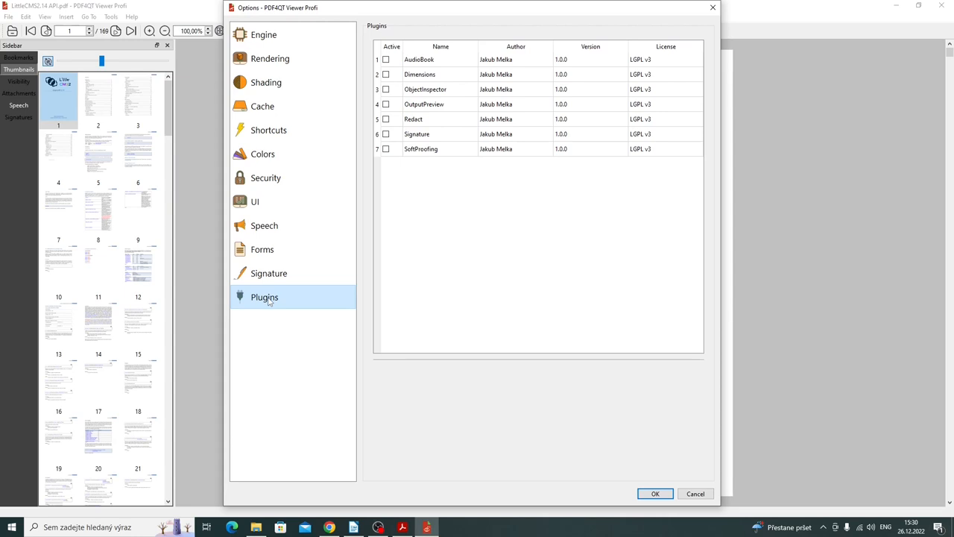
pyautogui.moveTo(420, 152)
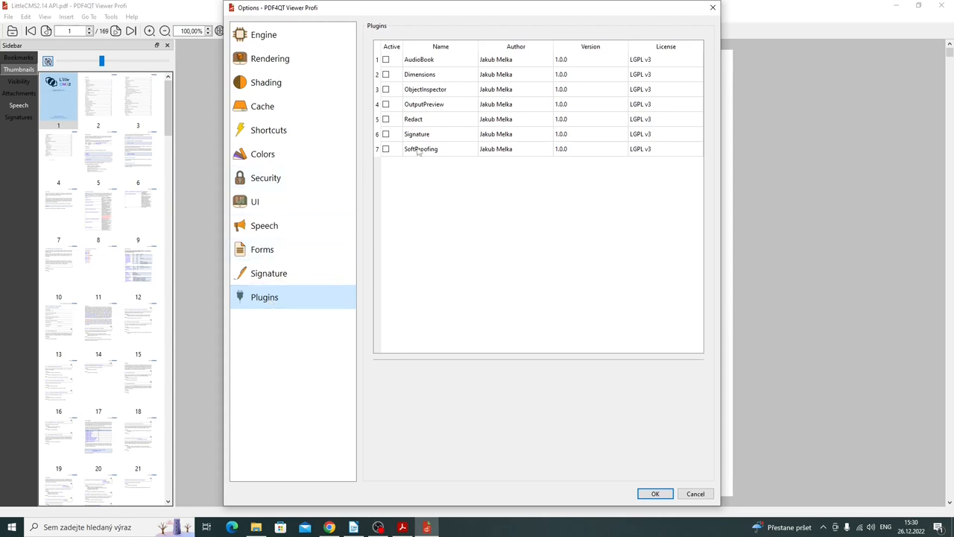
pyautogui.click(413, 119)
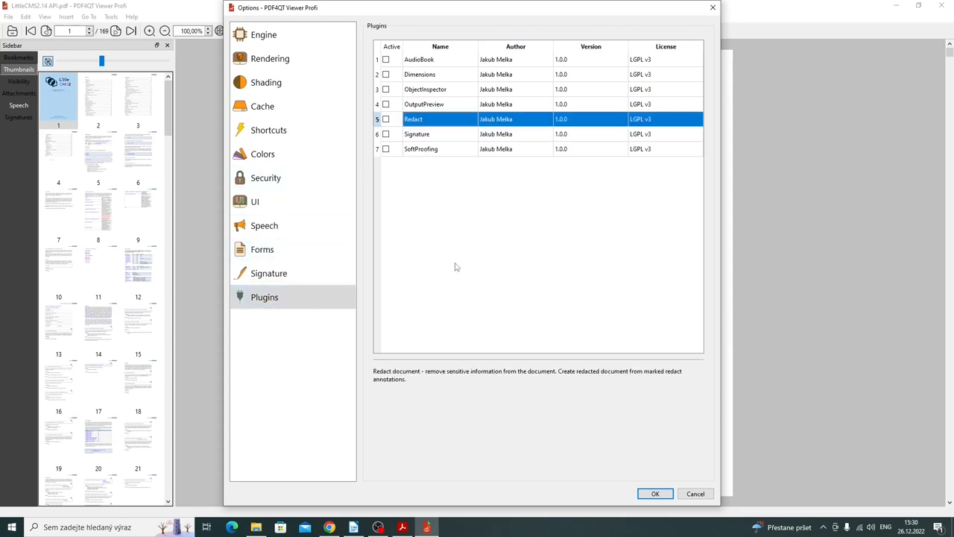
pyautogui.moveTo(450, 262)
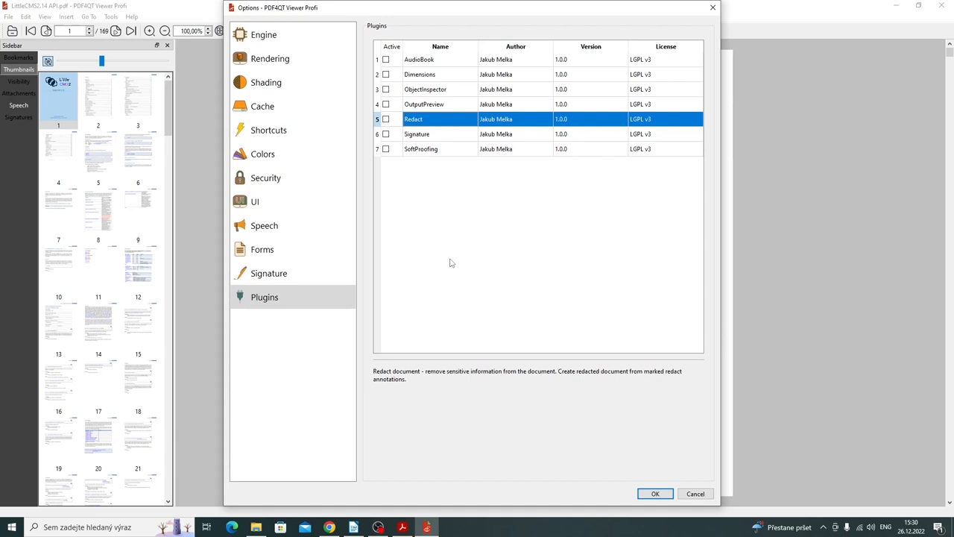
pyautogui.moveTo(468, 245)
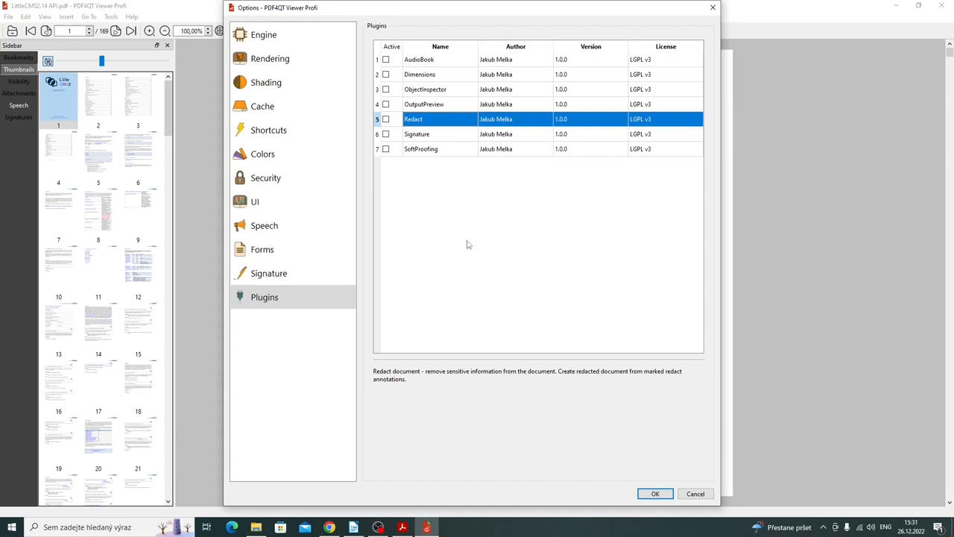
pyautogui.moveTo(465, 129)
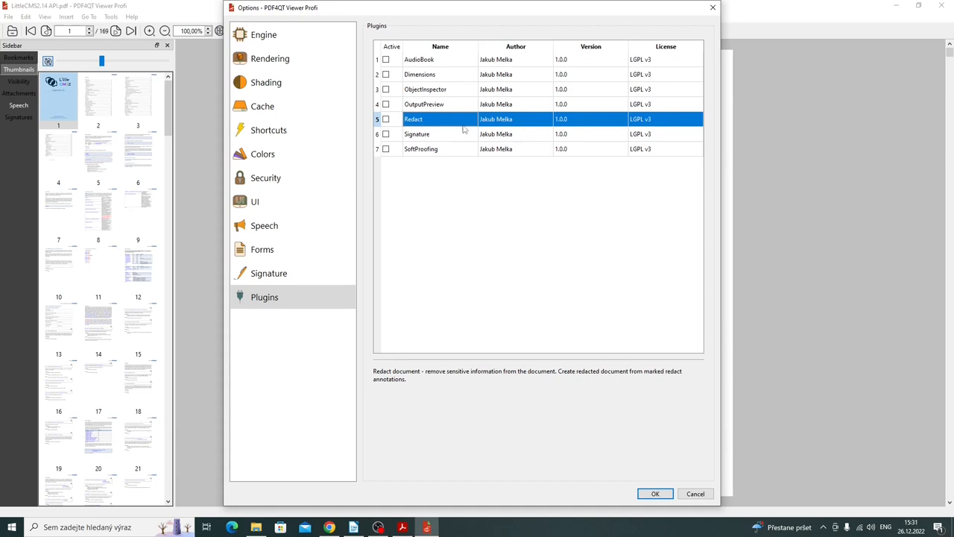
pyautogui.click(418, 134)
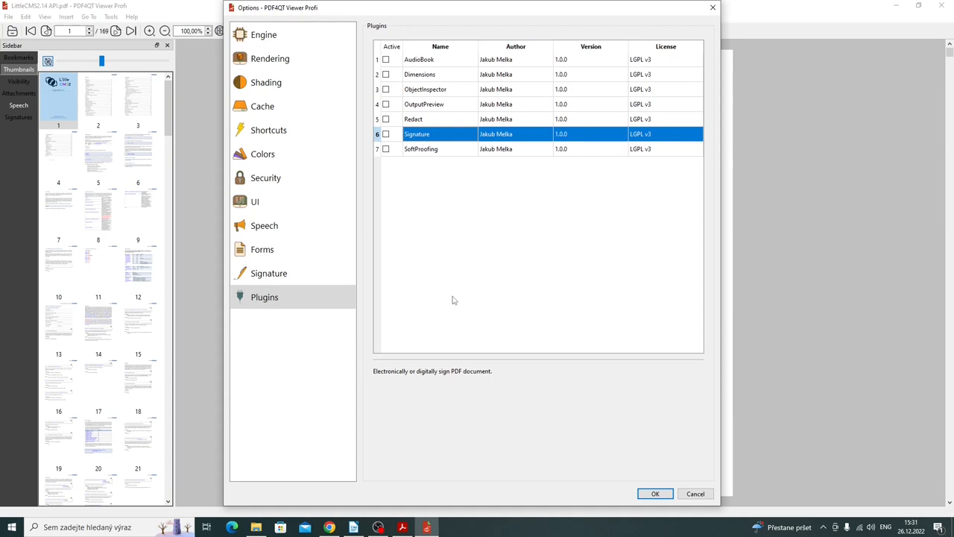
pyautogui.moveTo(493, 298)
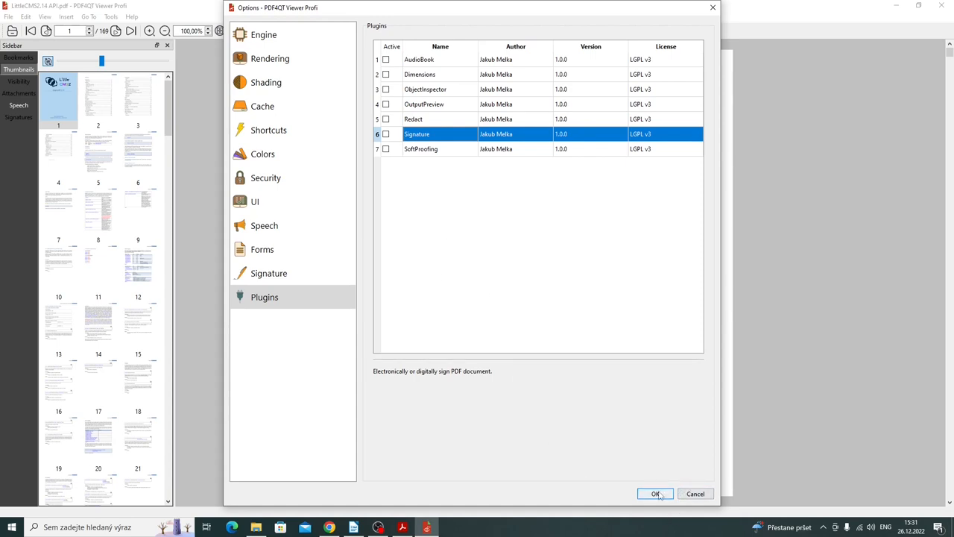
pyautogui.click(655, 494)
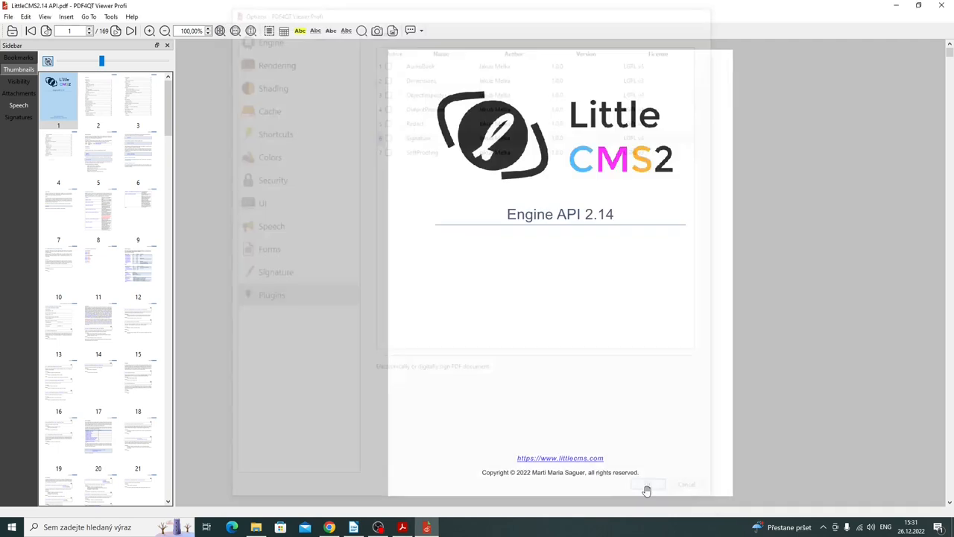
pyautogui.click(647, 489)
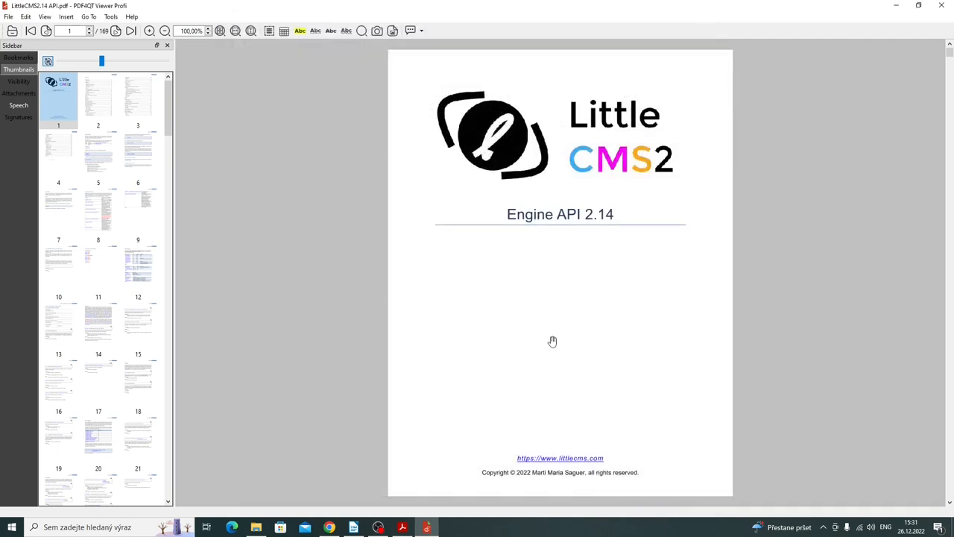
pyautogui.moveTo(535, 330)
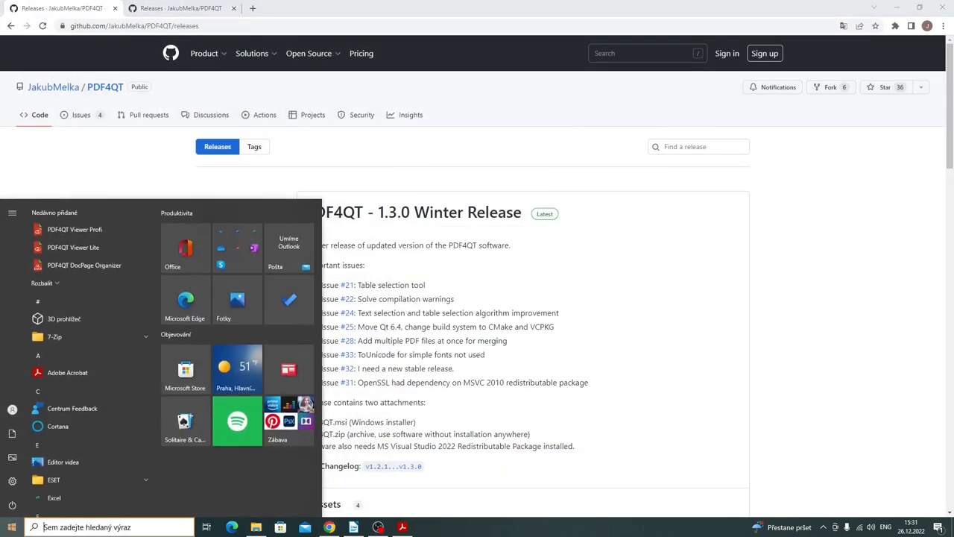
pyautogui.moveTo(87, 270)
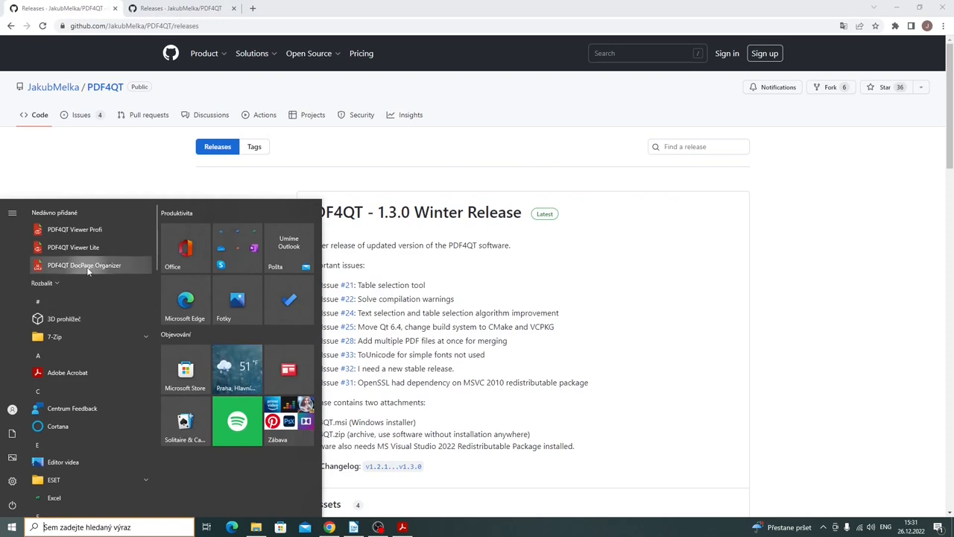
# Step: Launch PDF4QT DocPage Organizer from the Start menu's recently added list
pyautogui.click(84, 266)
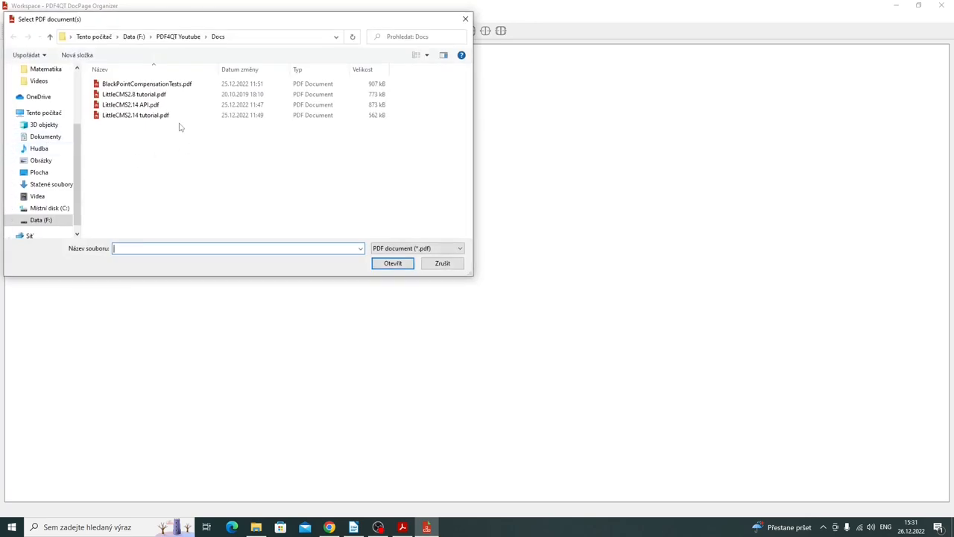
# Step: Load LittleCMS2.8 tutorial.pdf into the workspace, select its page group and enlarge the thumbnails
pyautogui.click(392, 262)
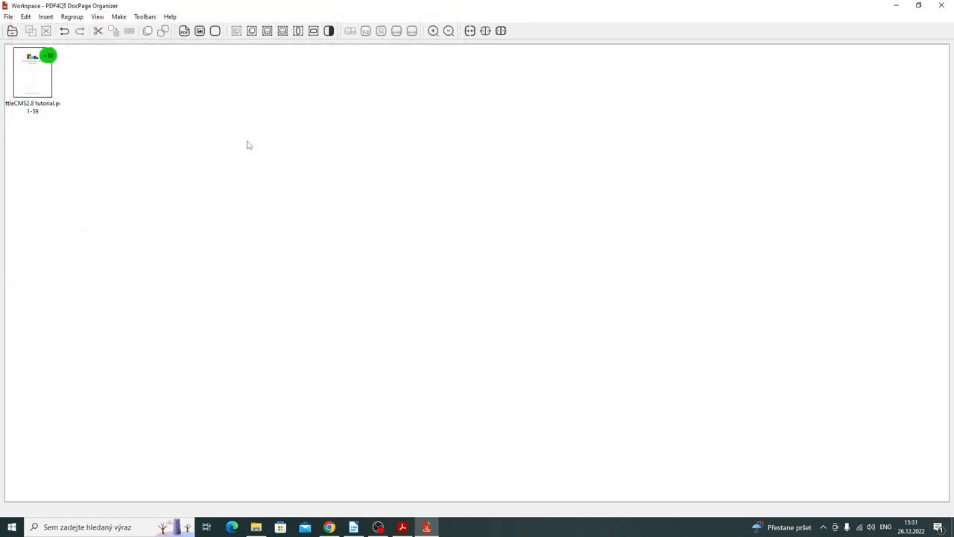
pyautogui.click(33, 73)
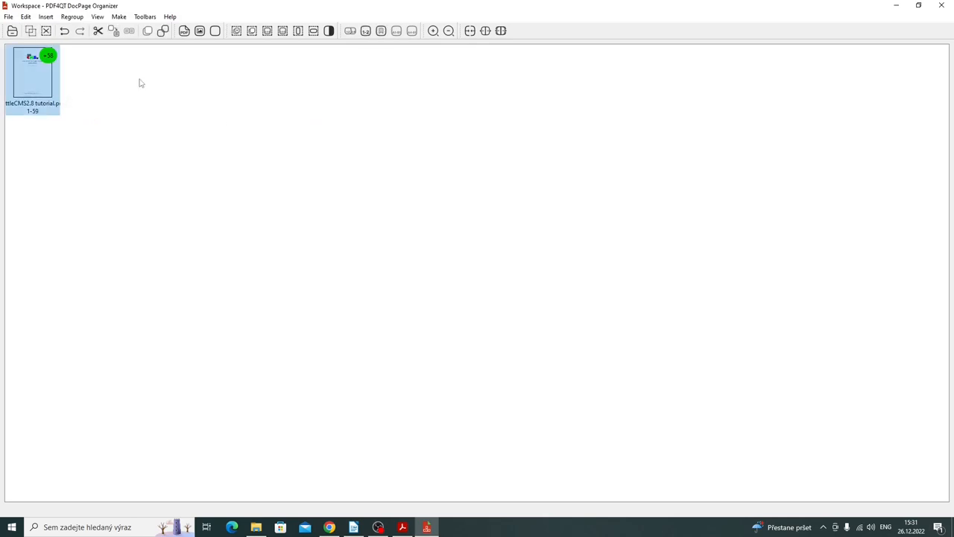
pyautogui.click(433, 30)
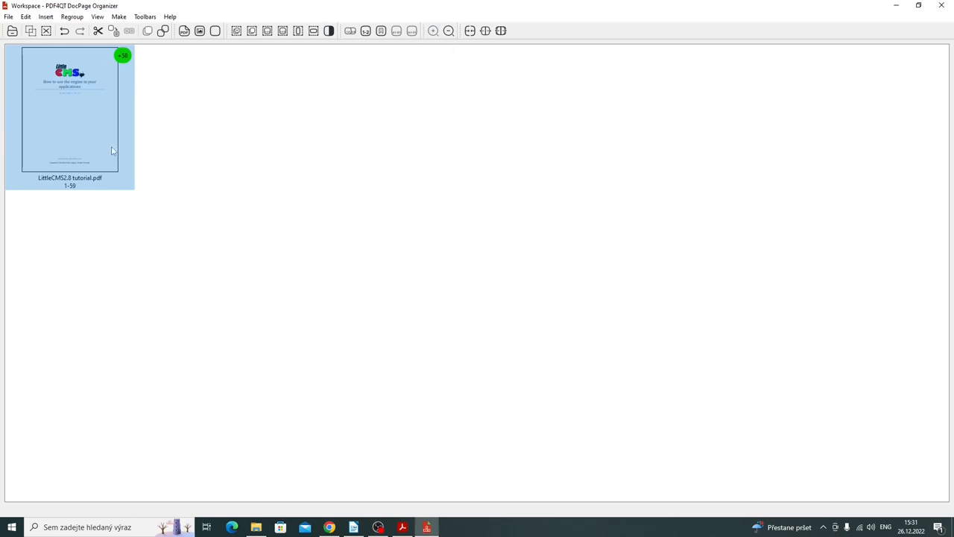
pyautogui.moveTo(127, 112)
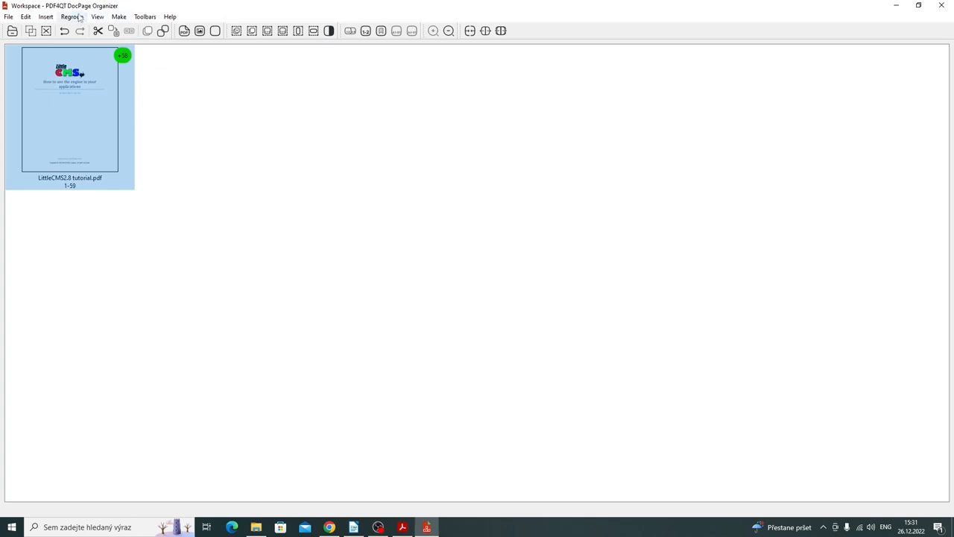
# Step: Regroup by bookmarks at Step-by-step Example and the other chapter bookmarks, giving seven page groups
pyautogui.click(72, 16)
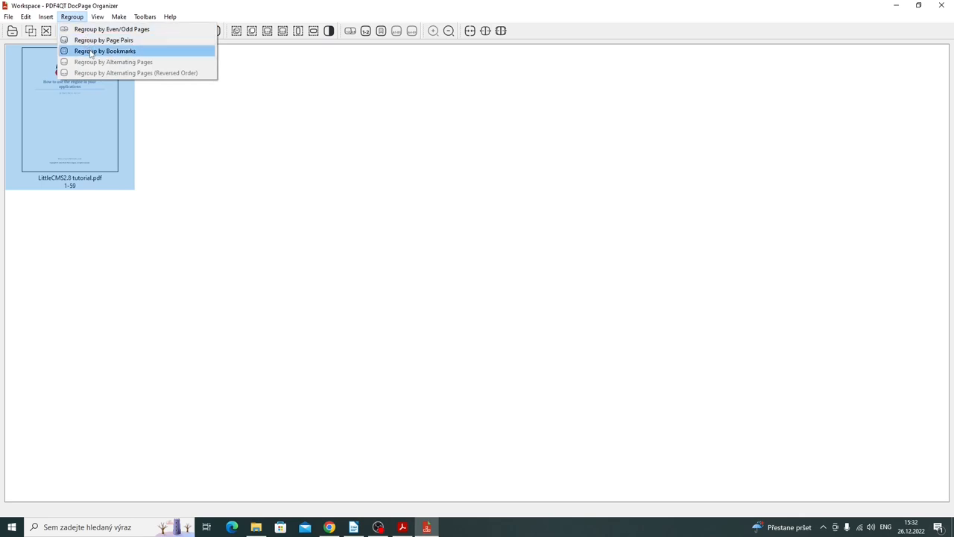
pyautogui.click(104, 51)
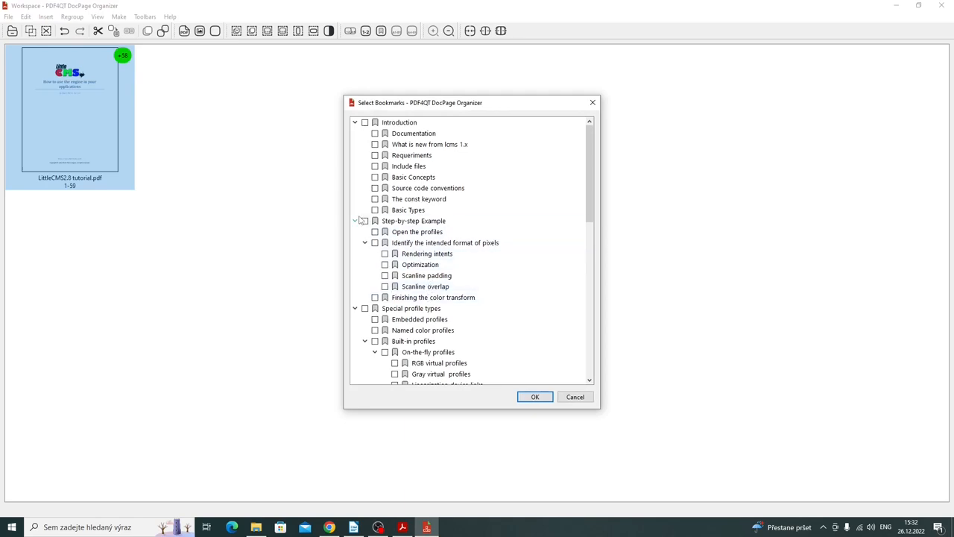
pyautogui.click(364, 221)
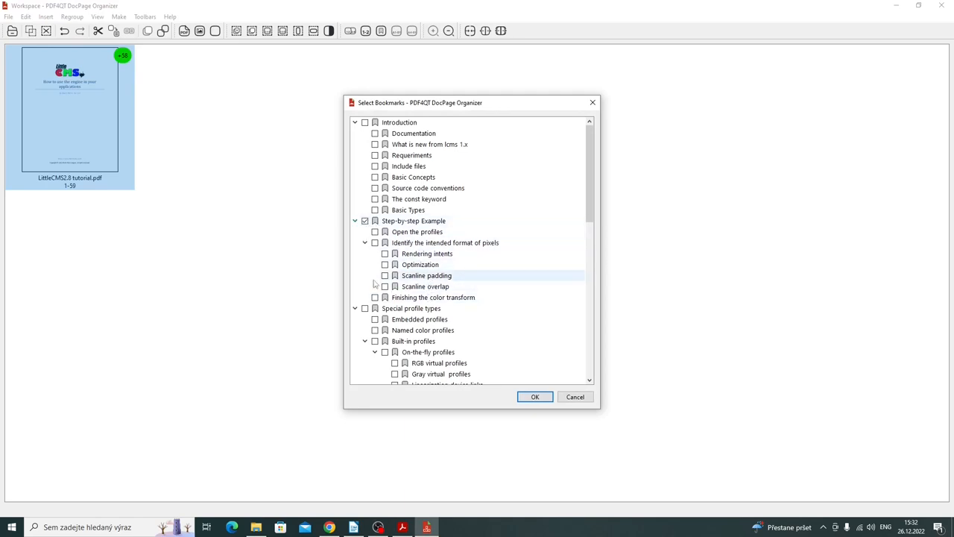
pyautogui.scroll(-3)
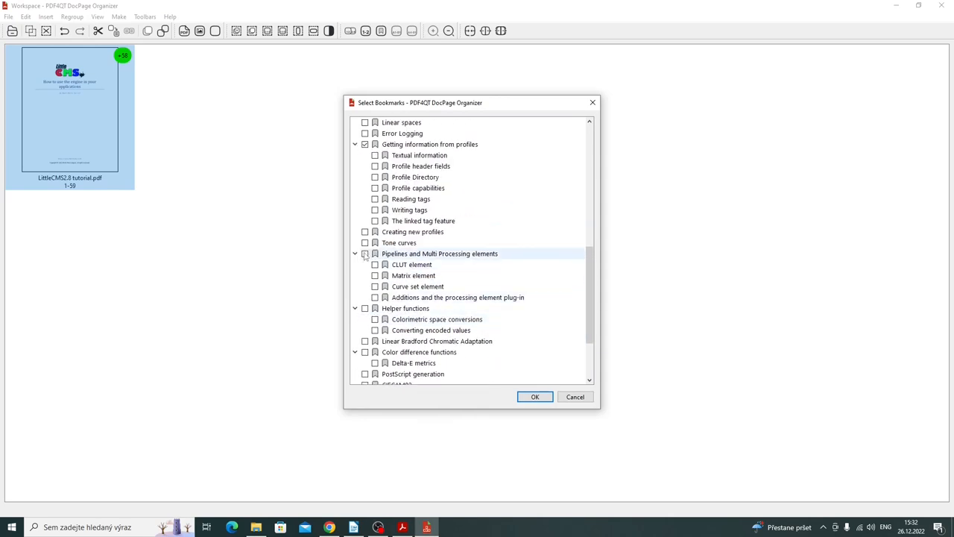
pyautogui.scroll(-3)
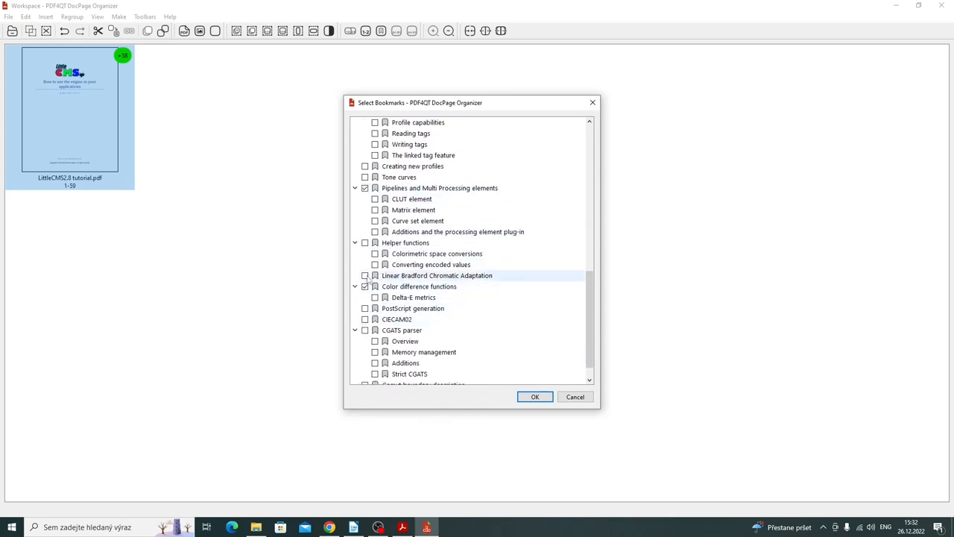
pyautogui.scroll(-3)
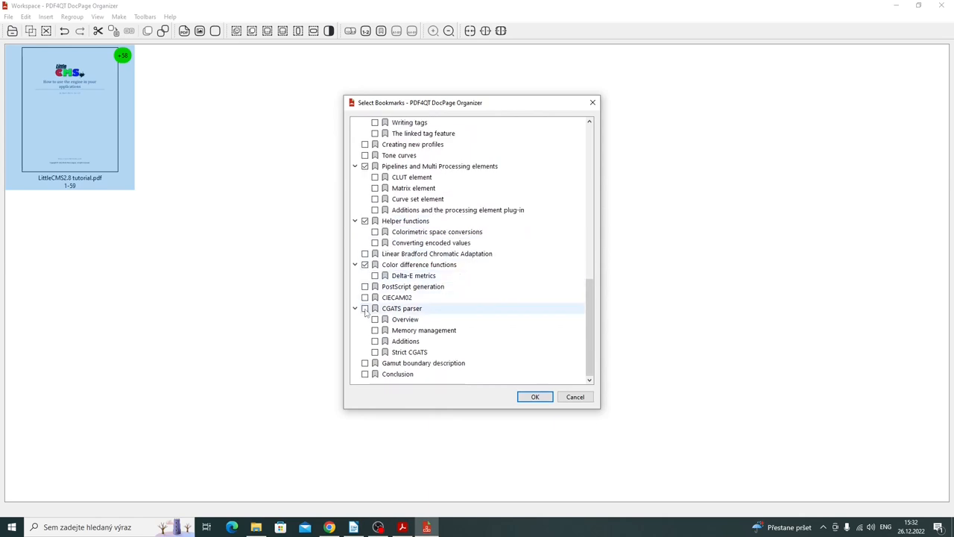
pyautogui.click(534, 397)
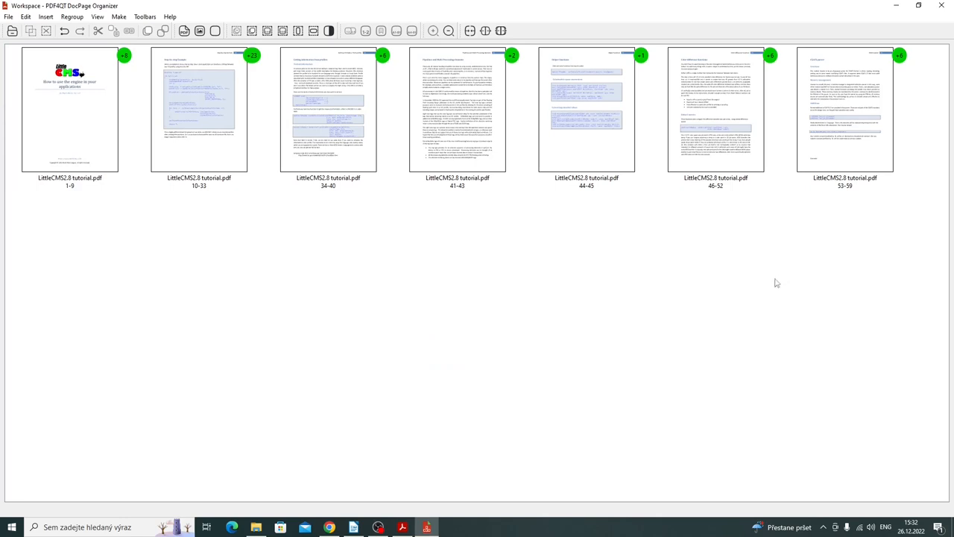
pyautogui.moveTo(350, 173)
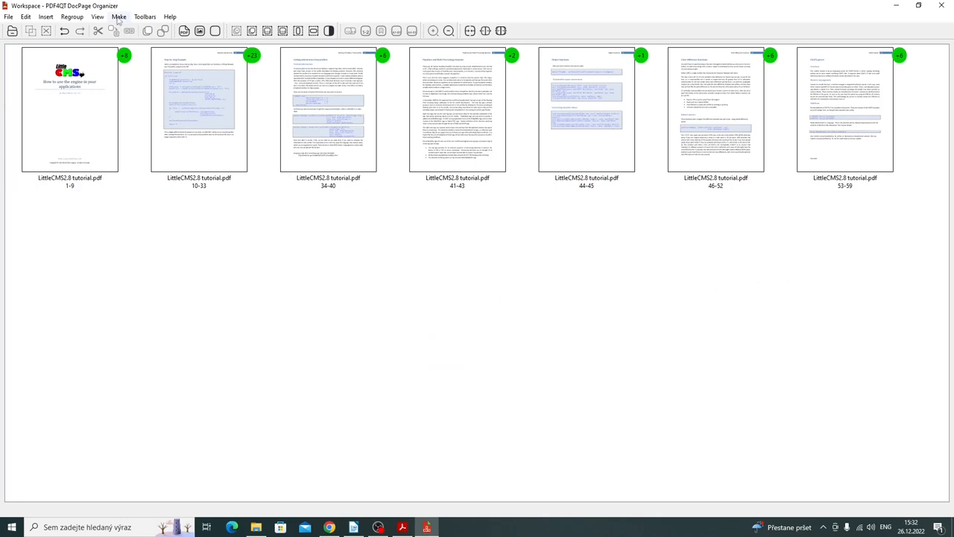
# Step: Show the Make menu with its united, separate and grouped document output options
pyautogui.click(119, 17)
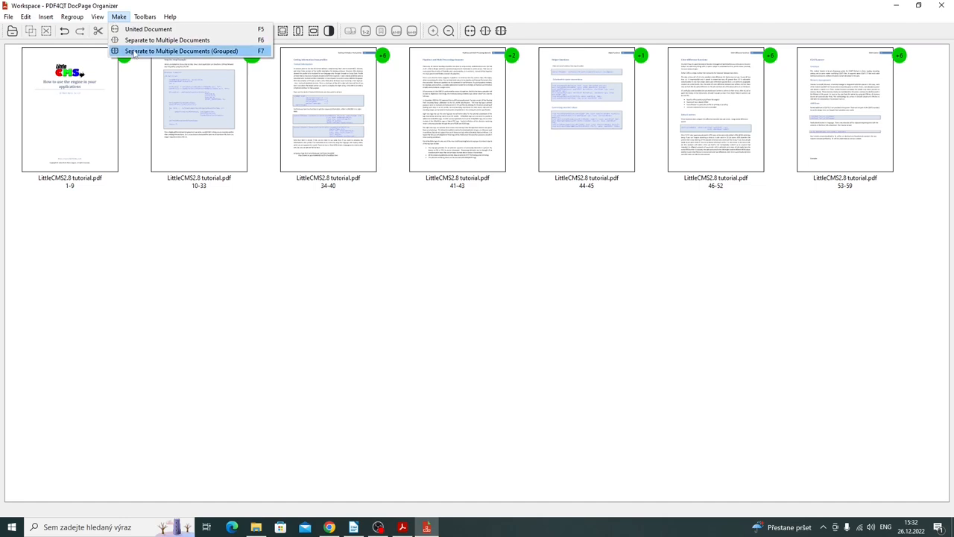
pyautogui.moveTo(148, 30)
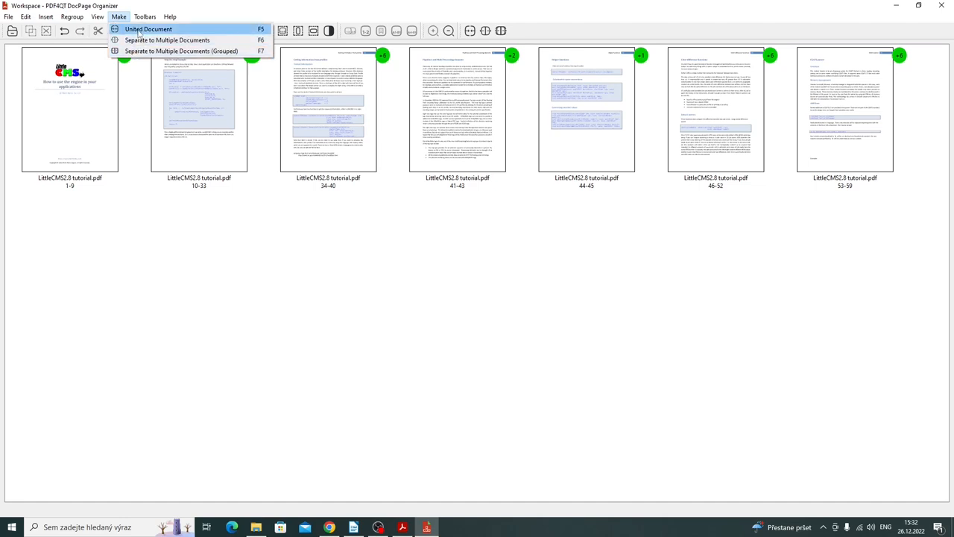
pyautogui.moveTo(149, 30)
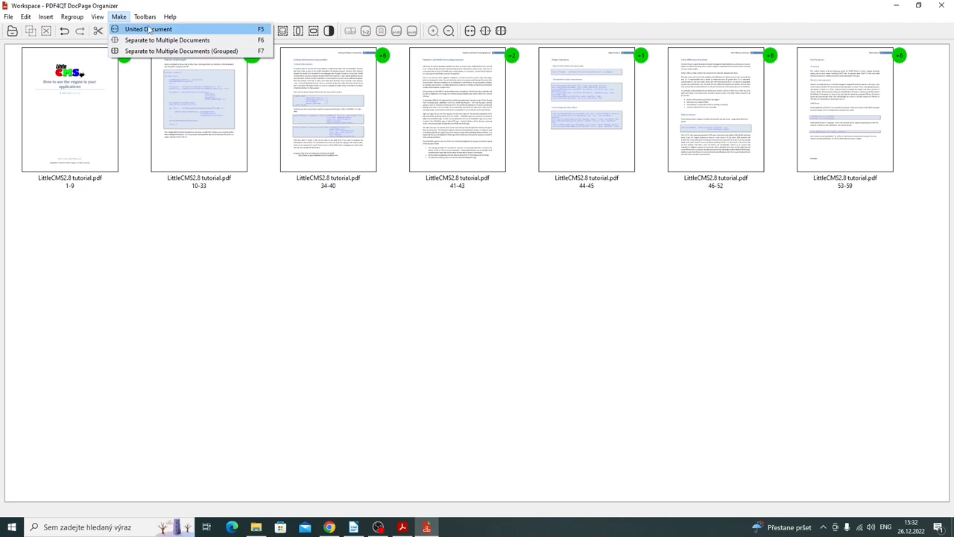
pyautogui.moveTo(167, 39)
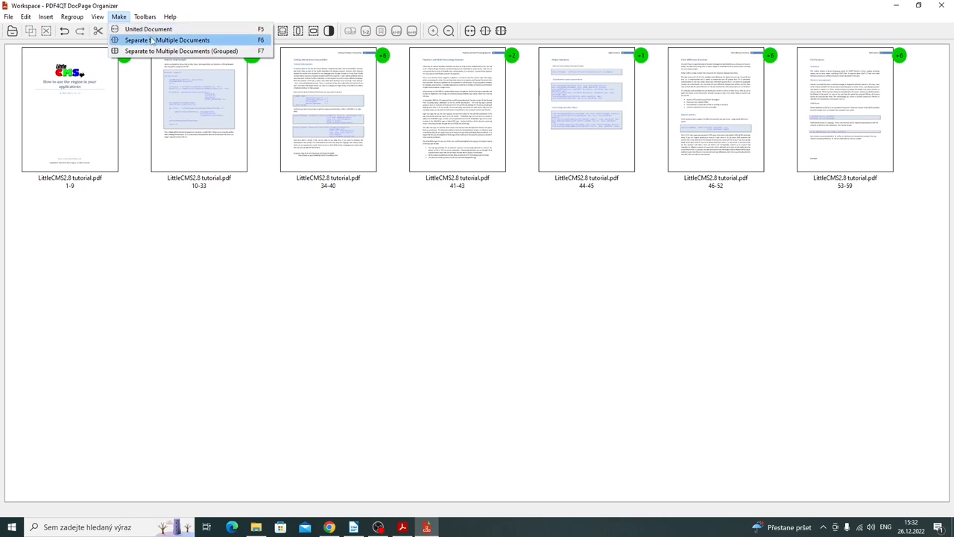
pyautogui.moveTo(148, 29)
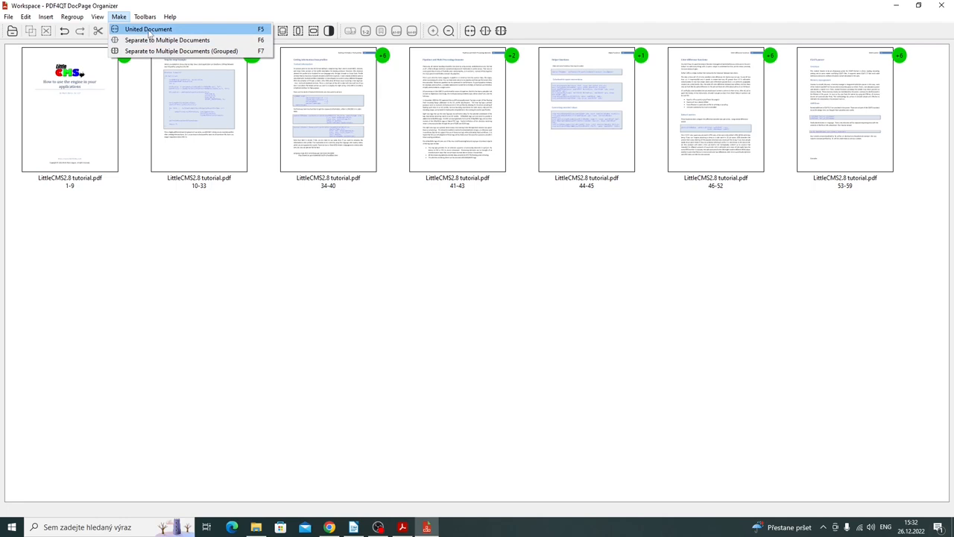
pyautogui.moveTo(148, 36)
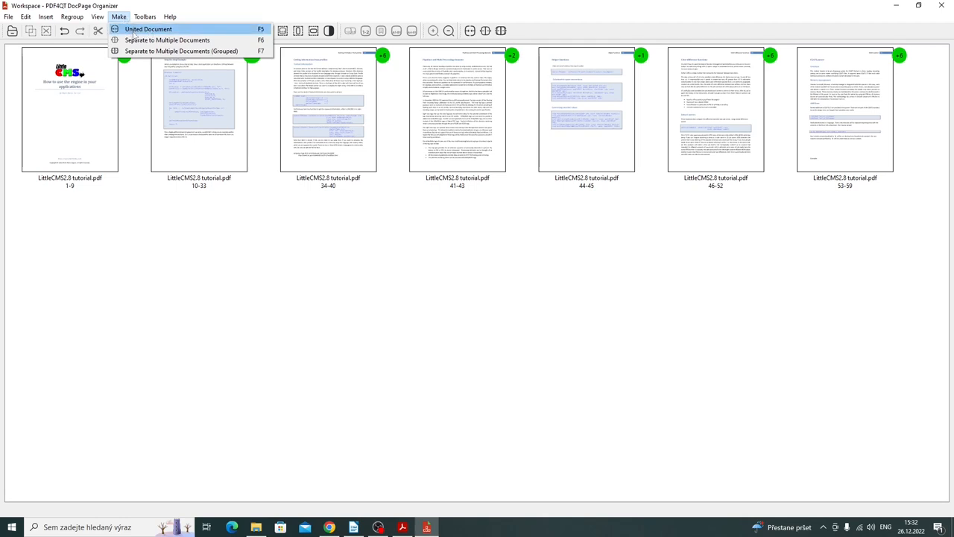
pyautogui.moveTo(167, 39)
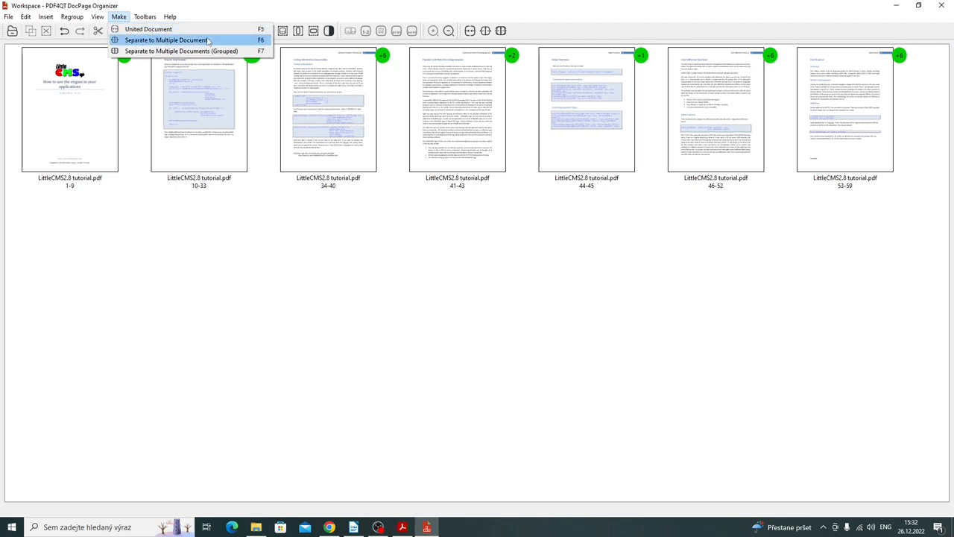
pyautogui.moveTo(182, 50)
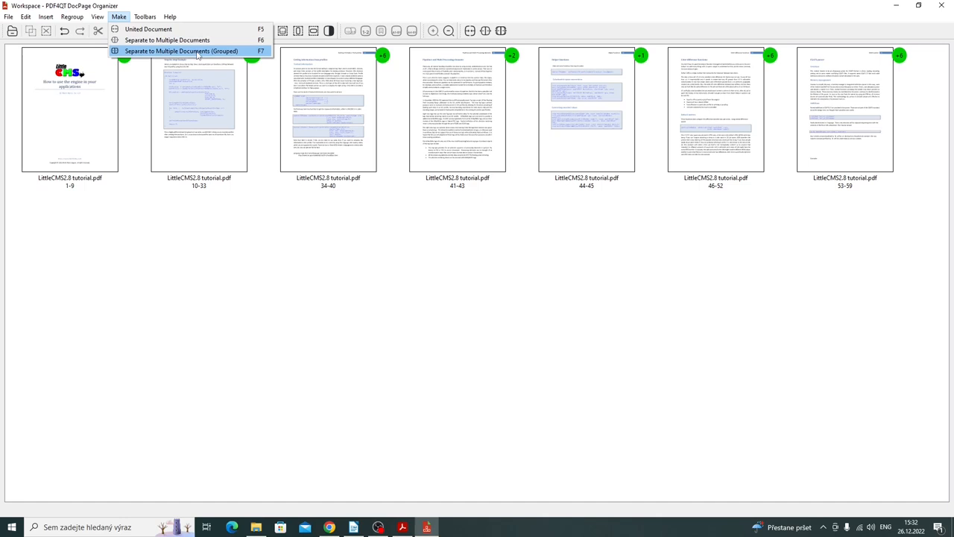
# Step: Assemble separate grouped documents into the Output folder using the doc-#.pdf template
pyautogui.click(182, 50)
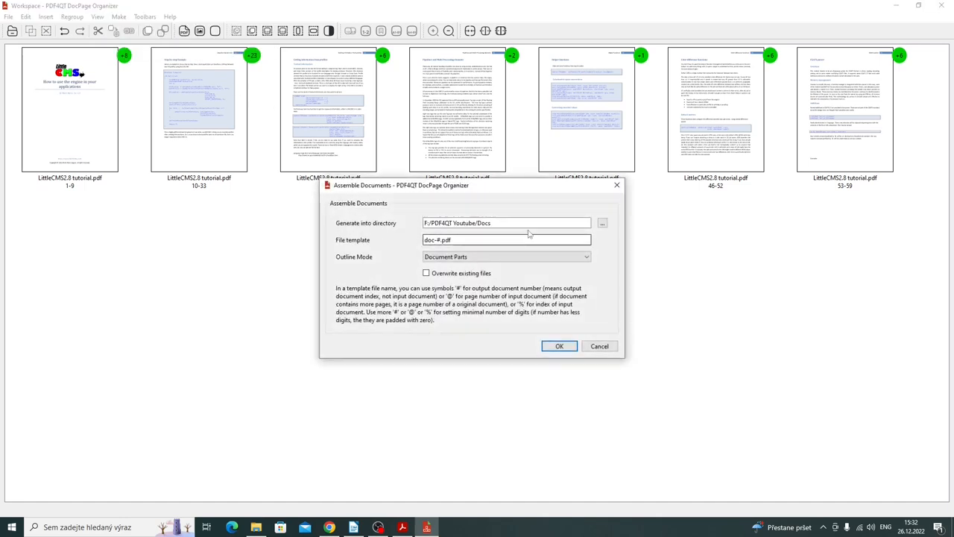
pyautogui.click(603, 223)
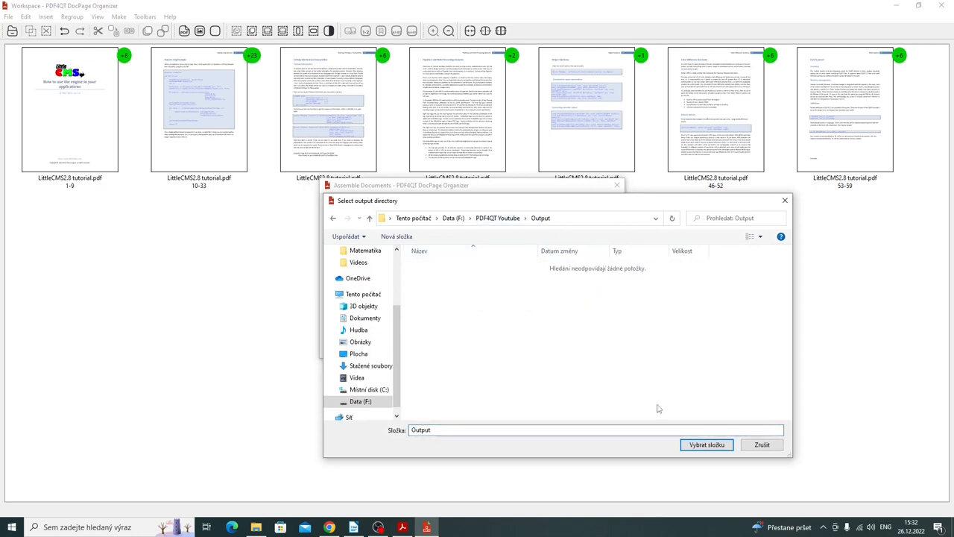
pyautogui.click(706, 445)
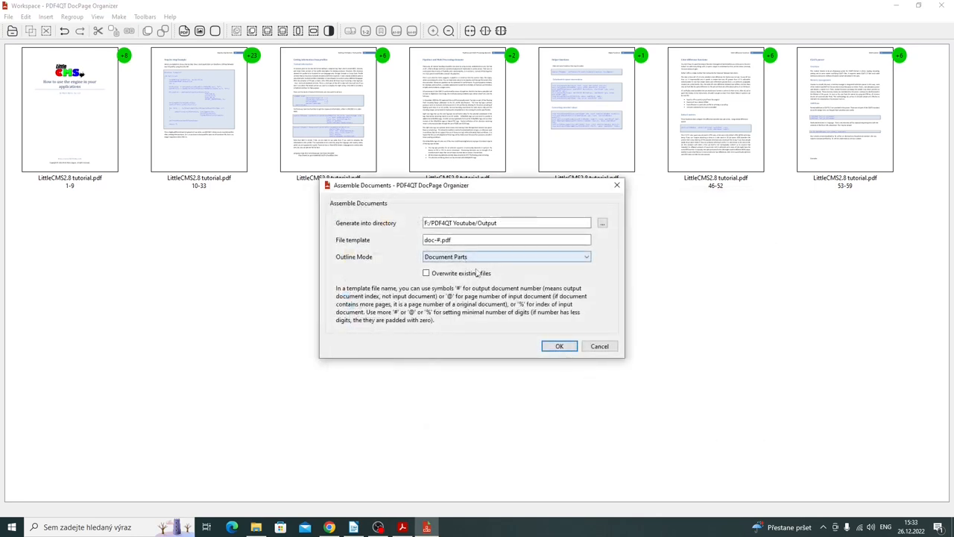
pyautogui.click(559, 346)
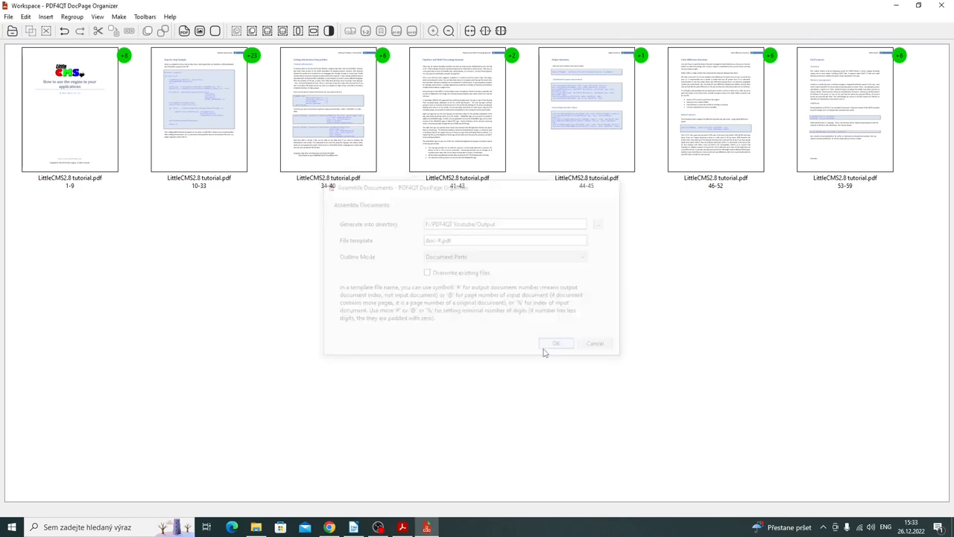
pyautogui.click(555, 343)
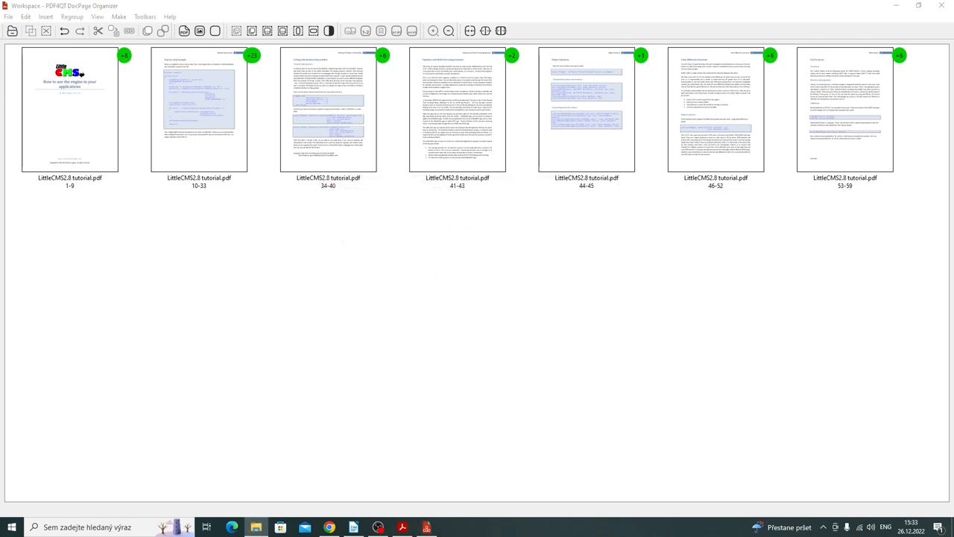
pyautogui.click(280, 527)
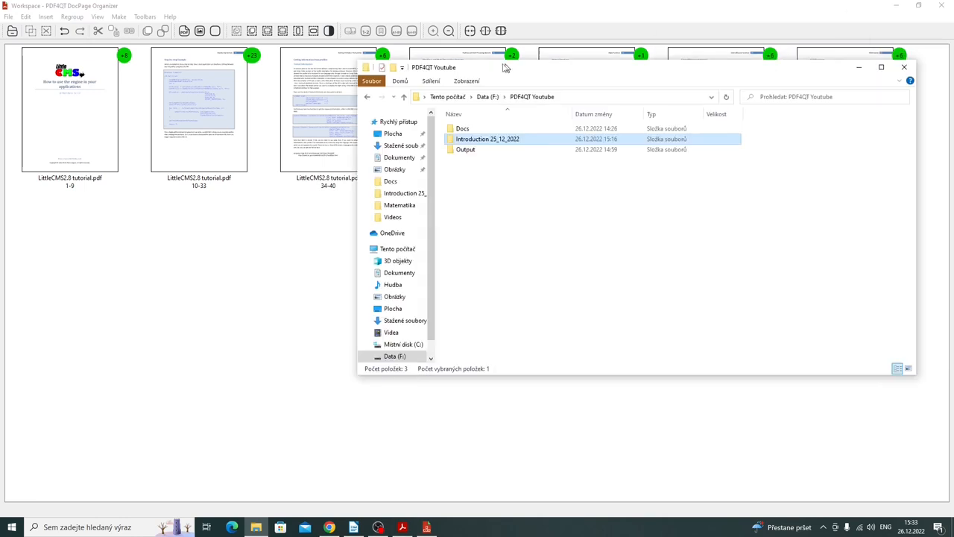
pyautogui.doubleClick(466, 149)
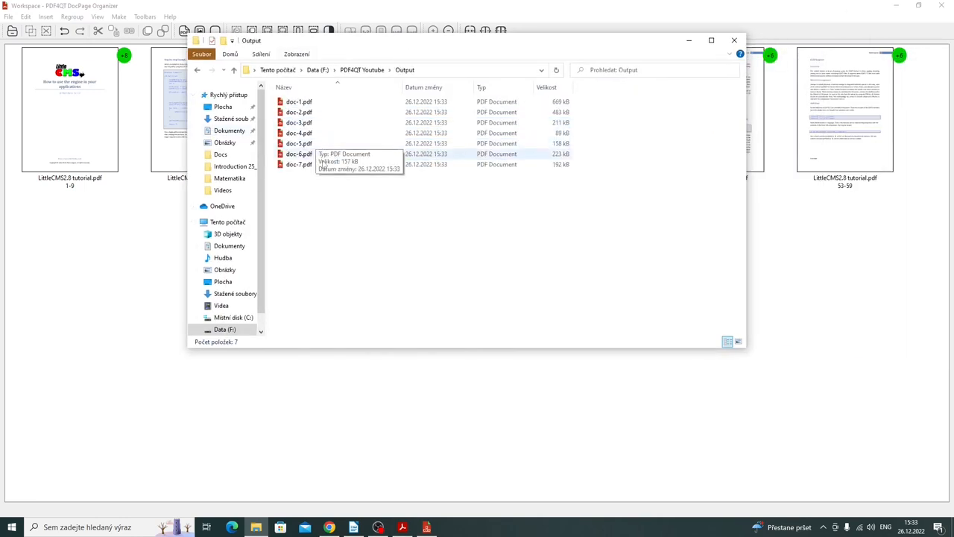
pyautogui.click(298, 132)
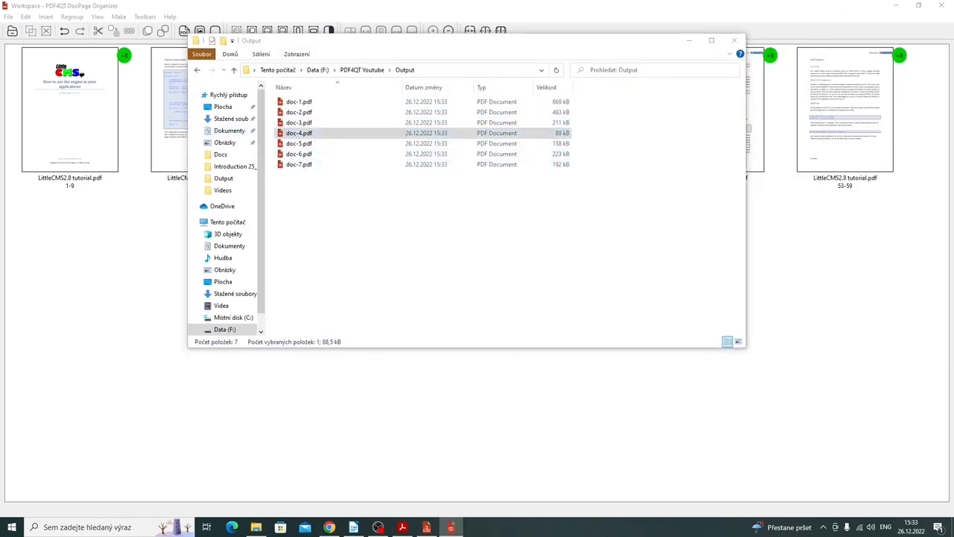
pyautogui.doubleClick(298, 133)
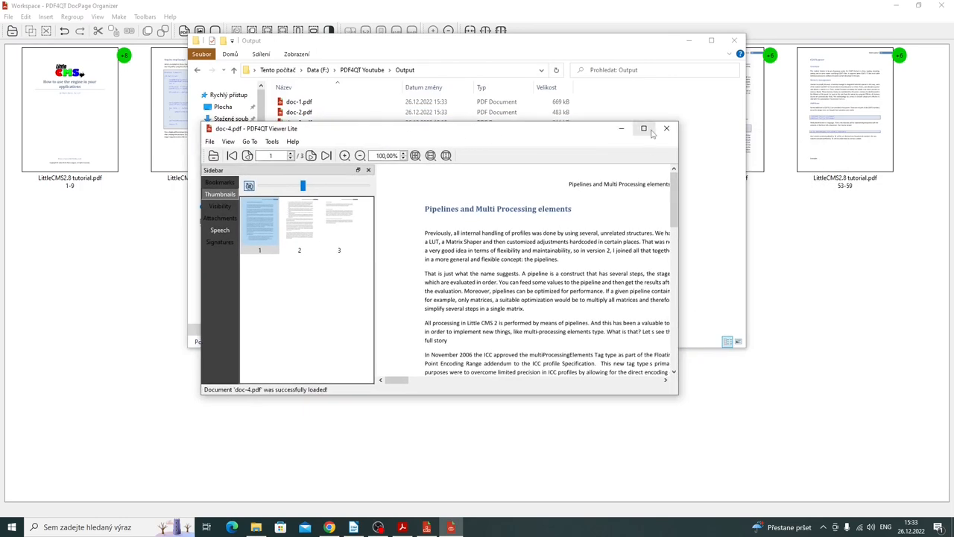
pyautogui.click(644, 128)
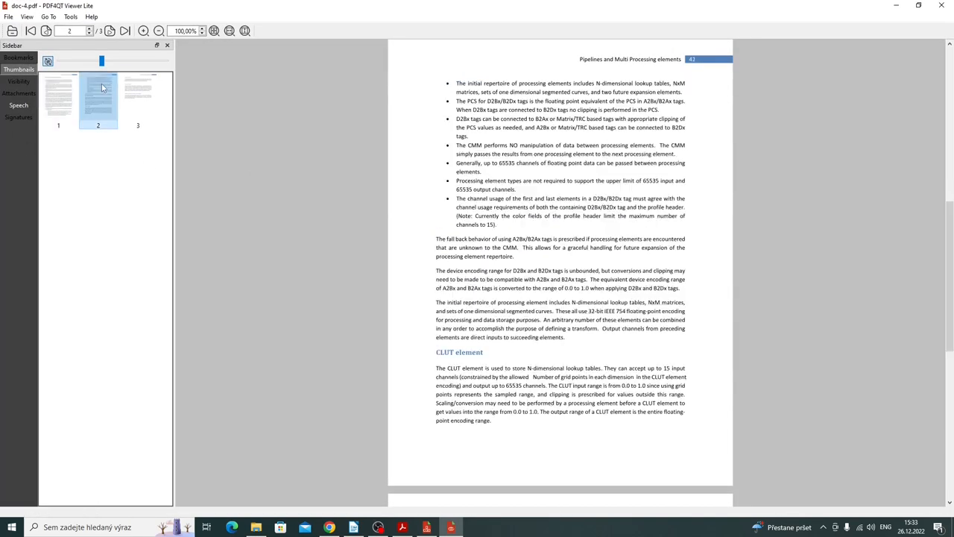
pyautogui.click(58, 97)
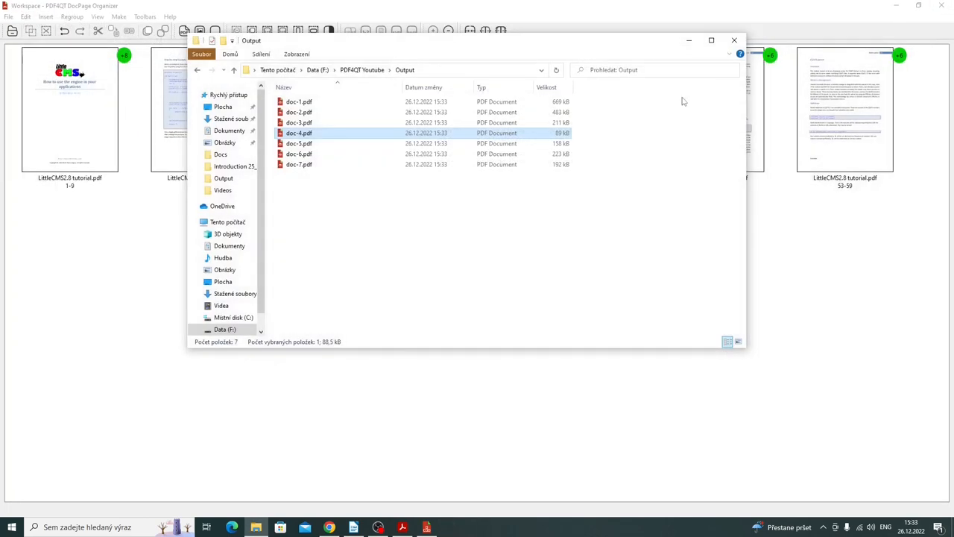
pyautogui.click(733, 40)
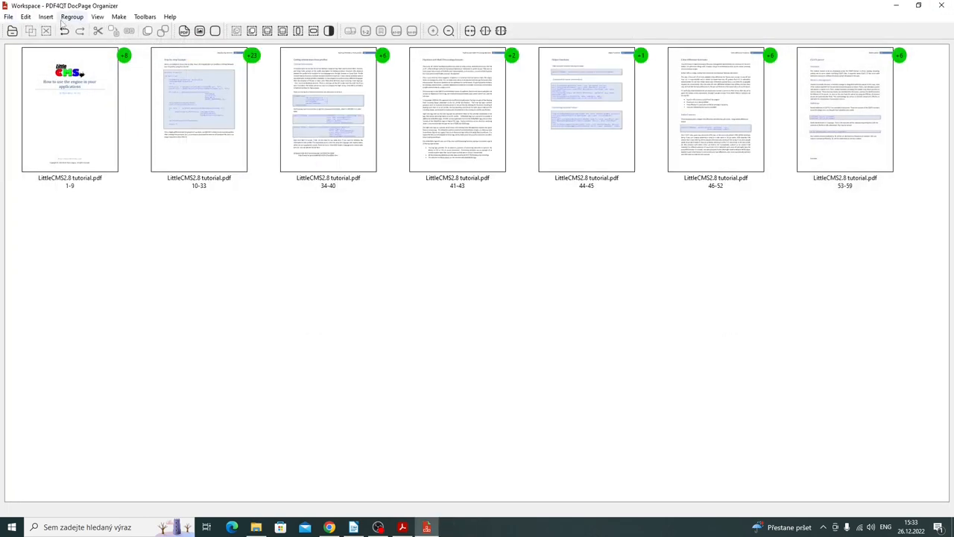
# Step: Select all page groups and remove them from the workspace via Edit > Remove Selection
pyautogui.click(845, 112)
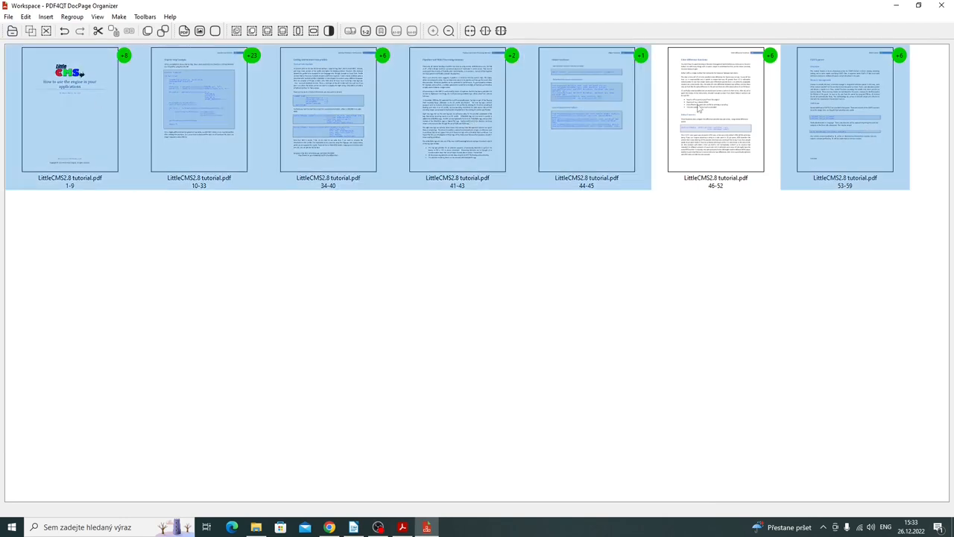
pyautogui.click(72, 16)
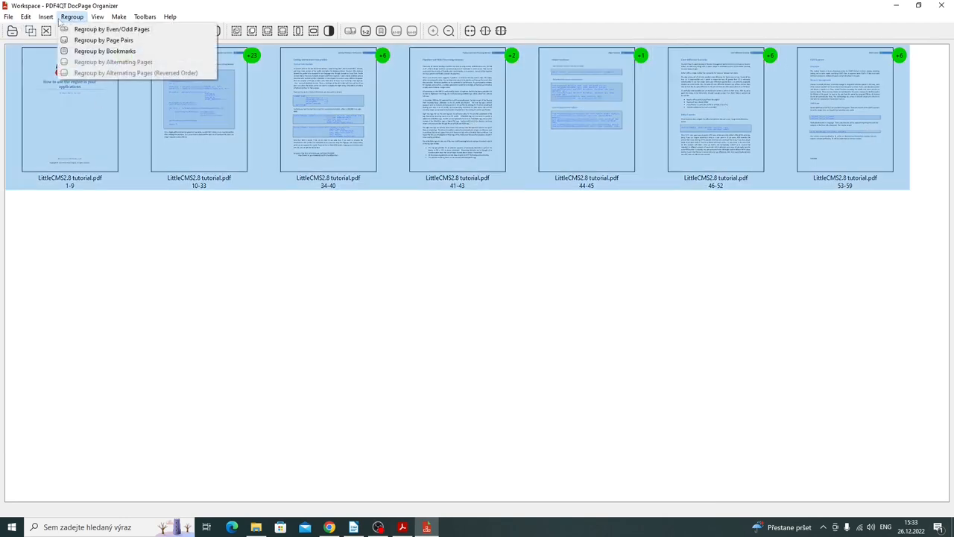
pyautogui.click(26, 17)
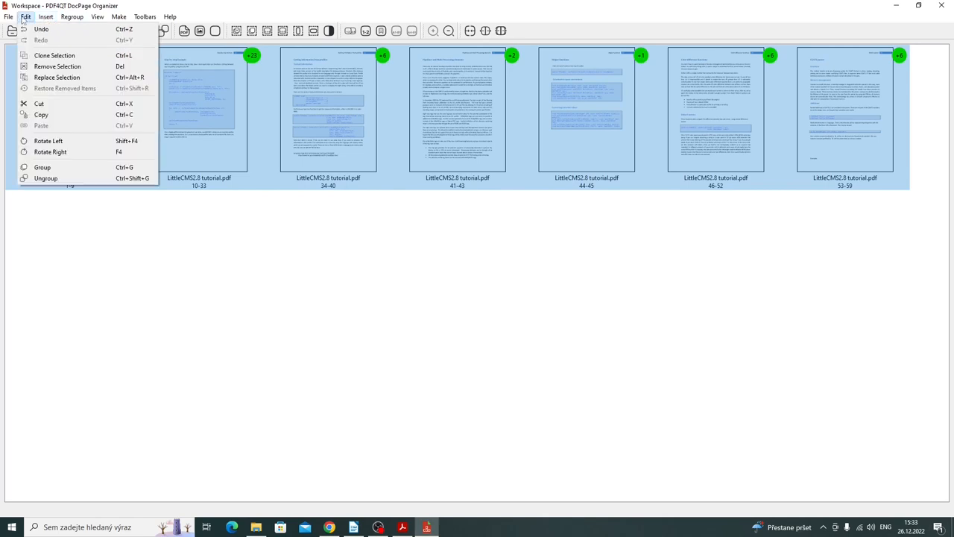
pyautogui.click(42, 167)
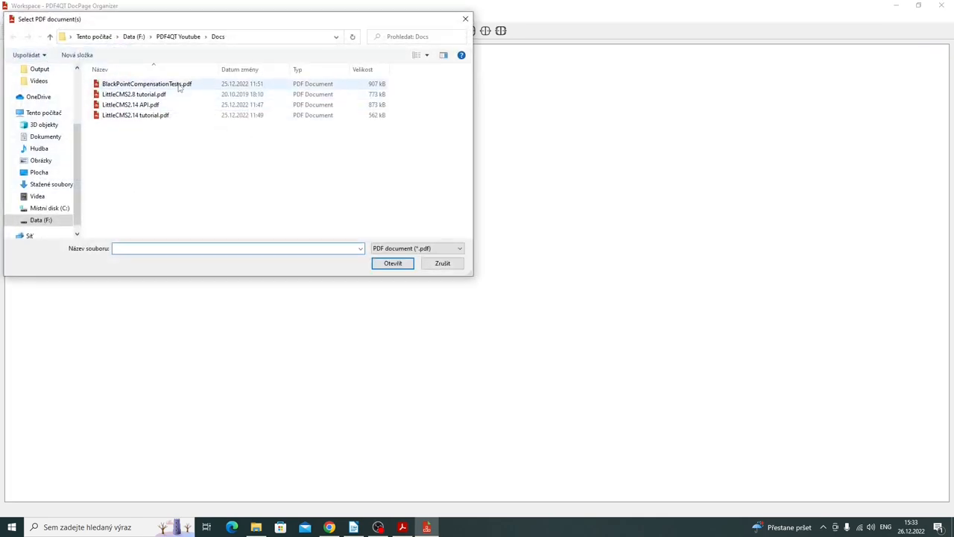
# Step: Insert the two PDFs and make a United Document with Overwrite existing files ticked
pyautogui.click(392, 262)
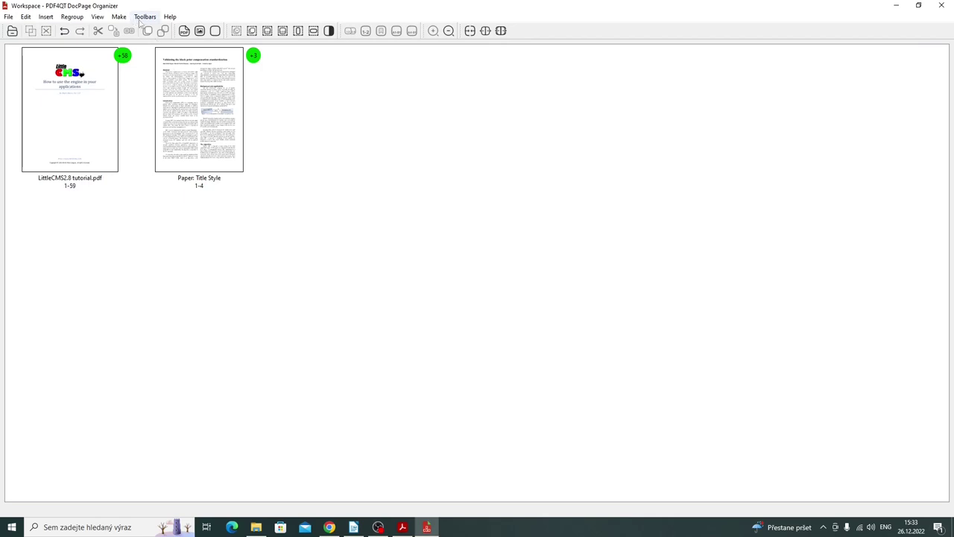
pyautogui.click(119, 17)
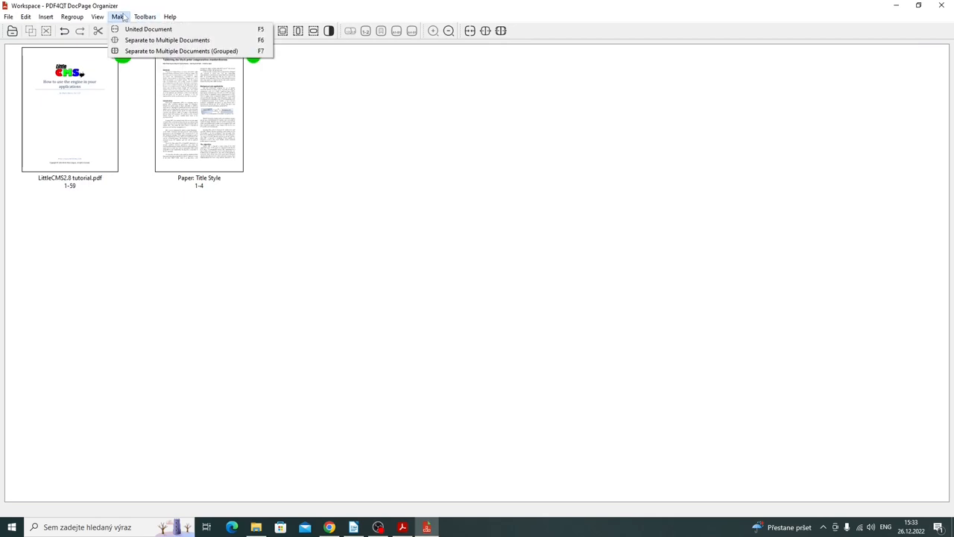
pyautogui.click(182, 50)
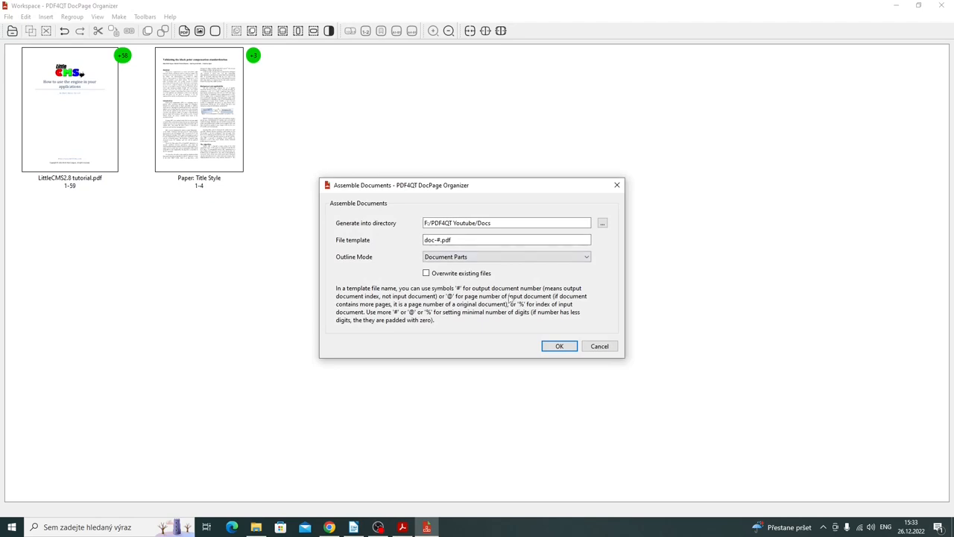
pyautogui.click(427, 273)
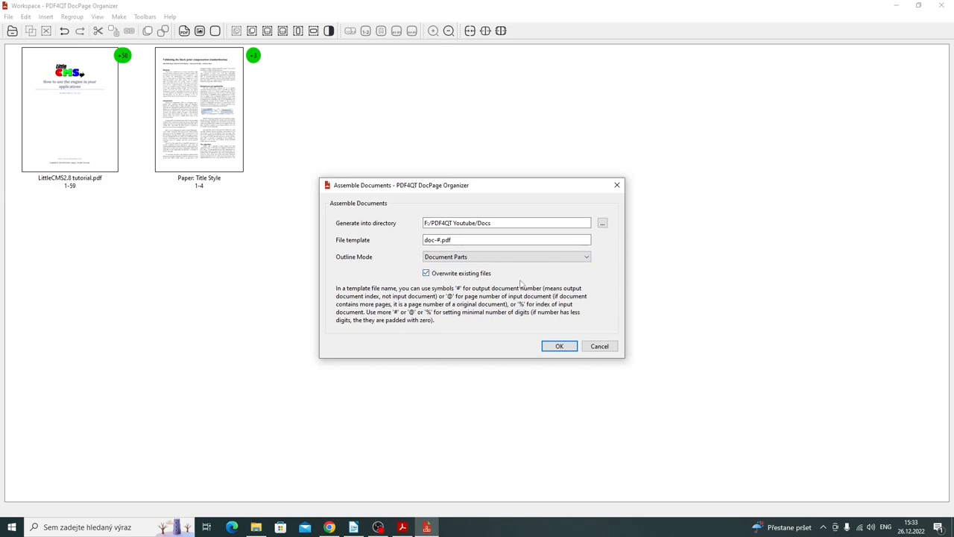
pyautogui.click(560, 346)
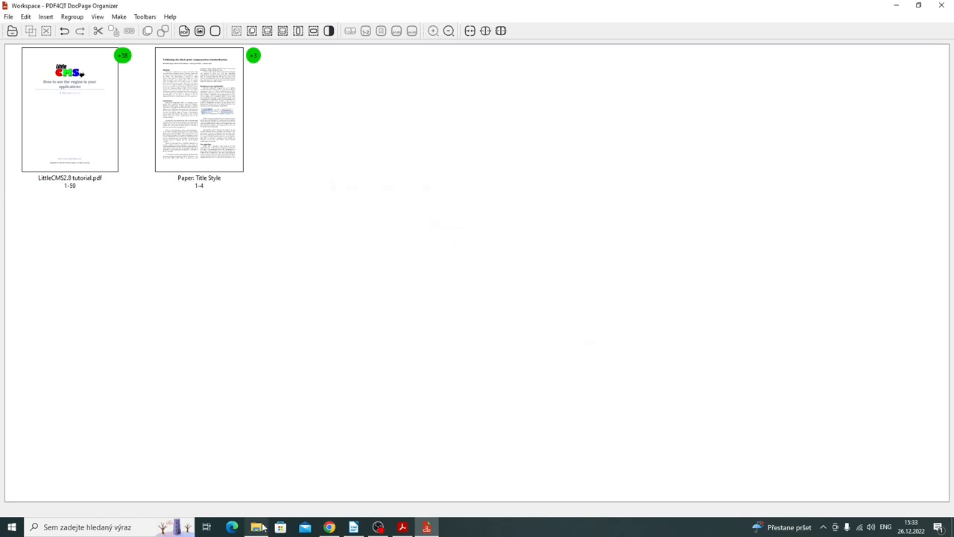
# Step: Locate the merged doc-1.pdf in the Docs folder and open it
pyautogui.click(257, 528)
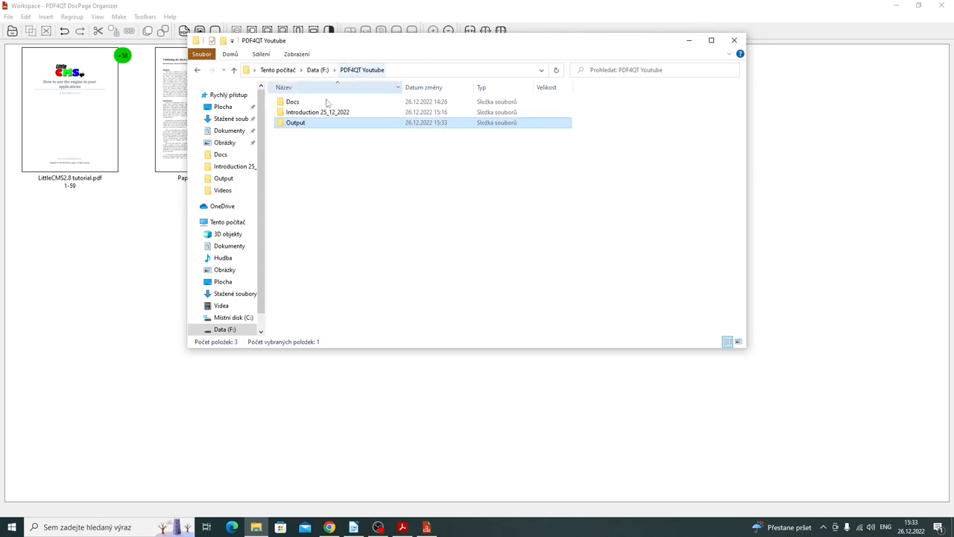
pyautogui.doubleClick(293, 102)
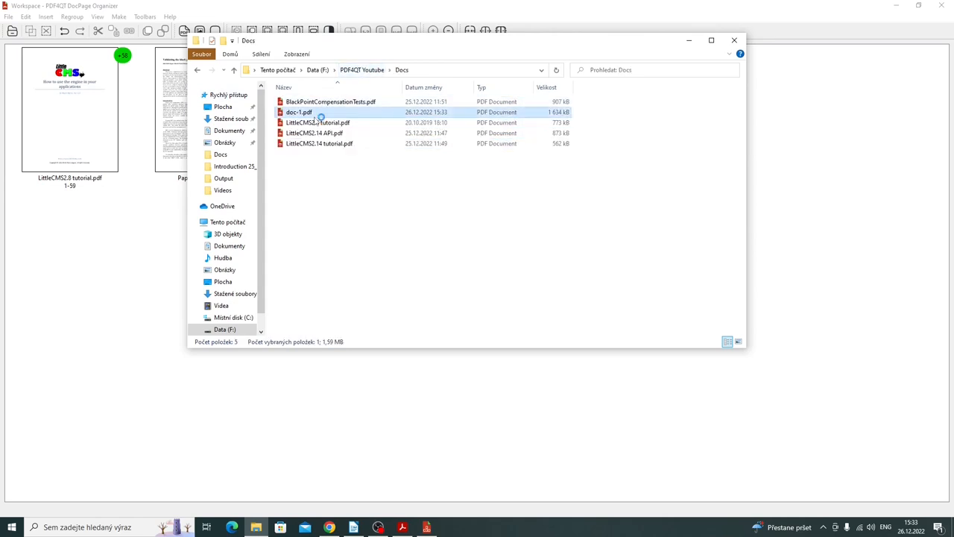
pyautogui.doubleClick(299, 112)
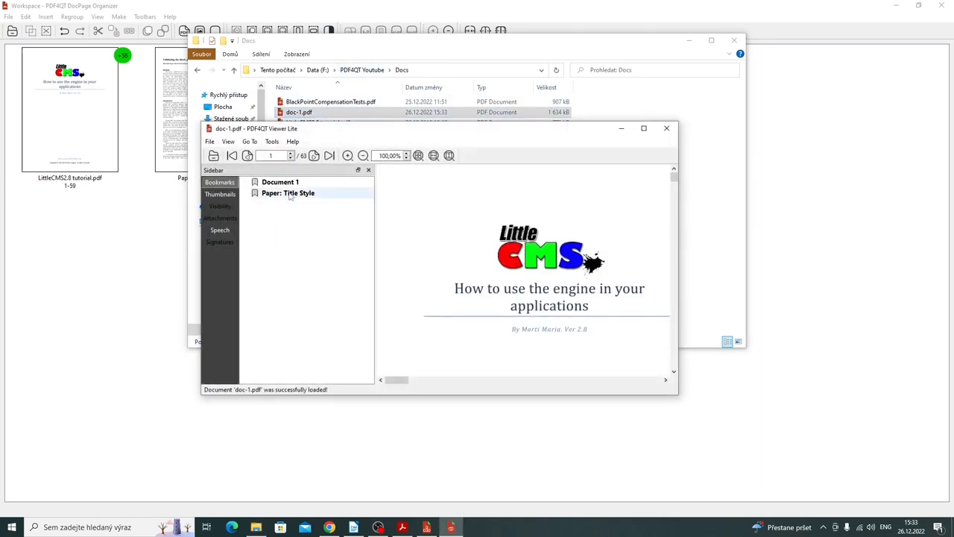
# Step: Maximize the viewer, jump to the Document 1 and Paper: Title Style bookmarks, then close it
pyautogui.click(645, 128)
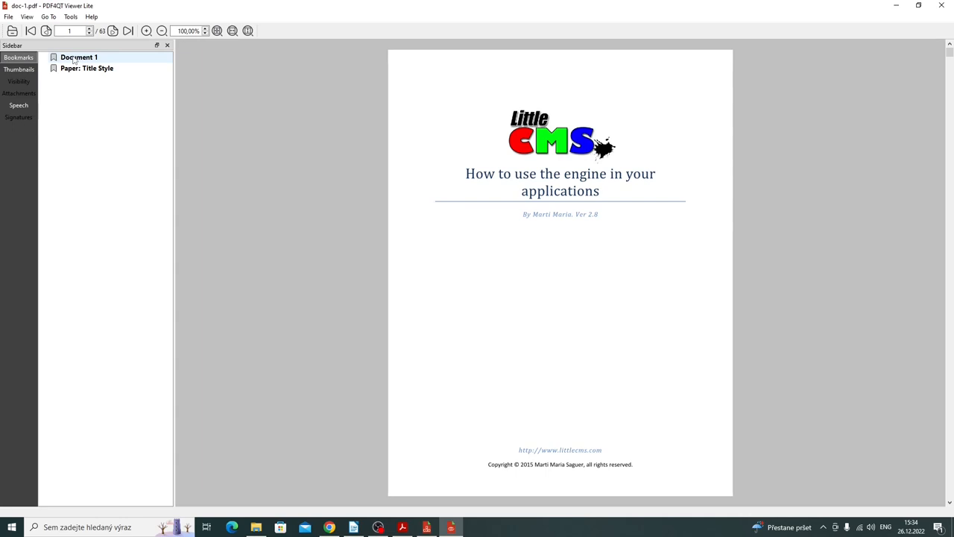
pyautogui.click(161, 30)
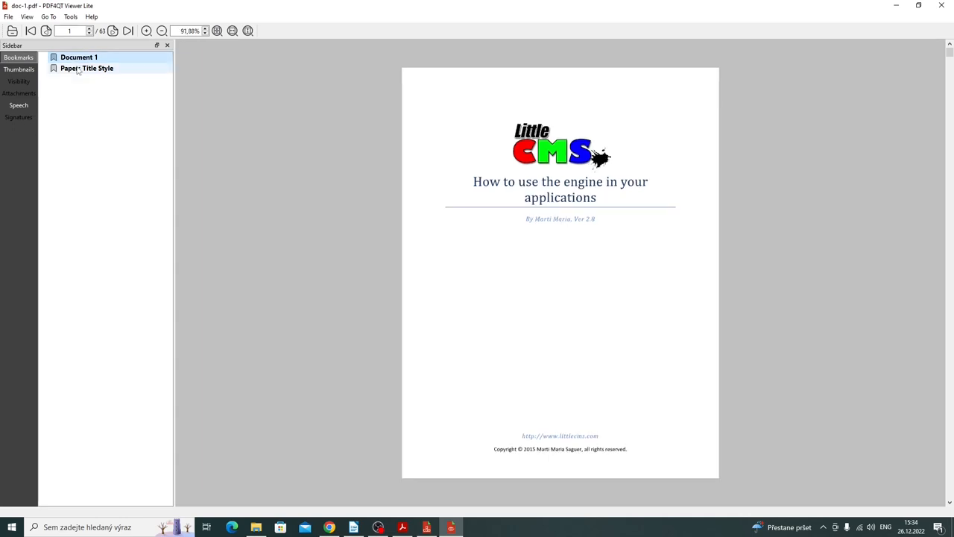
pyautogui.click(86, 69)
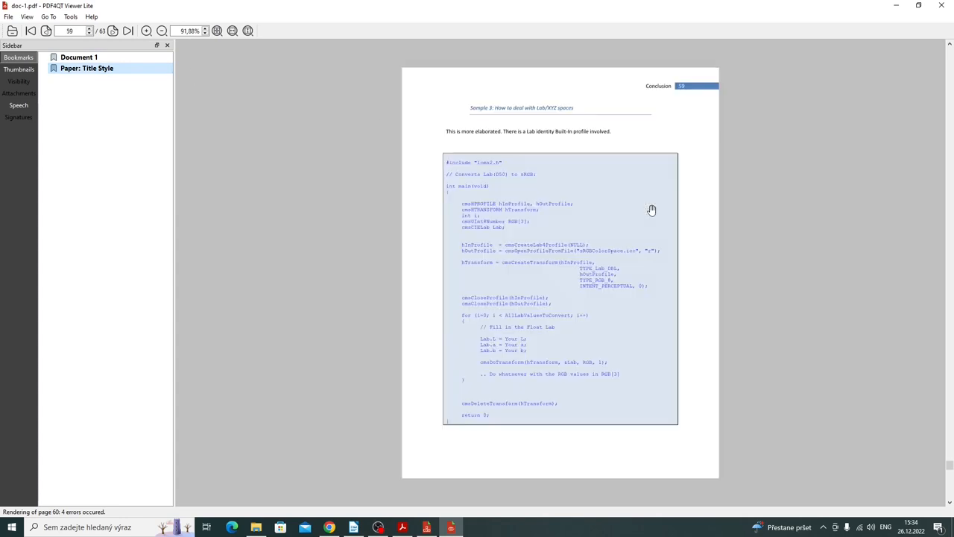
pyautogui.click(128, 29)
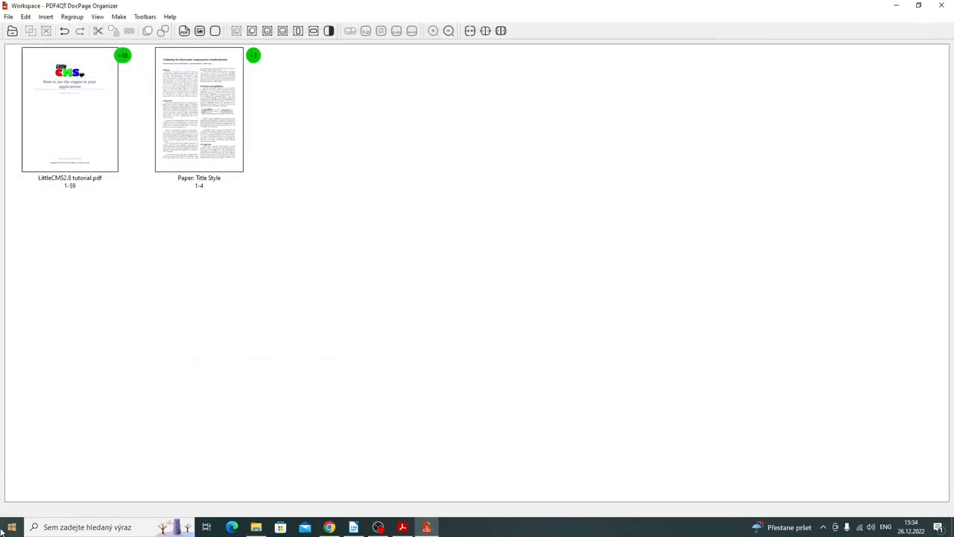
# Step: Launch PDF4QT Document Diff from the Start menu by searching 'docd'
pyautogui.click(11, 528)
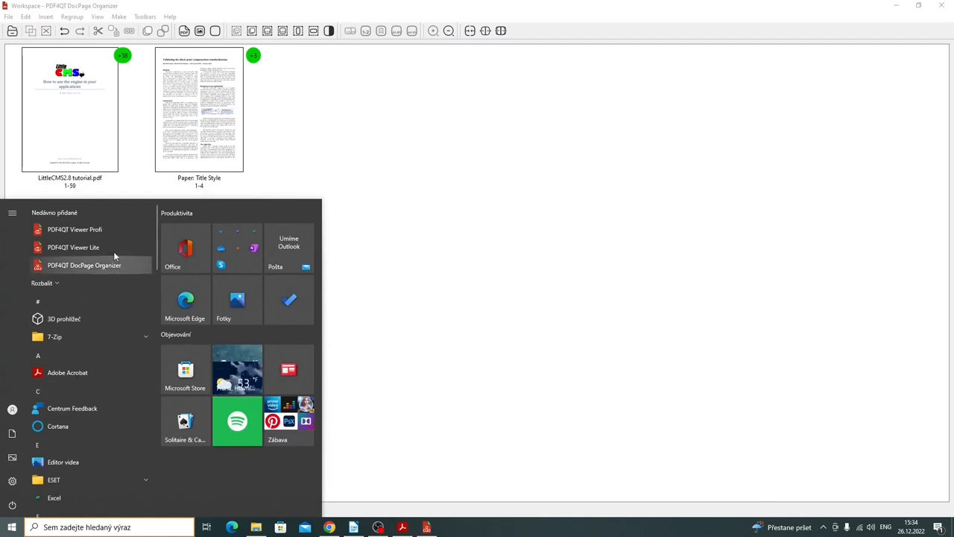
pyautogui.write('docd')
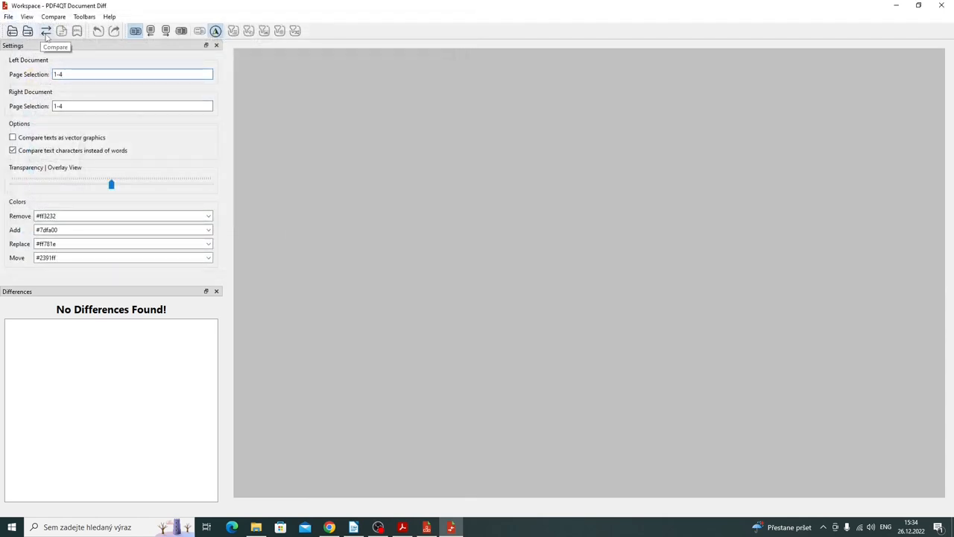
pyautogui.moveTo(573, 222)
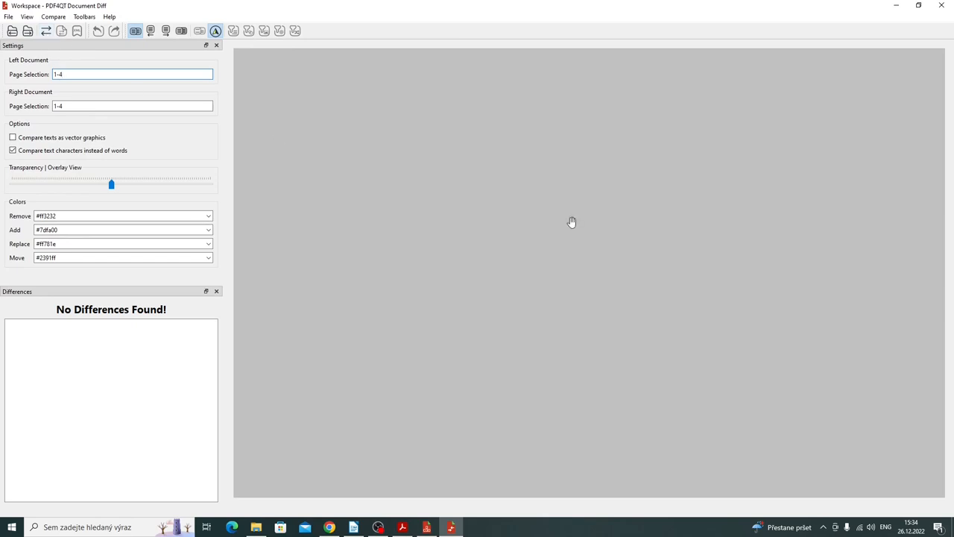
pyautogui.moveTo(506, 214)
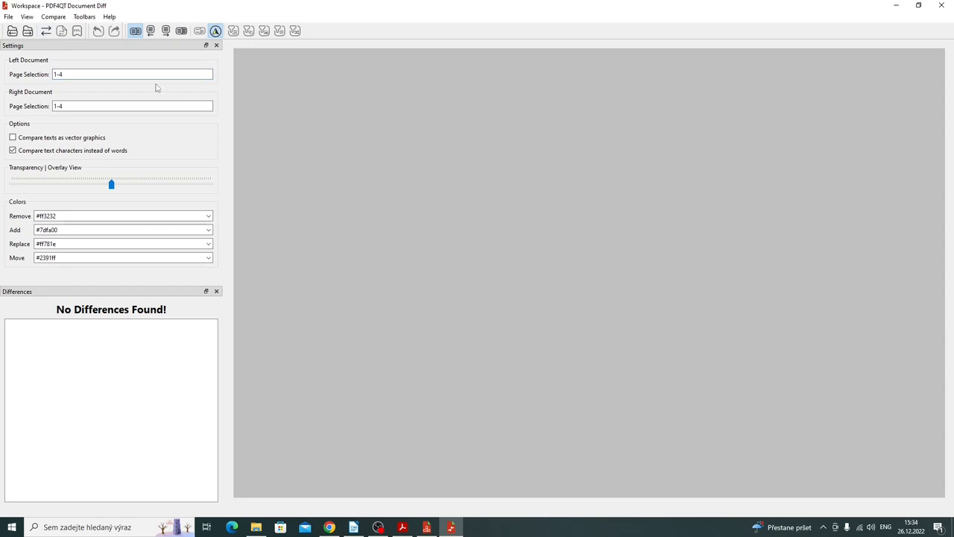
# Step: Run the comparison and scroll through the side-by-side pages
pyautogui.click(233, 30)
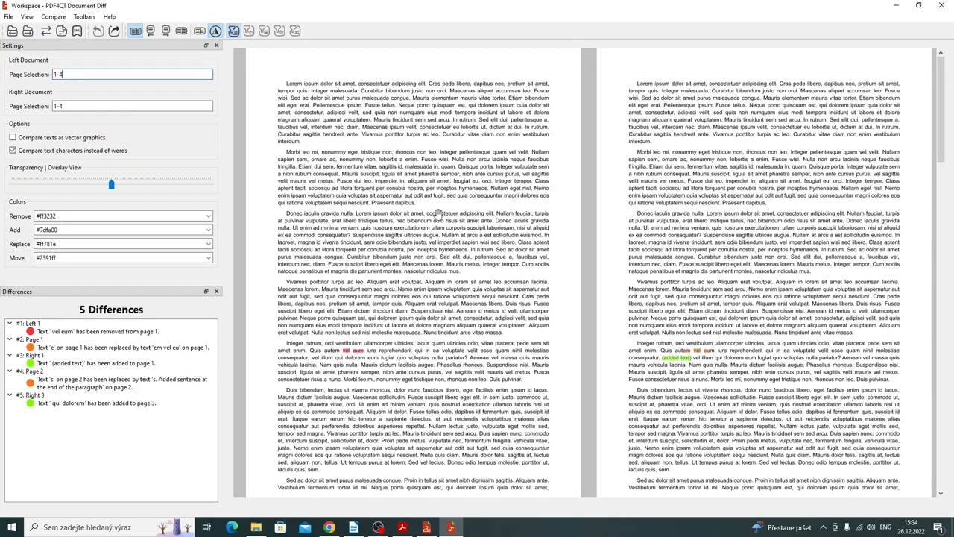
pyautogui.scroll(-3)
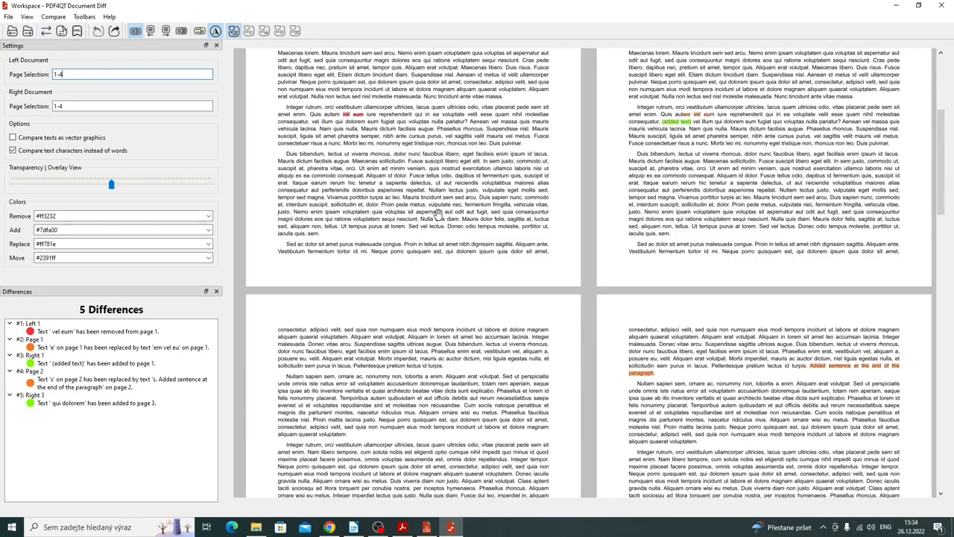
pyautogui.scroll(3)
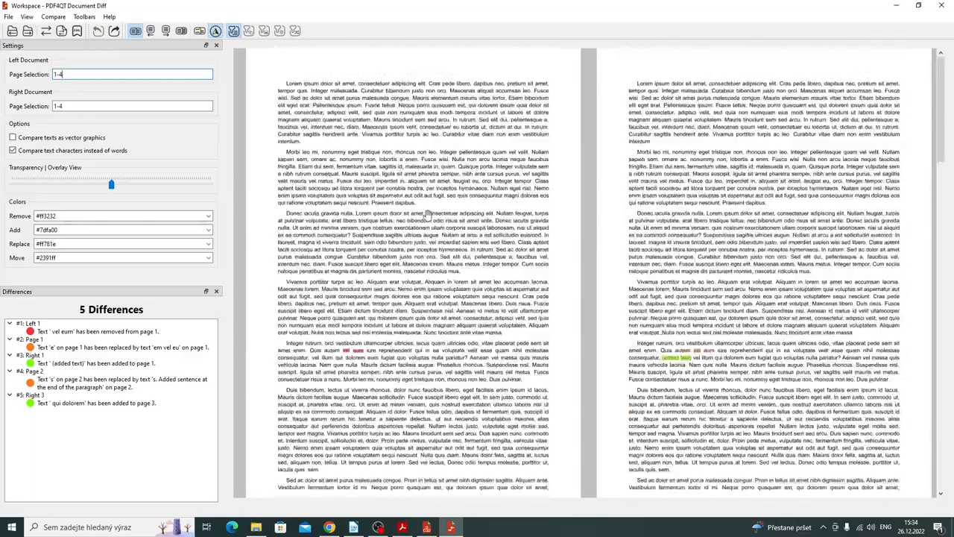
pyautogui.scroll(-3)
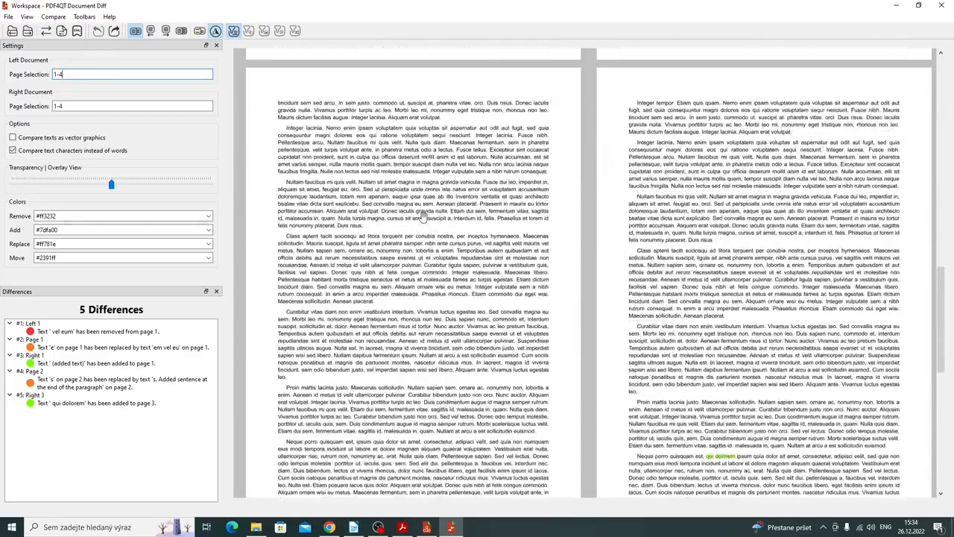
pyautogui.scroll(-3)
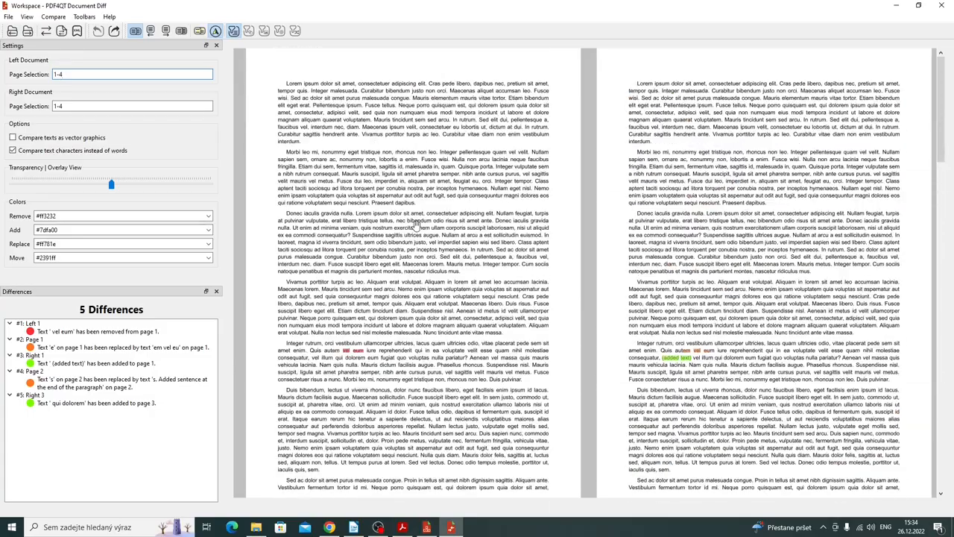
pyautogui.scroll(-3)
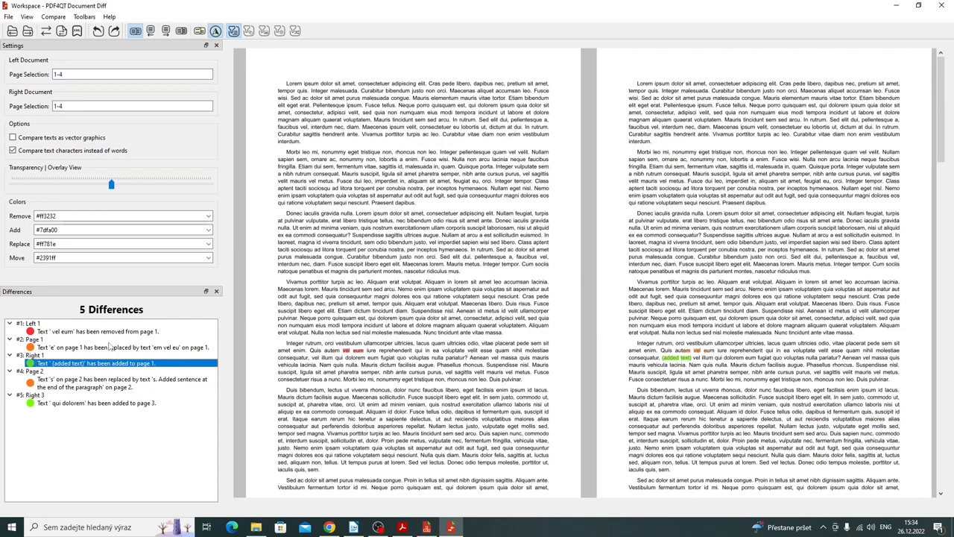
# Step: Jump to the added-text difference on page 1 and review the surrounding pages
pyautogui.click(119, 346)
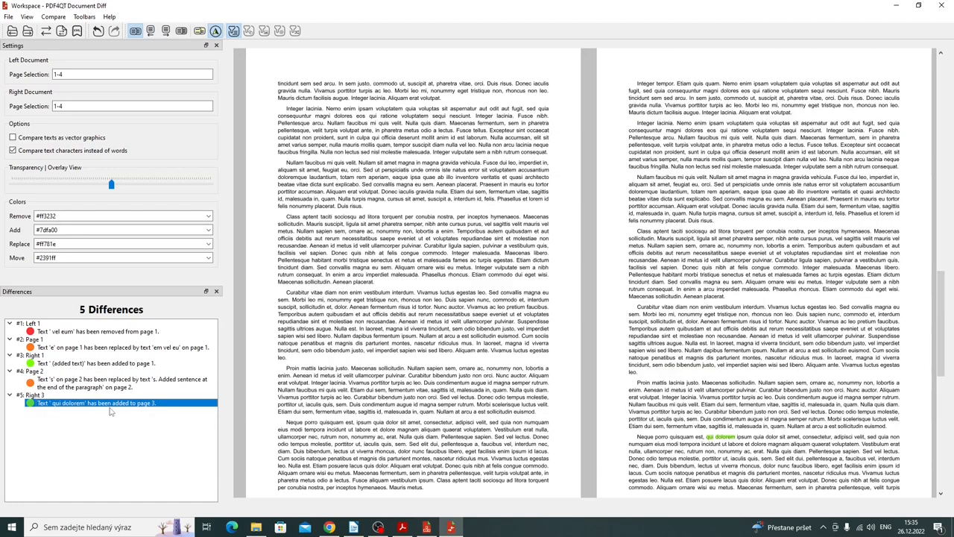
pyautogui.scroll(-3)
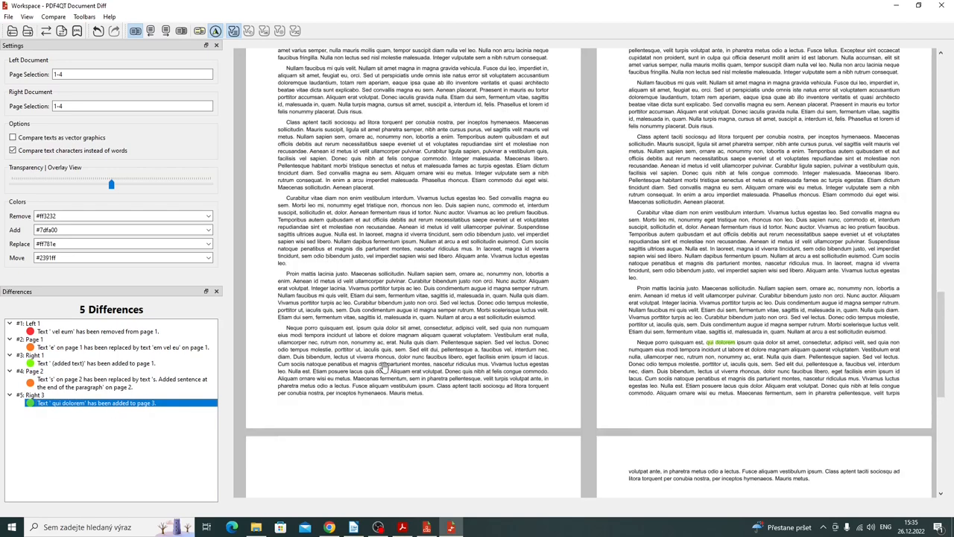
pyautogui.scroll(3)
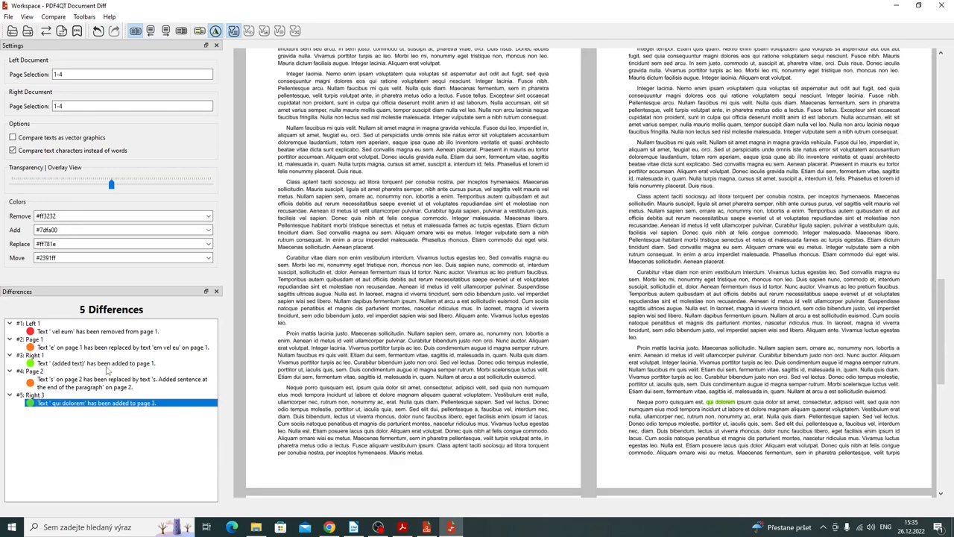
pyautogui.scroll(3)
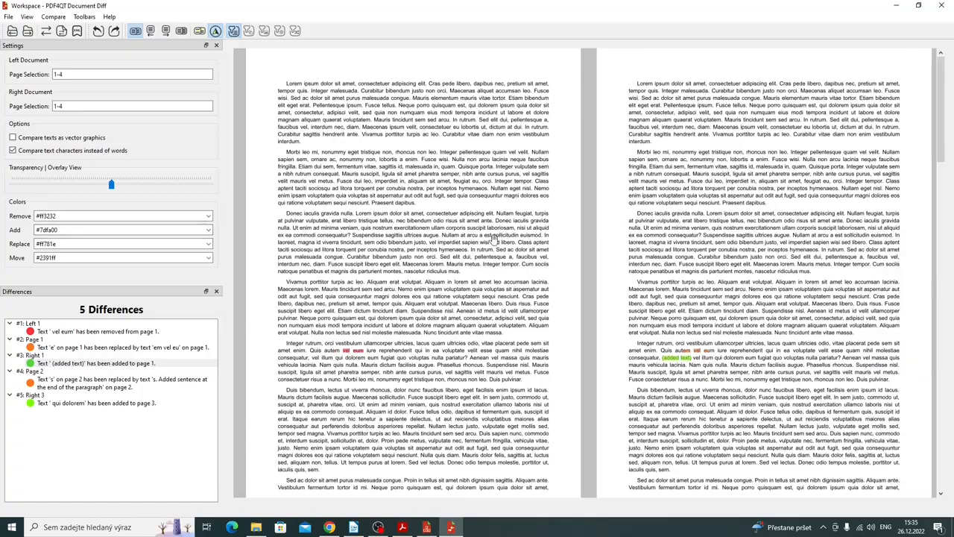
pyautogui.moveTo(943, 138)
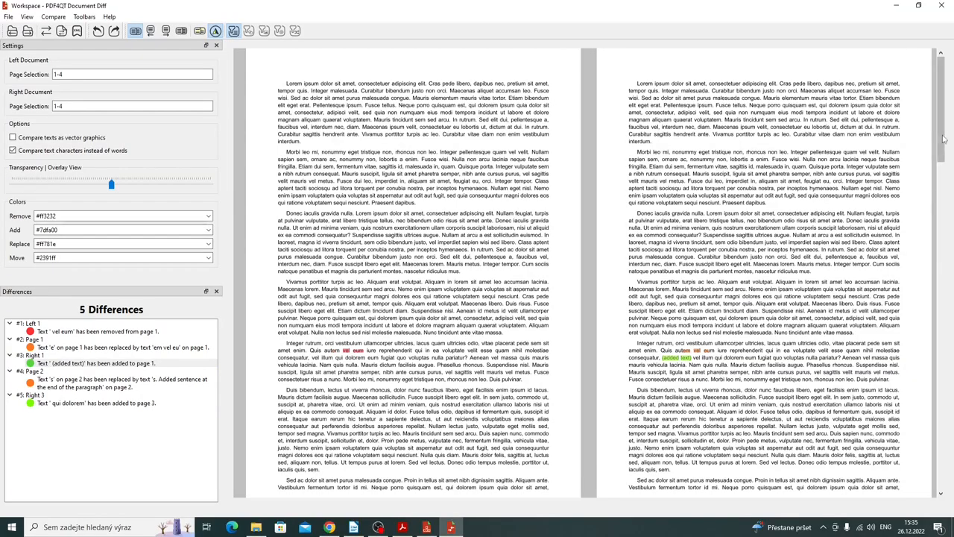
pyautogui.scroll(-3)
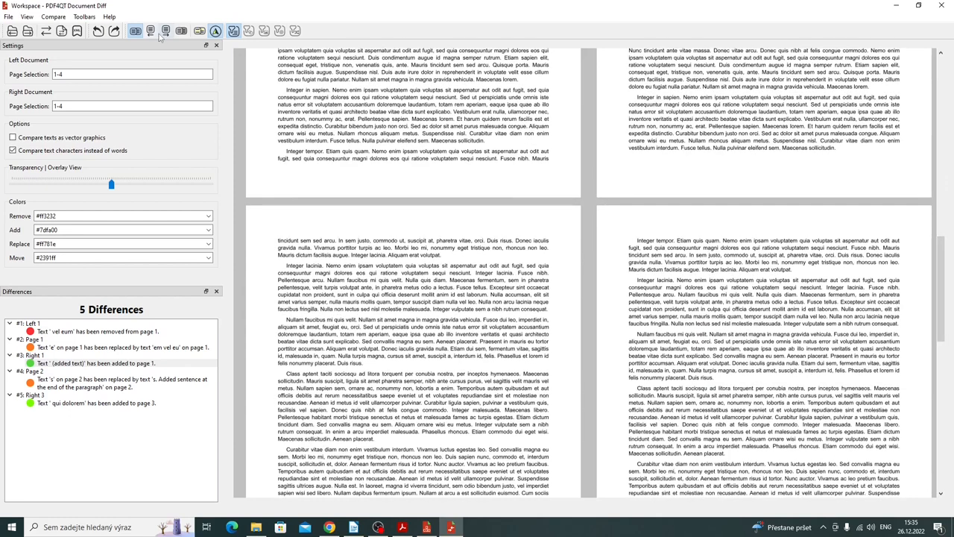
pyautogui.moveTo(151, 30)
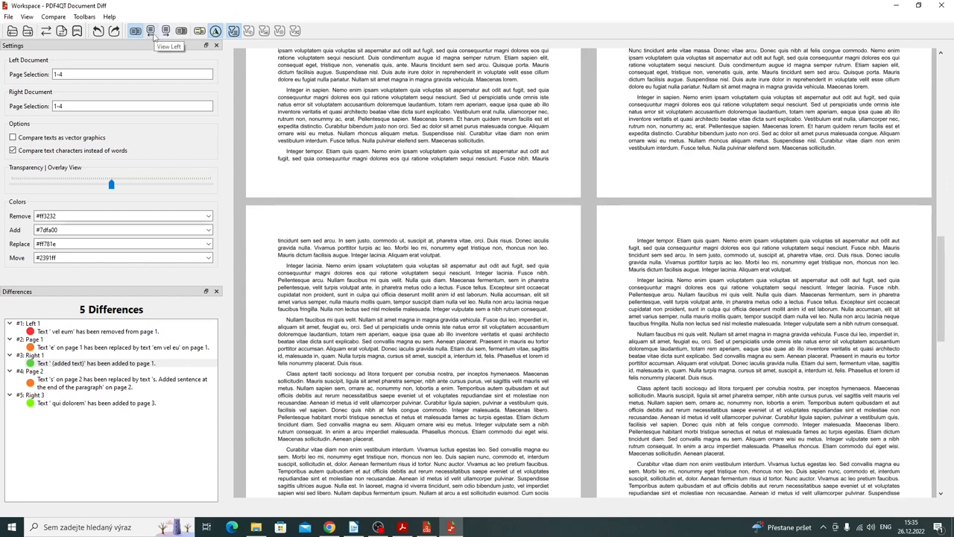
pyautogui.click(150, 30)
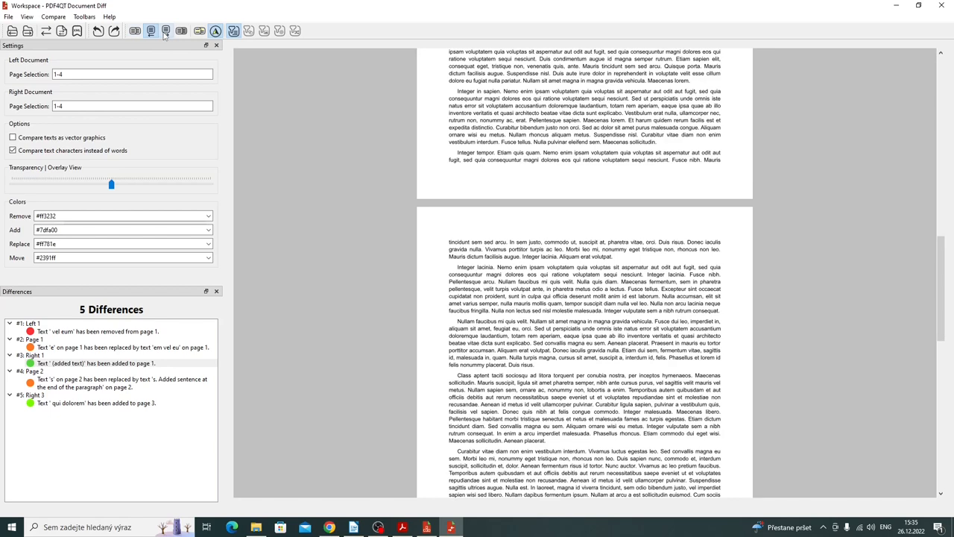
pyautogui.scroll(3)
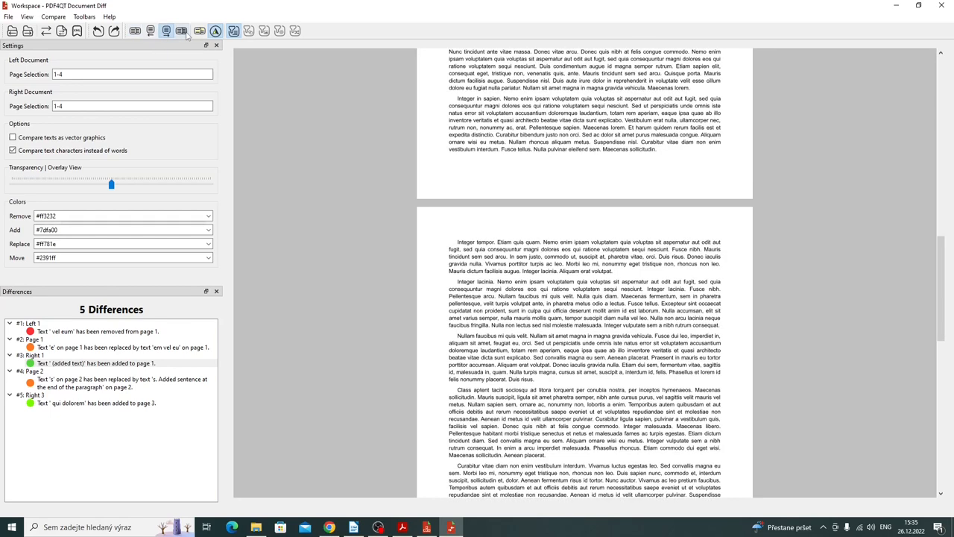
pyautogui.click(167, 30)
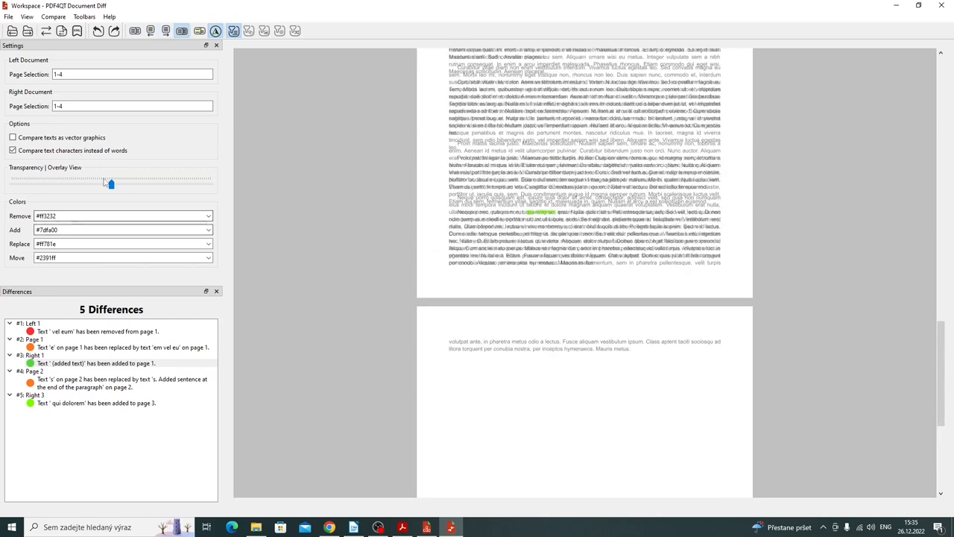
pyautogui.moveTo(108, 185); pyautogui.dragTo(186, 185)
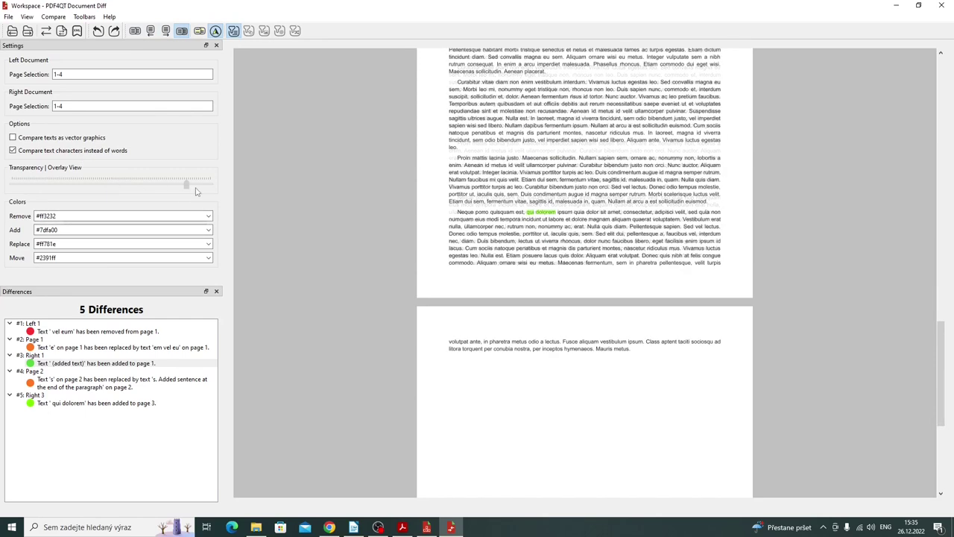
pyautogui.moveTo(187, 185); pyautogui.dragTo(89, 185)
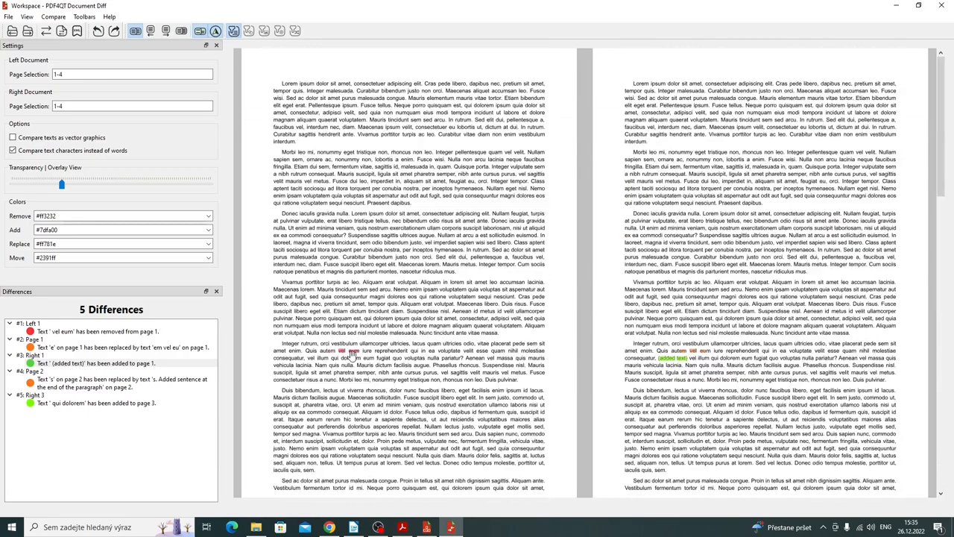
pyautogui.click(84, 16)
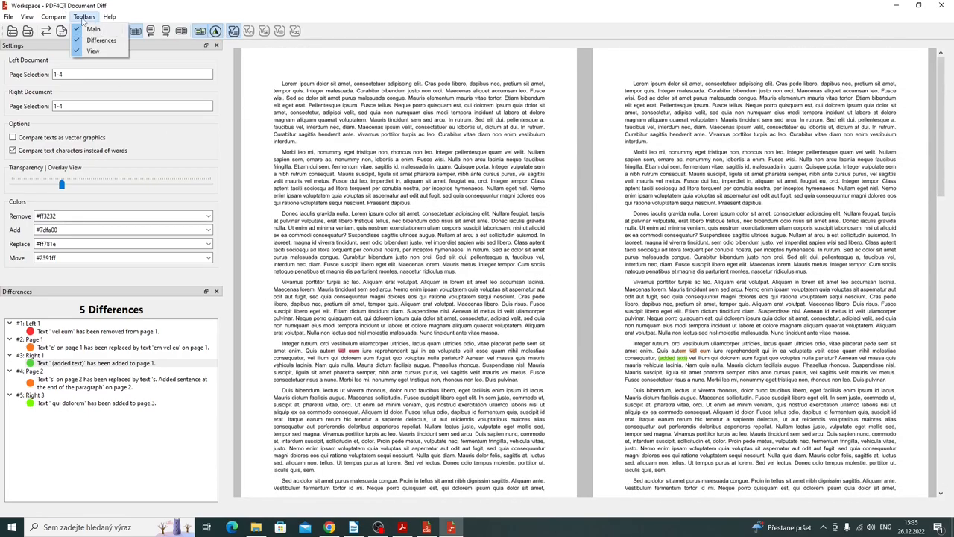
pyautogui.click(54, 17)
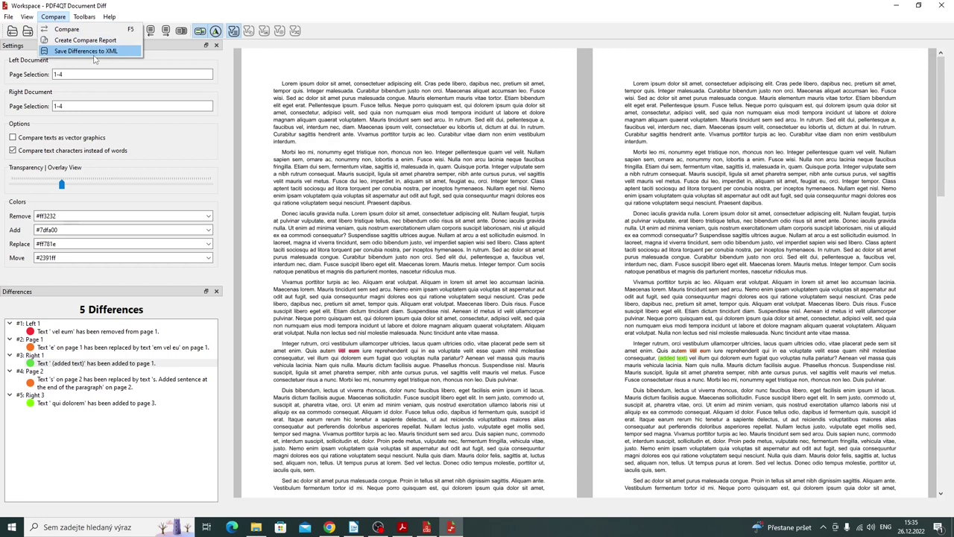
pyautogui.moveTo(85, 39)
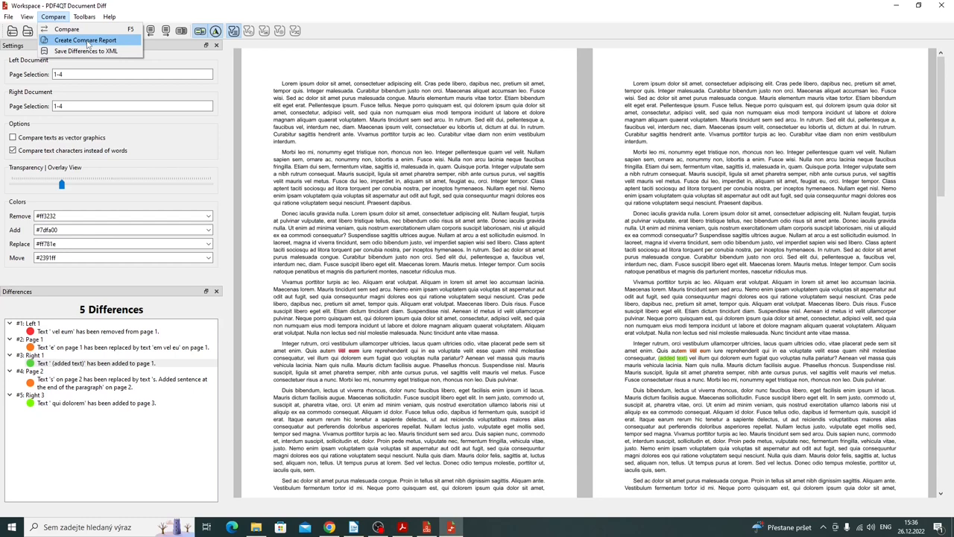
pyautogui.click(27, 16)
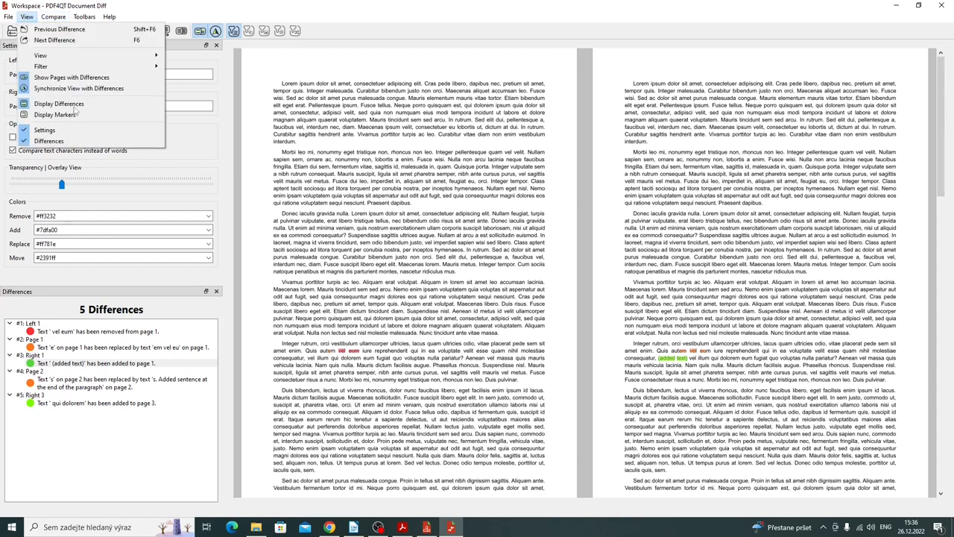